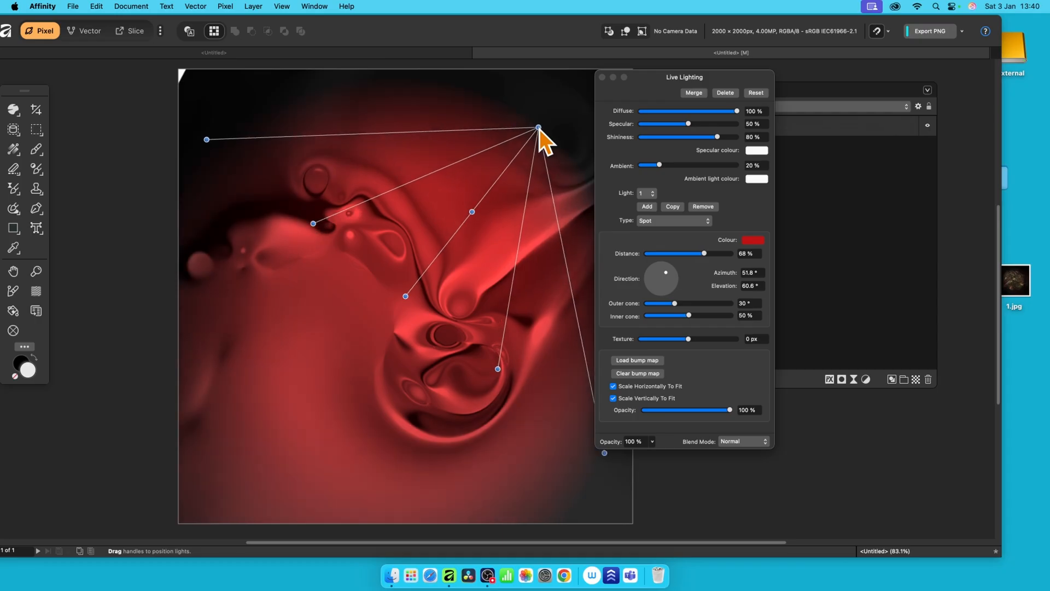
pyautogui.moveTo(483, 17)
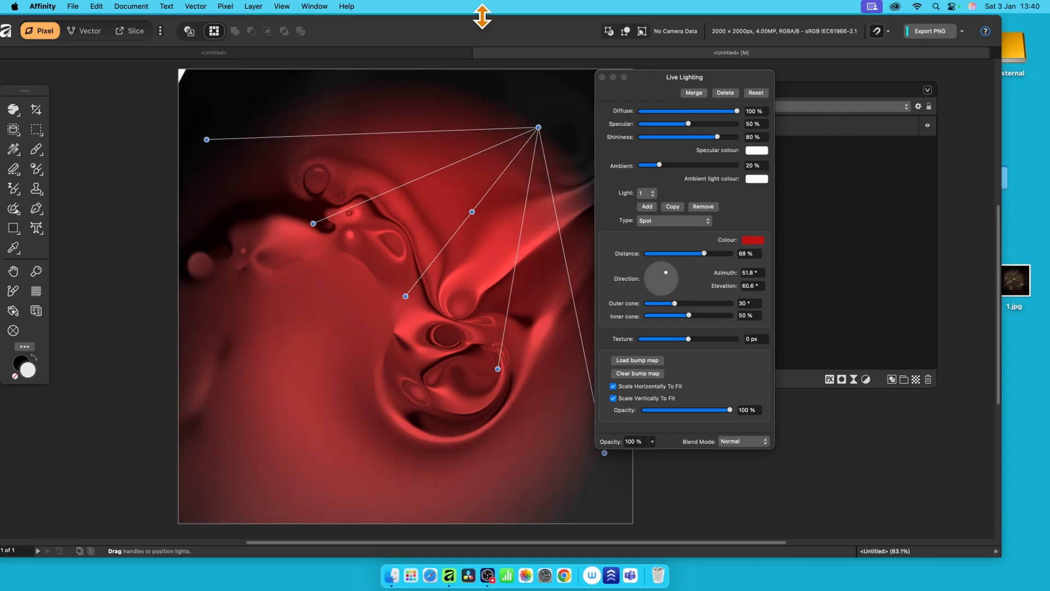
pyautogui.moveTo(489, 34)
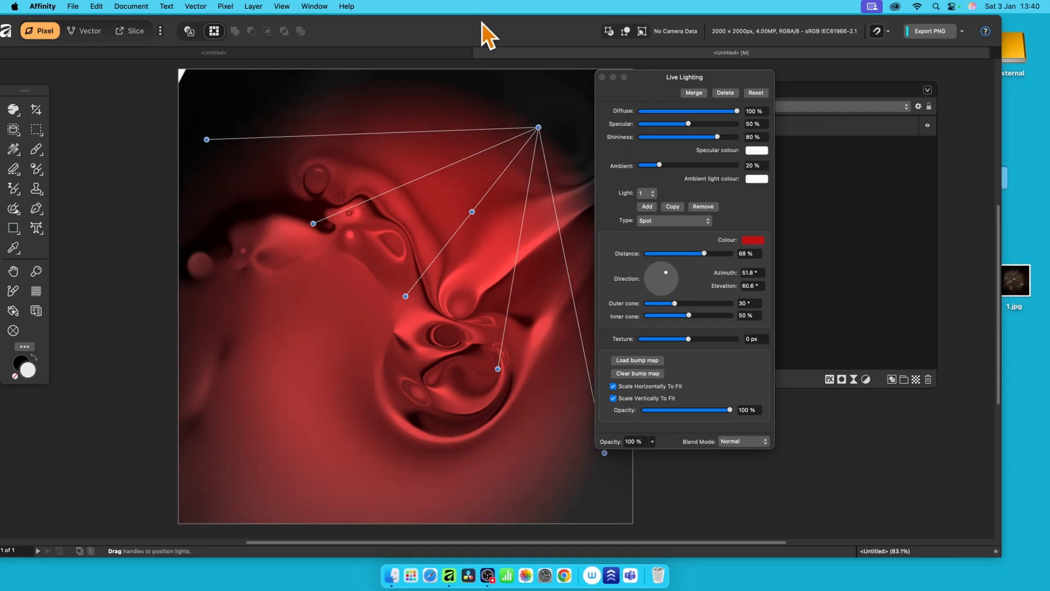
pyautogui.moveTo(722, 72)
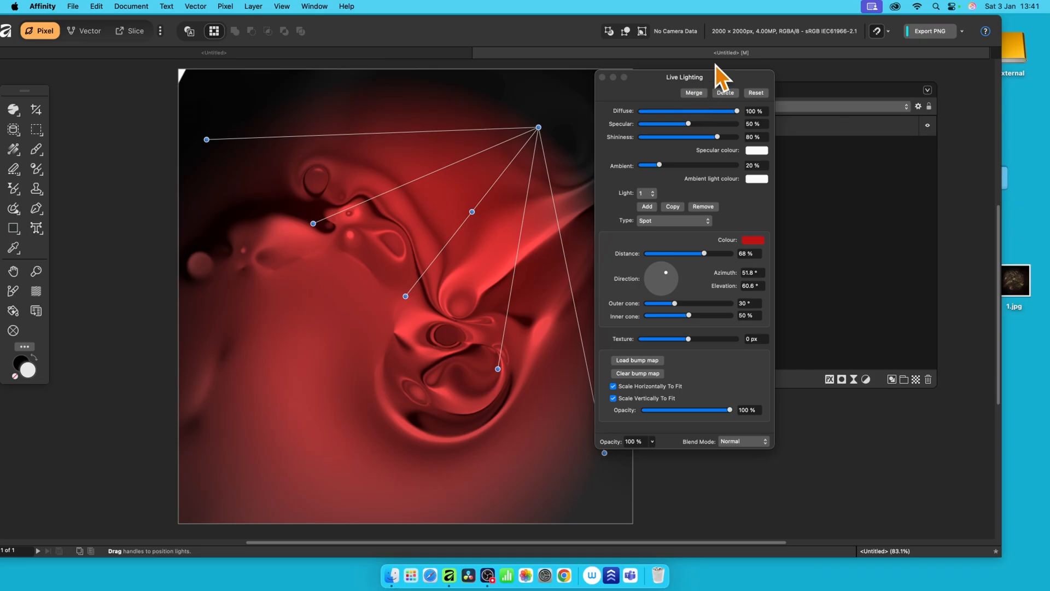
pyautogui.moveTo(608, 107)
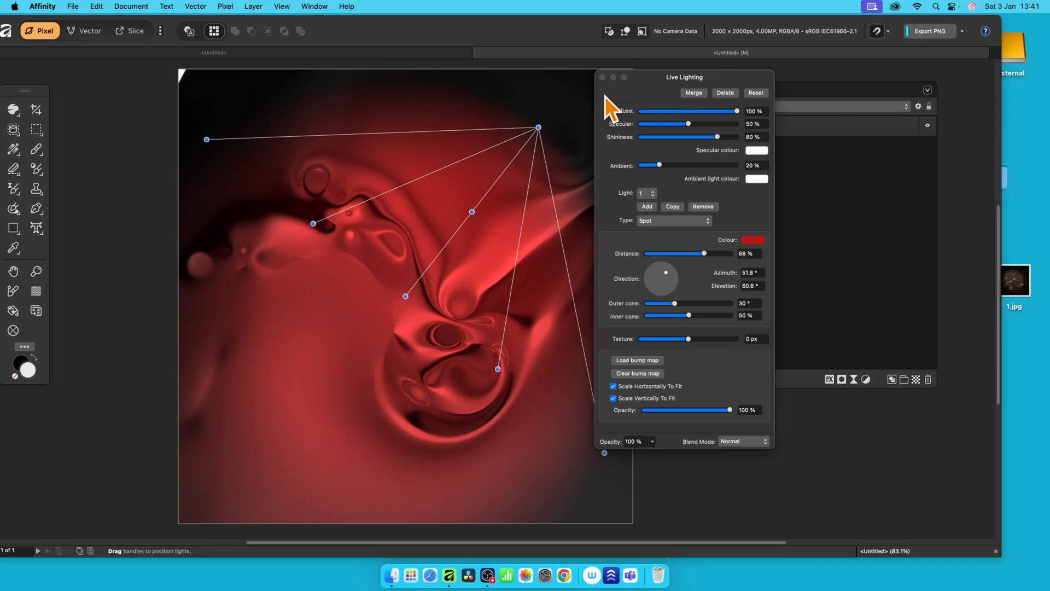
# Step: Discard the red lighting preview and browse the Pixel > Filters menu
pyautogui.click(224, 6)
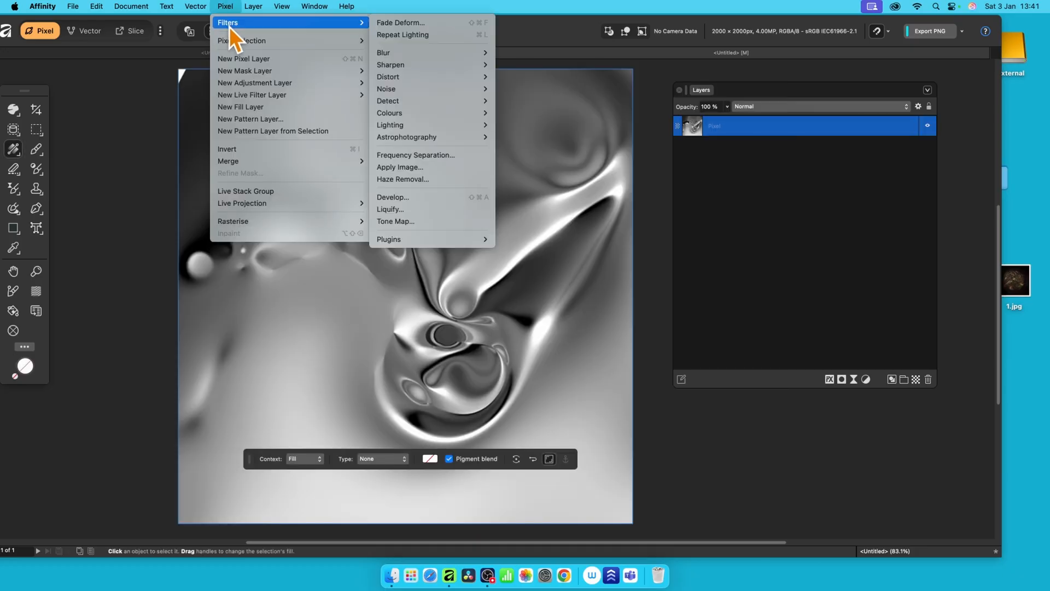
pyautogui.moveTo(402, 115)
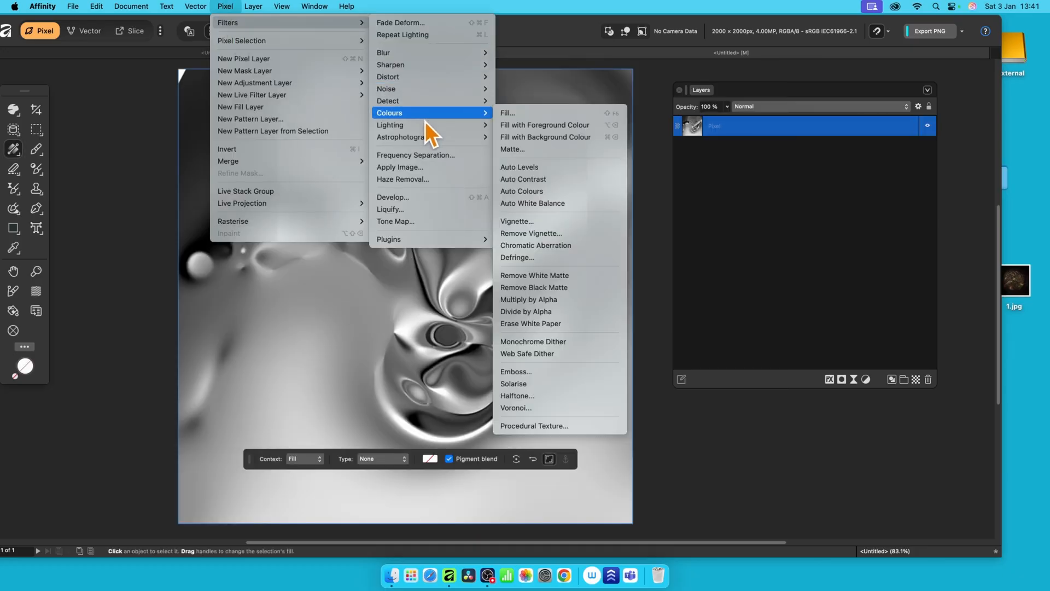
pyautogui.moveTo(390, 125)
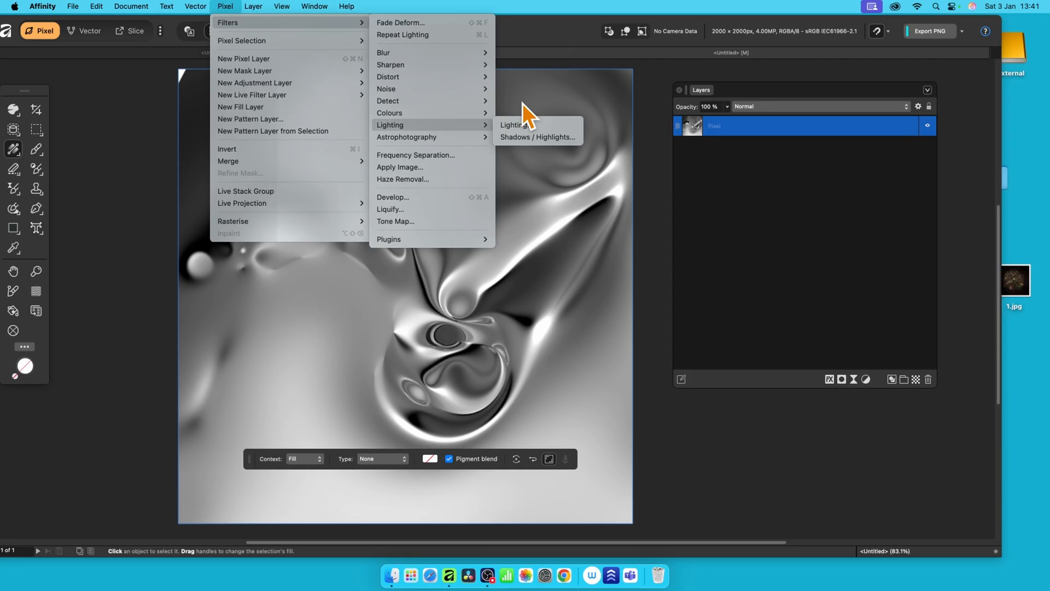
pyautogui.moveTo(251, 94)
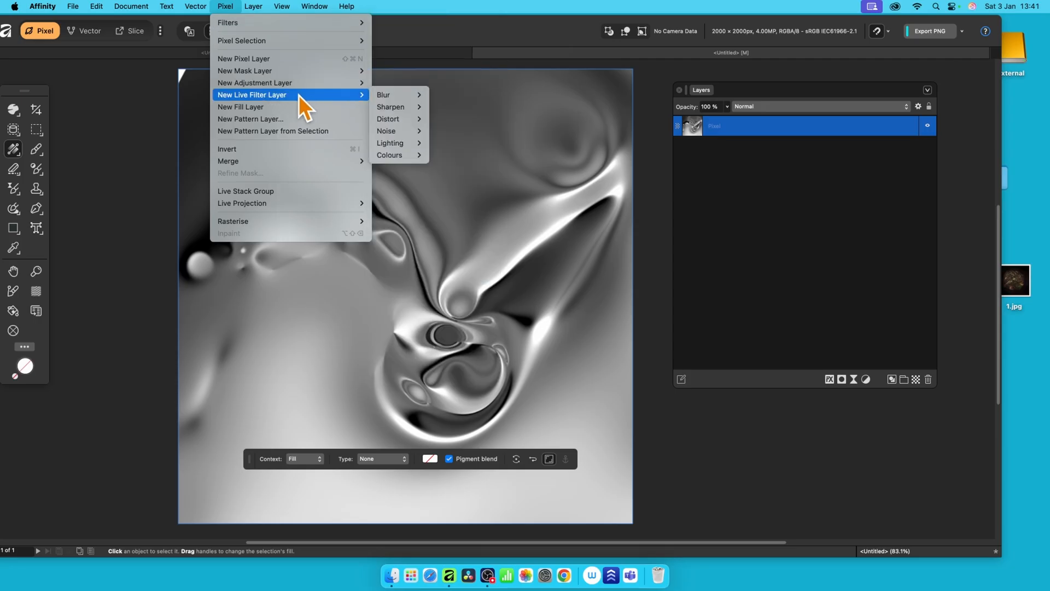
pyautogui.moveTo(225, 6)
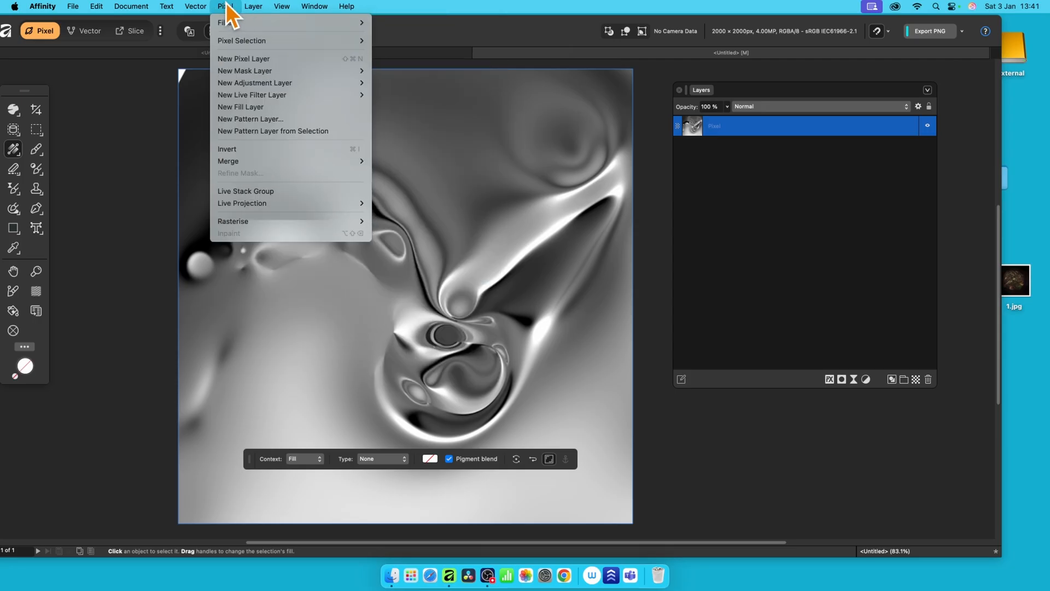
pyautogui.moveTo(252, 94)
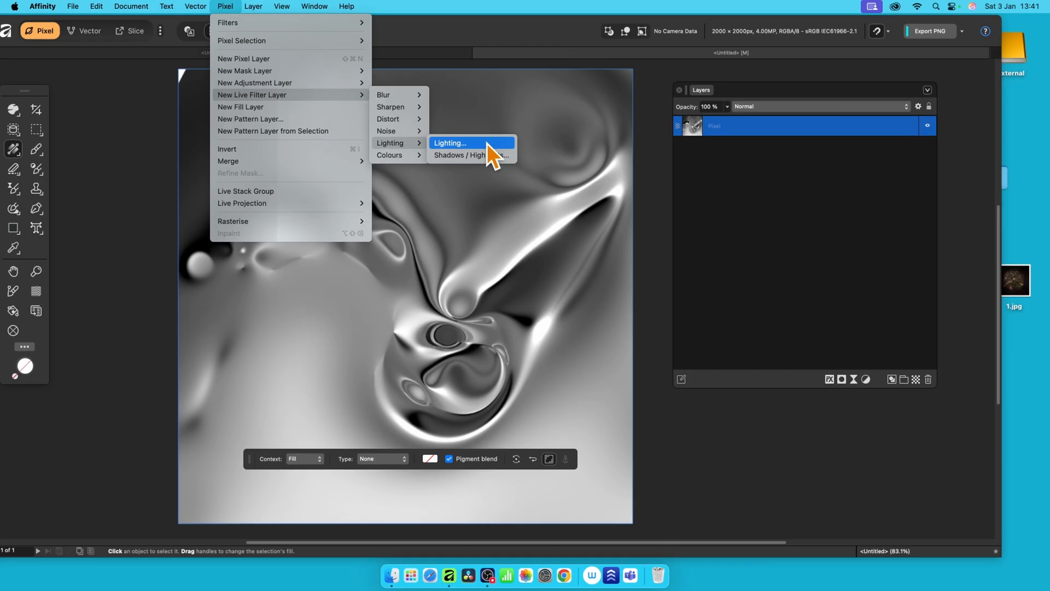
# Step: Add a Live Lighting filter layer, keep Type as Spot, and drag the light near the swirls
pyautogui.click(450, 143)
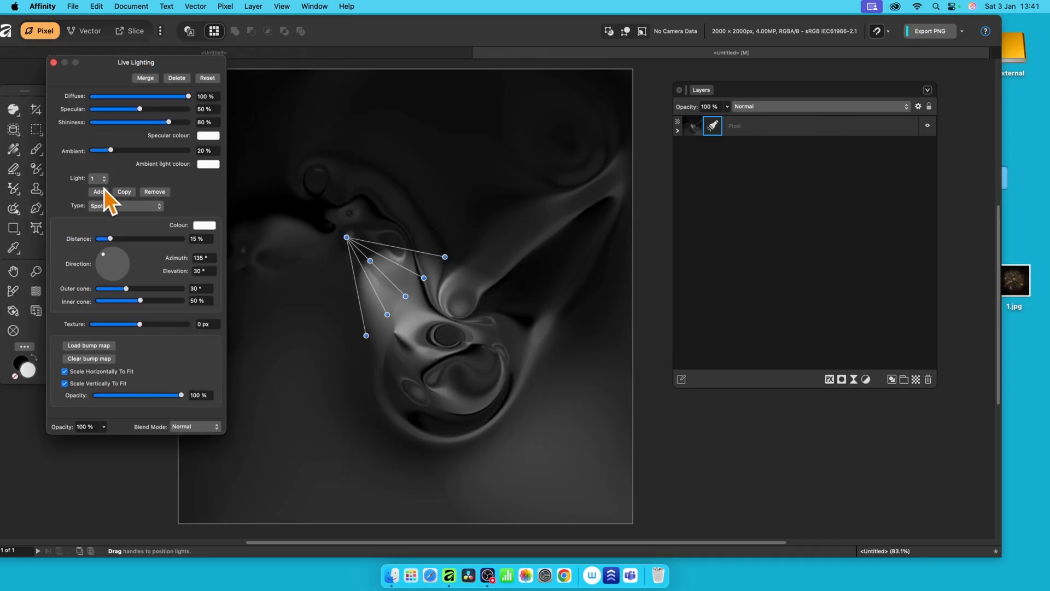
pyautogui.moveTo(168, 128)
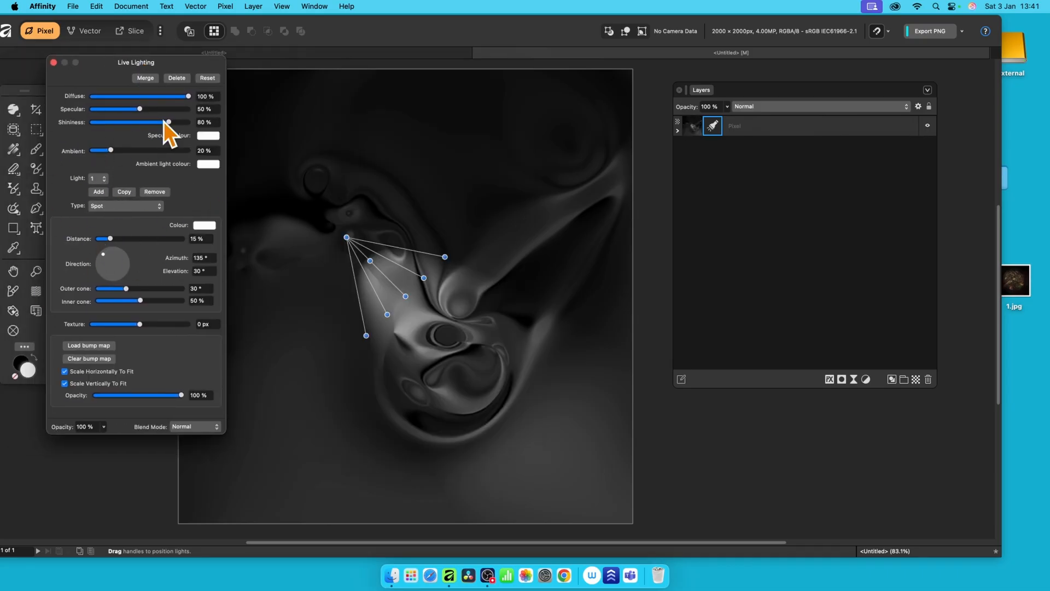
pyautogui.moveTo(127, 146)
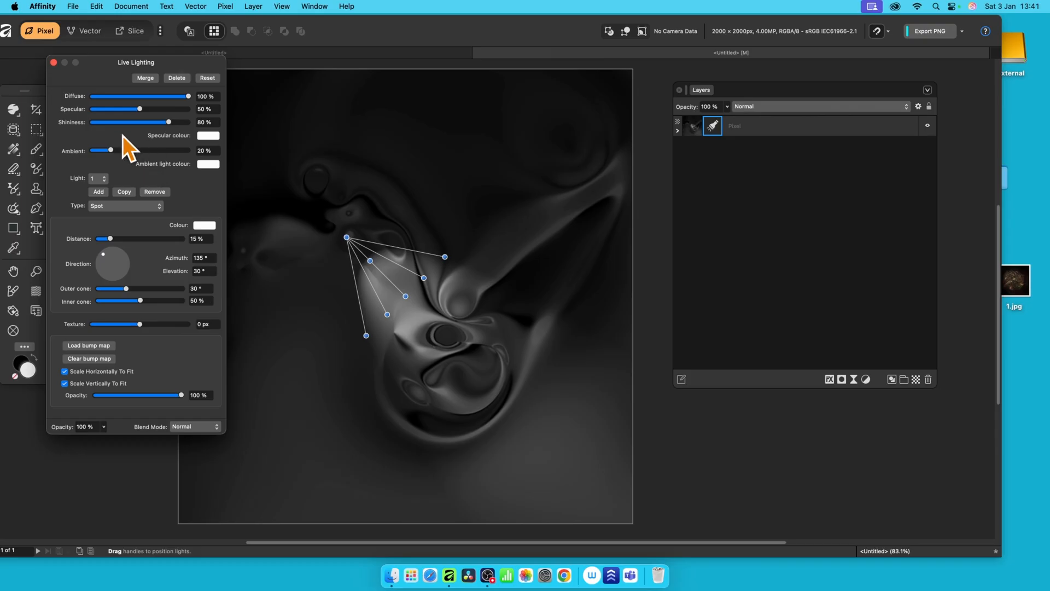
pyautogui.click(125, 205)
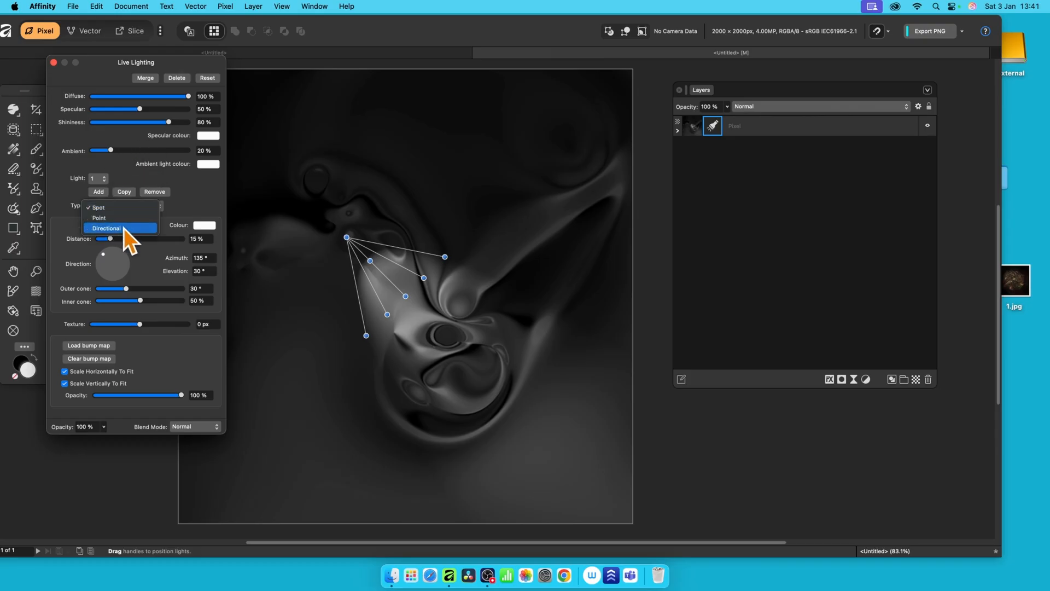
pyautogui.click(126, 205)
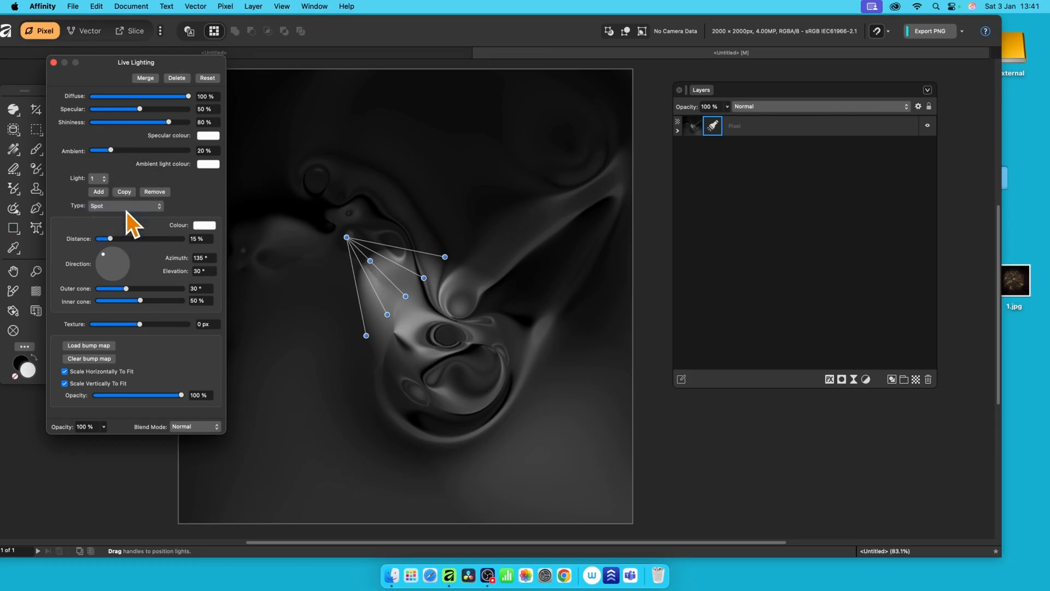
pyautogui.moveTo(352, 254)
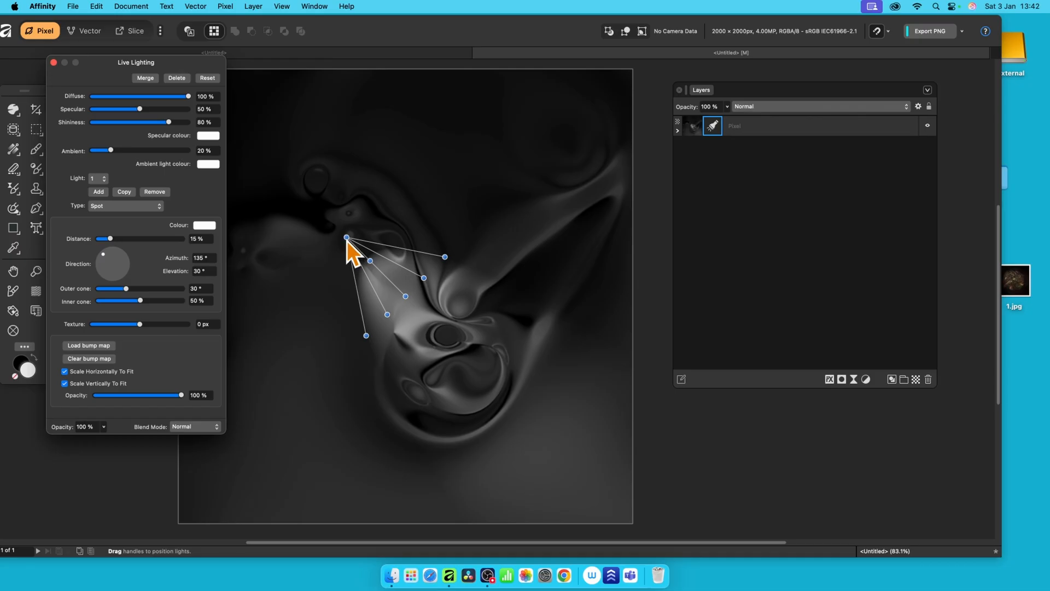
pyautogui.moveTo(347, 238); pyautogui.dragTo(349, 137)
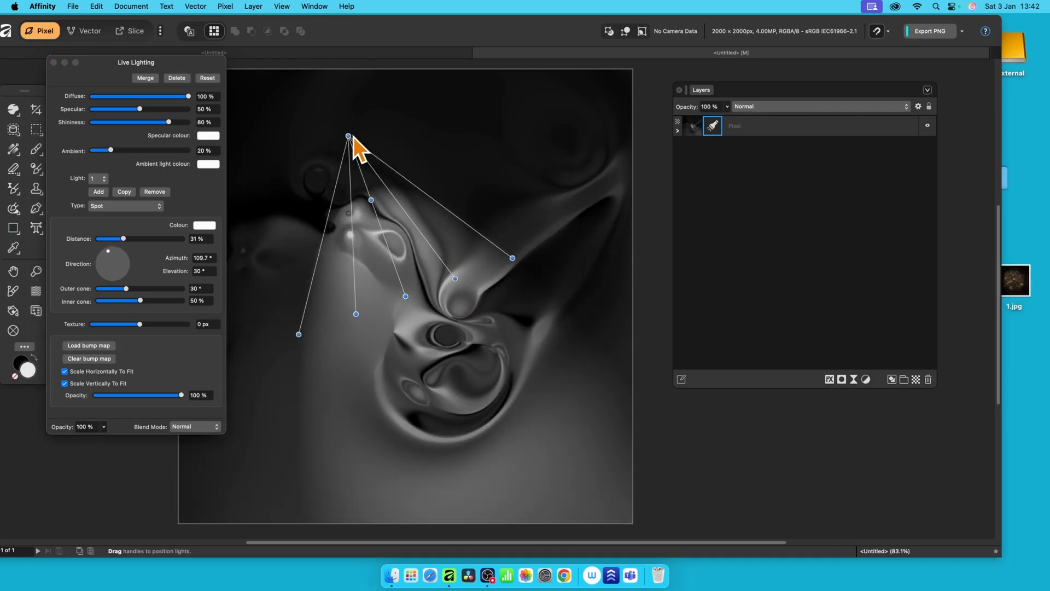
pyautogui.moveTo(348, 137); pyautogui.dragTo(358, 211)
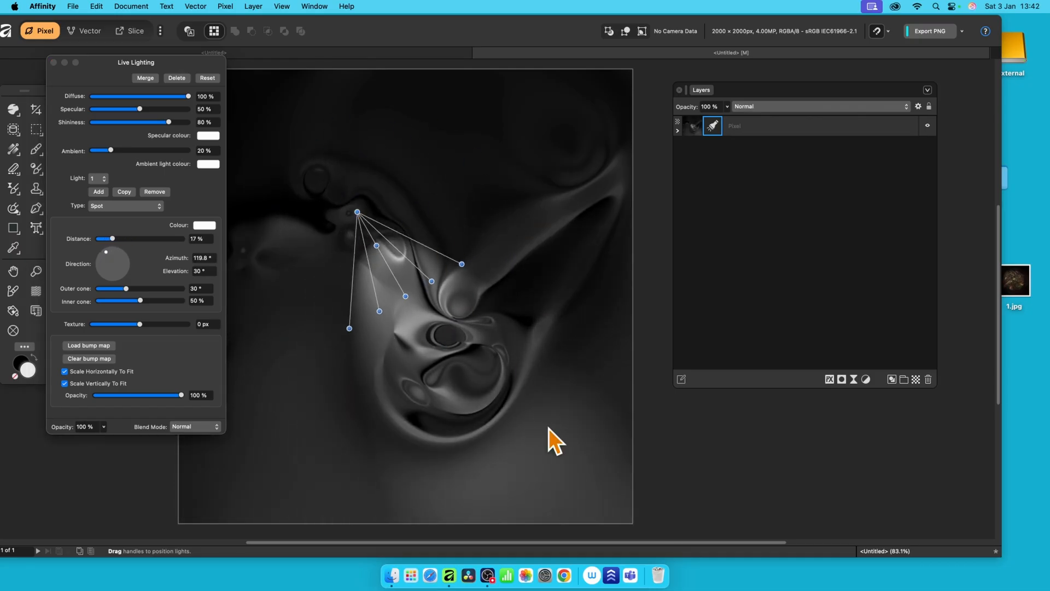
pyautogui.moveTo(529, 456)
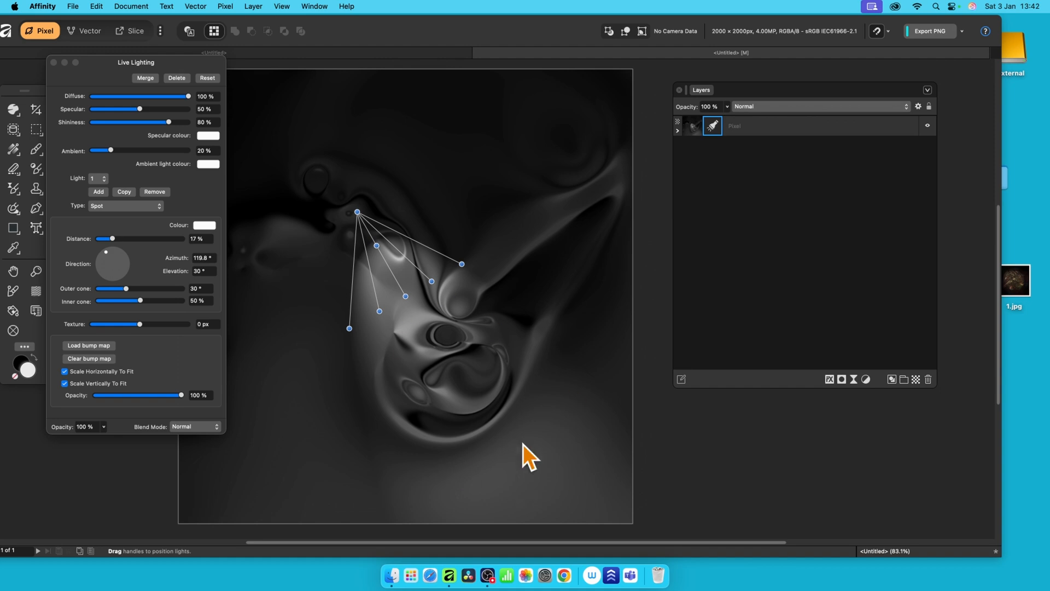
pyautogui.moveTo(193, 217)
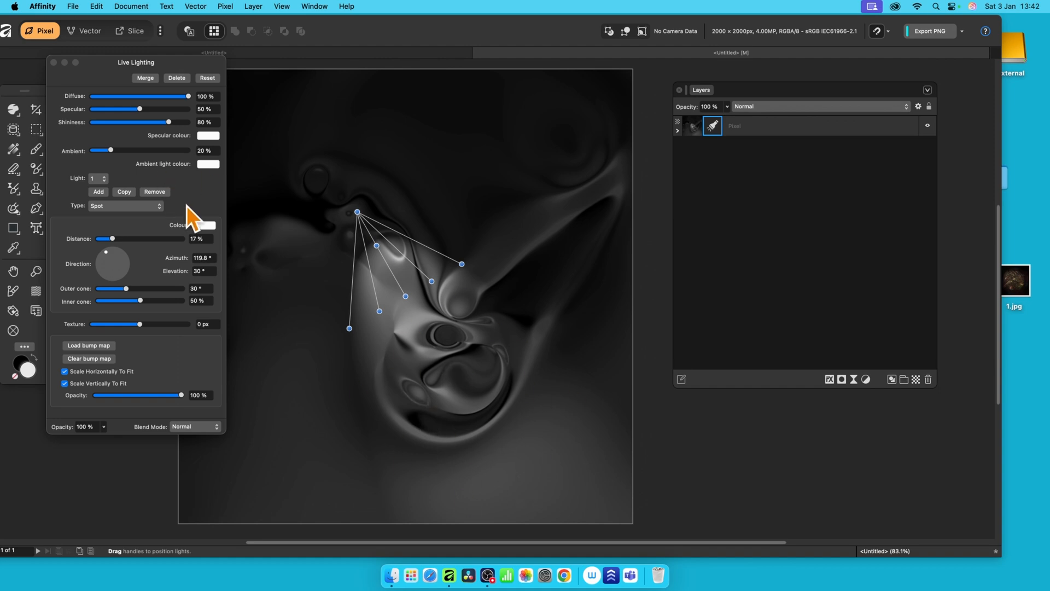
pyautogui.moveTo(144, 258)
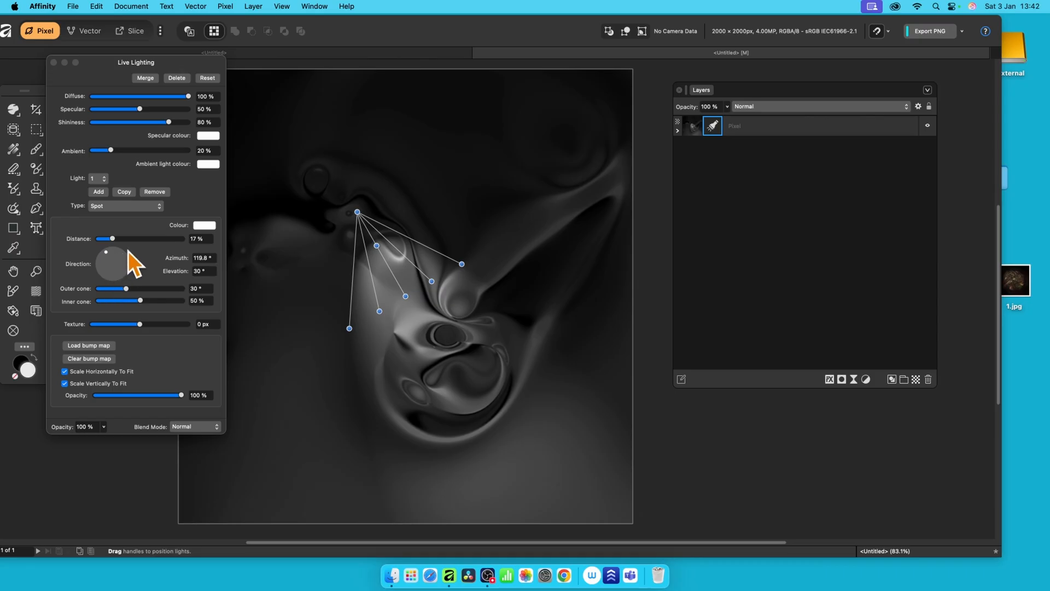
pyautogui.moveTo(146, 223)
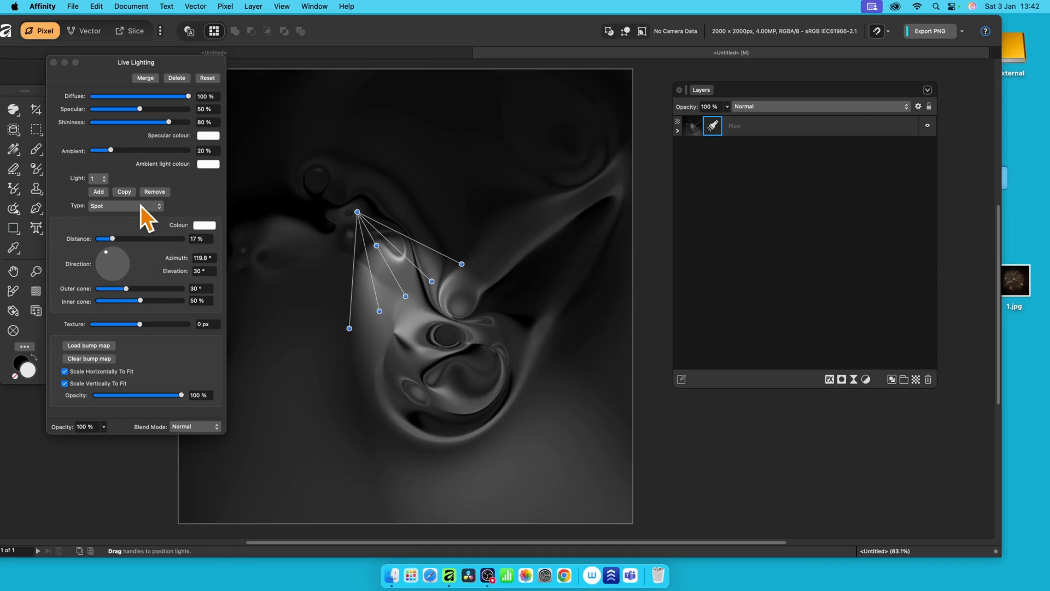
# Step: Switch to a Point light, lower diffuse and specular, and adjust shininess slightly
pyautogui.click(125, 209)
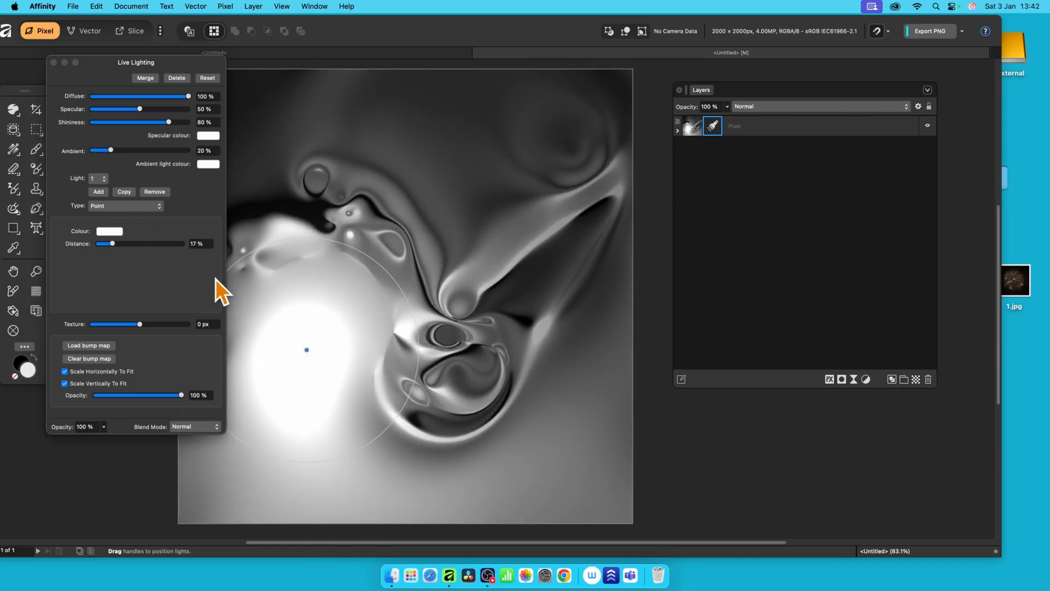
pyautogui.moveTo(188, 96); pyautogui.dragTo(153, 95)
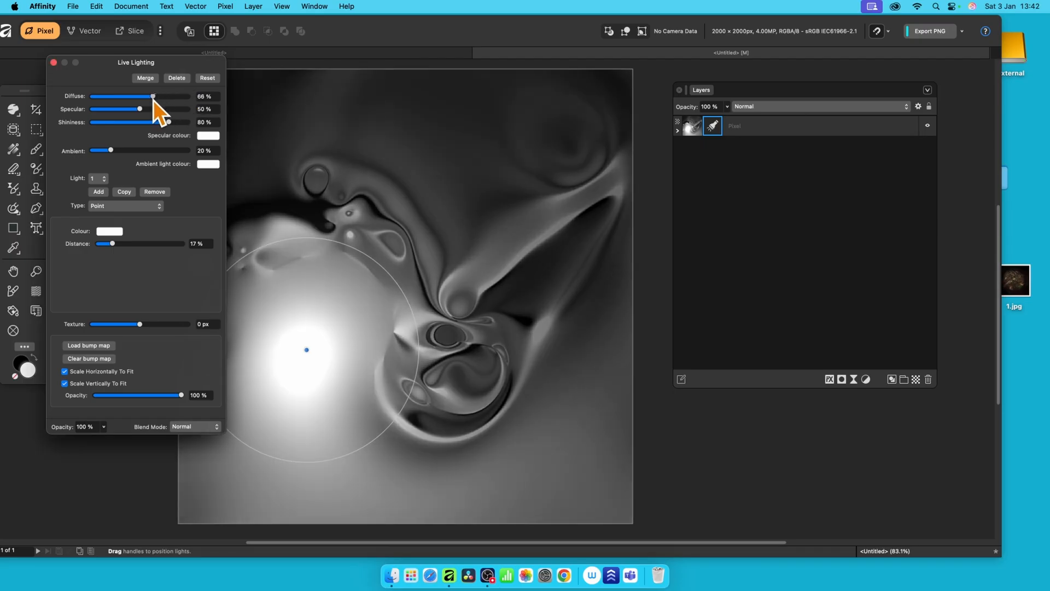
pyautogui.moveTo(138, 109); pyautogui.dragTo(122, 108)
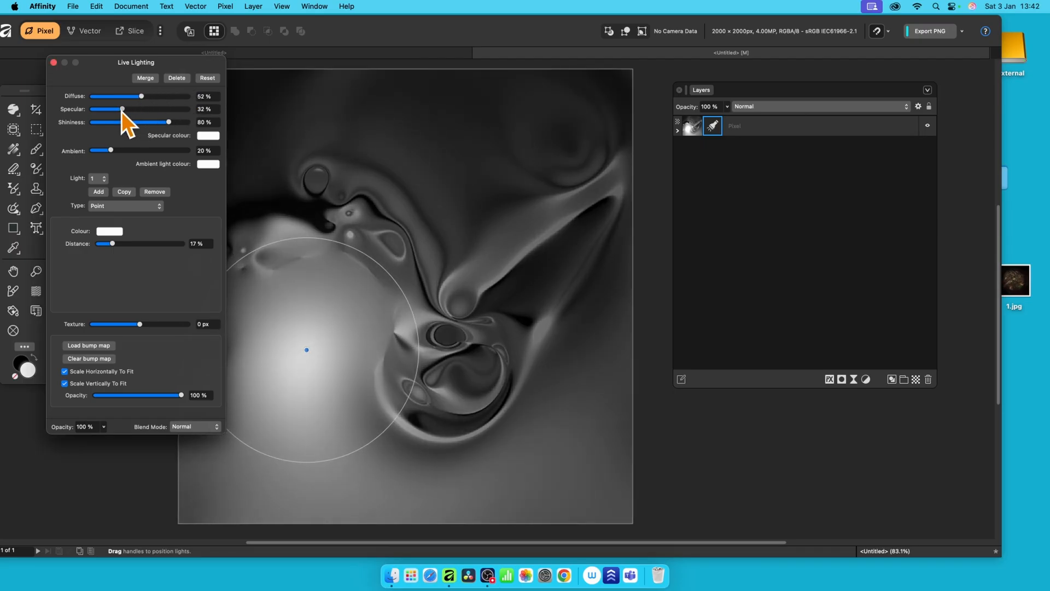
pyautogui.moveTo(150, 122); pyautogui.dragTo(177, 122)
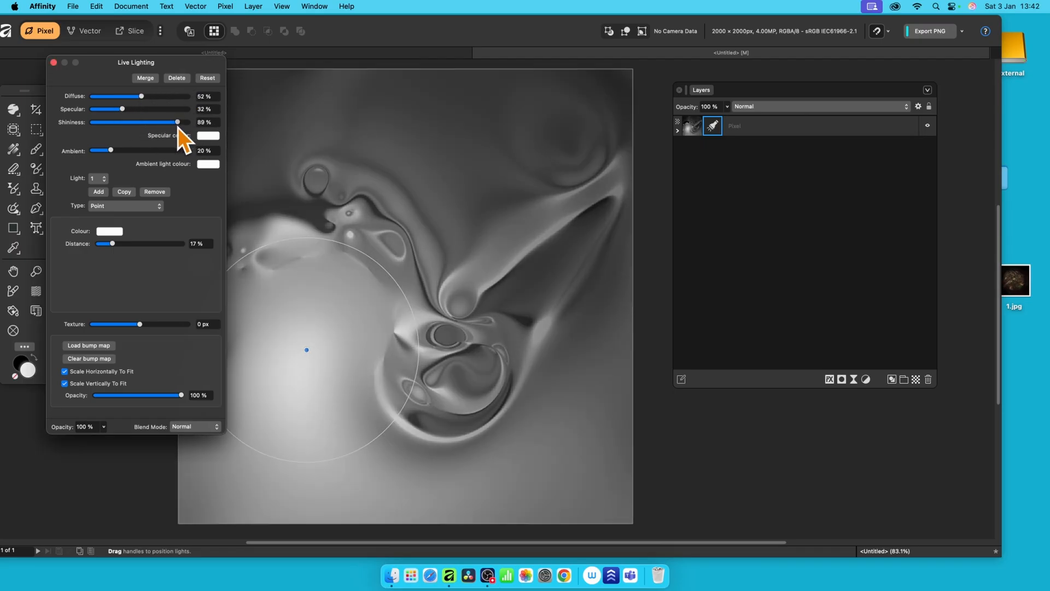
pyautogui.moveTo(177, 122); pyautogui.dragTo(167, 122)
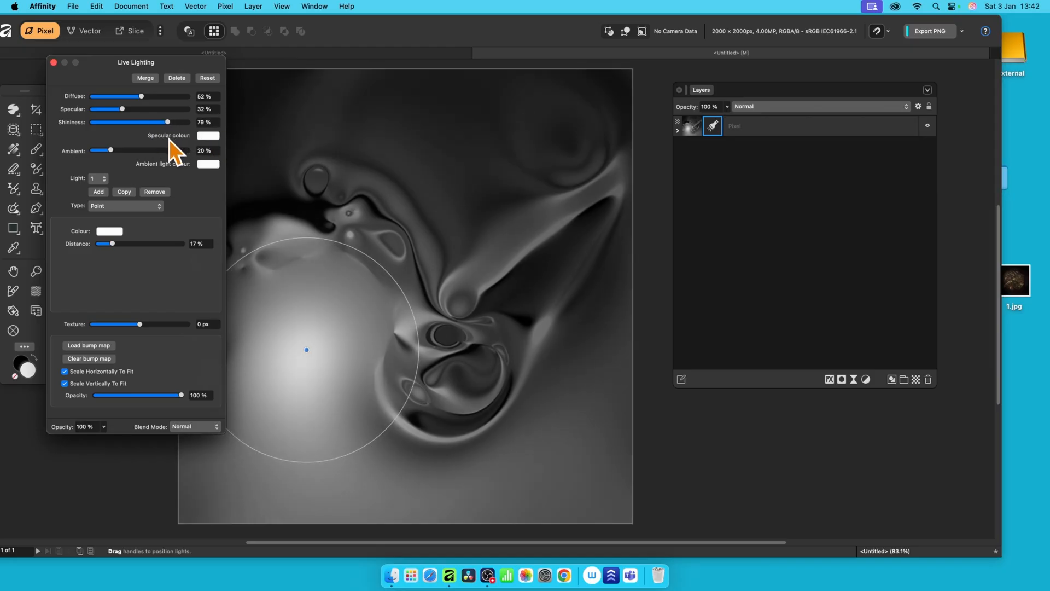
pyautogui.moveTo(132, 221)
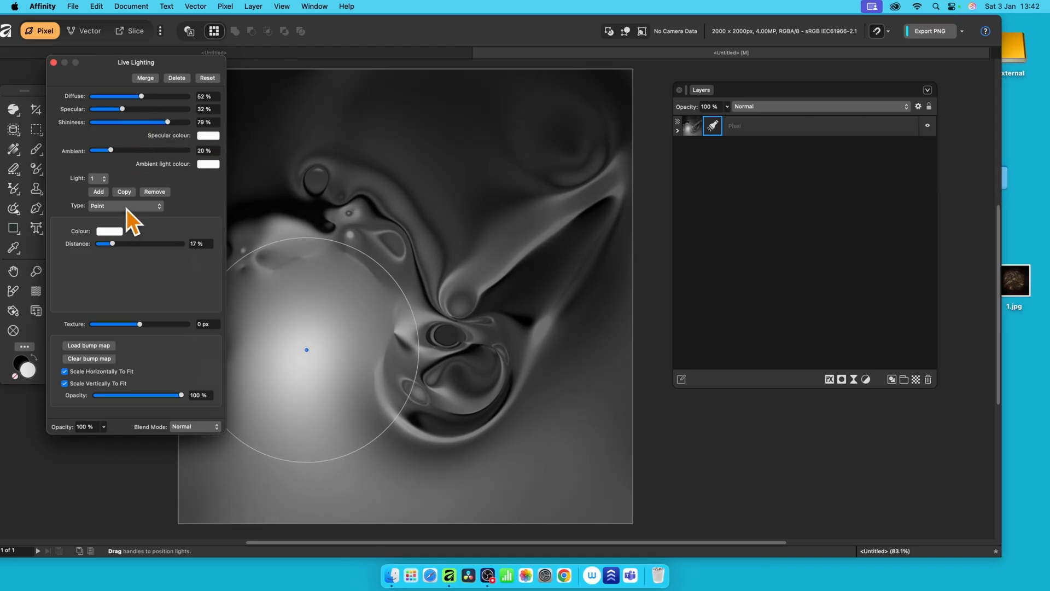
# Step: Make the light Directional, aimed from the upper right at Azimuth 40.7° and Elevation 61.4°
pyautogui.click(125, 209)
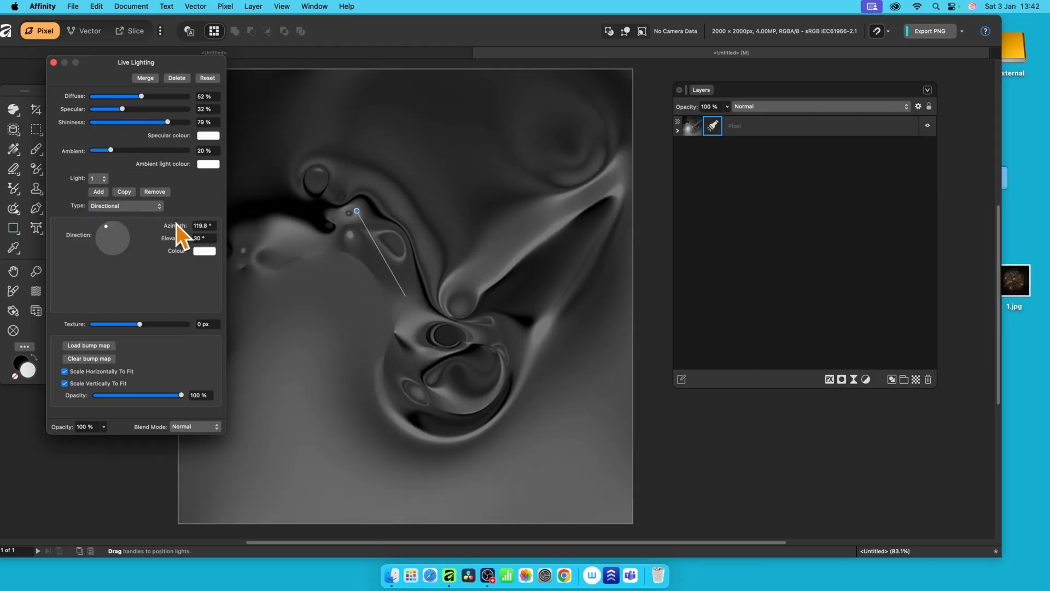
pyautogui.moveTo(357, 211); pyautogui.dragTo(399, 208)
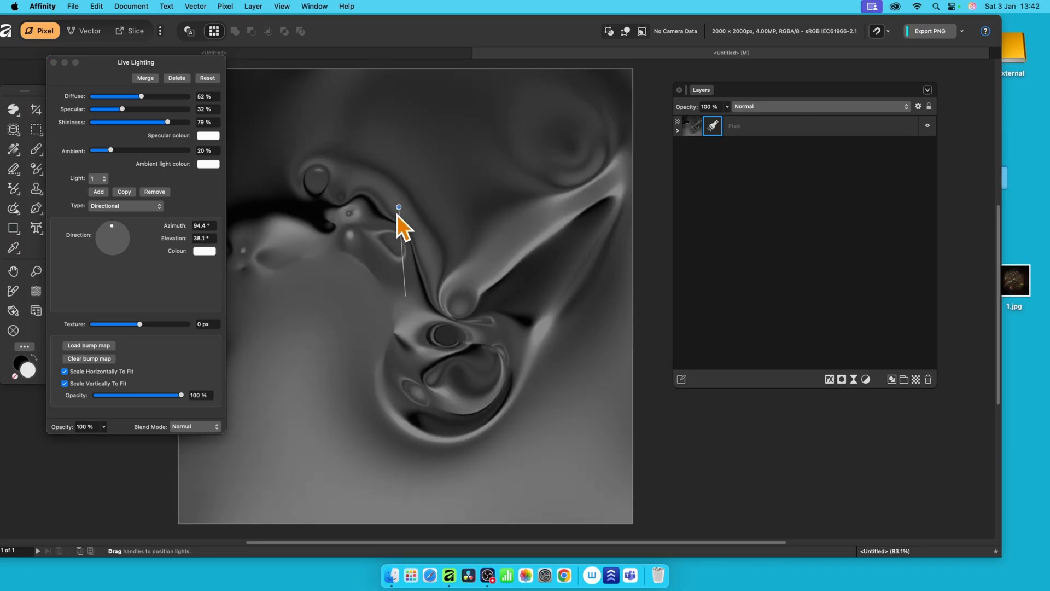
pyautogui.moveTo(399, 207); pyautogui.dragTo(400, 226)
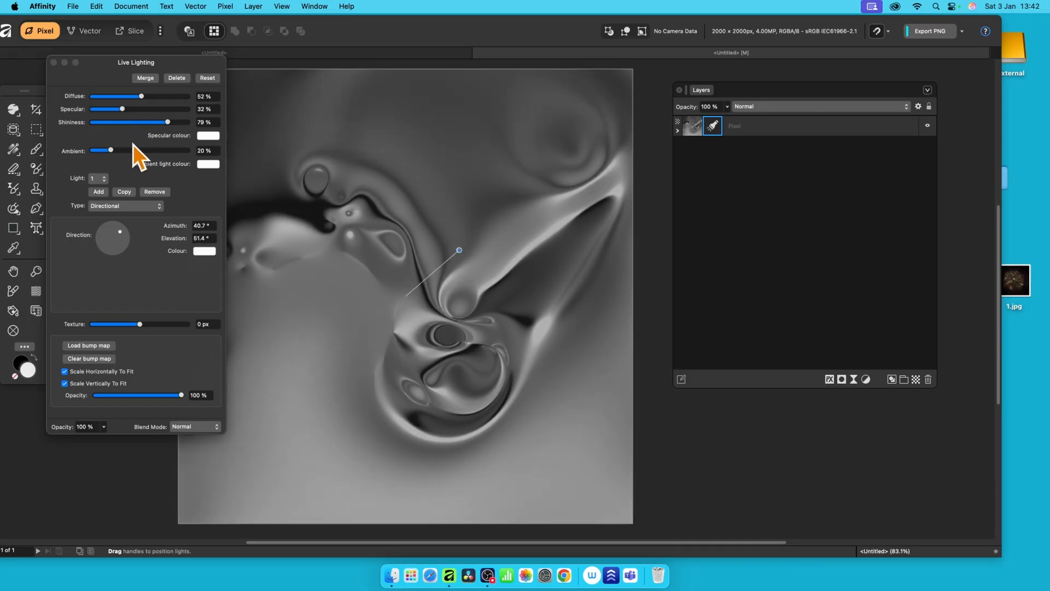
# Step: Raise ambient light to 90% and try its colour swatch, keeping white
pyautogui.moveTo(111, 150); pyautogui.dragTo(171, 150)
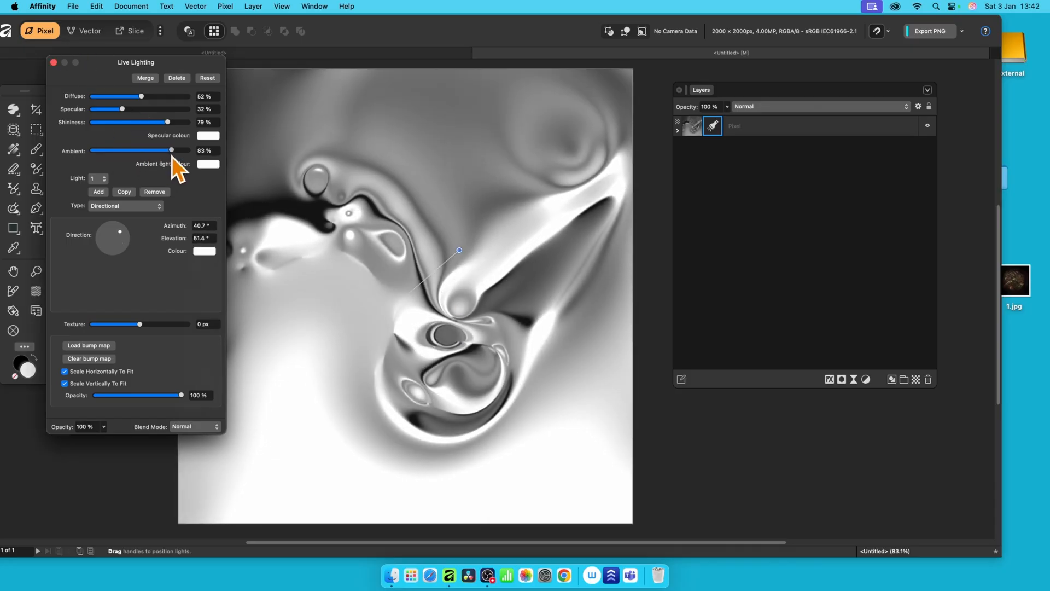
pyautogui.moveTo(171, 149); pyautogui.dragTo(178, 150)
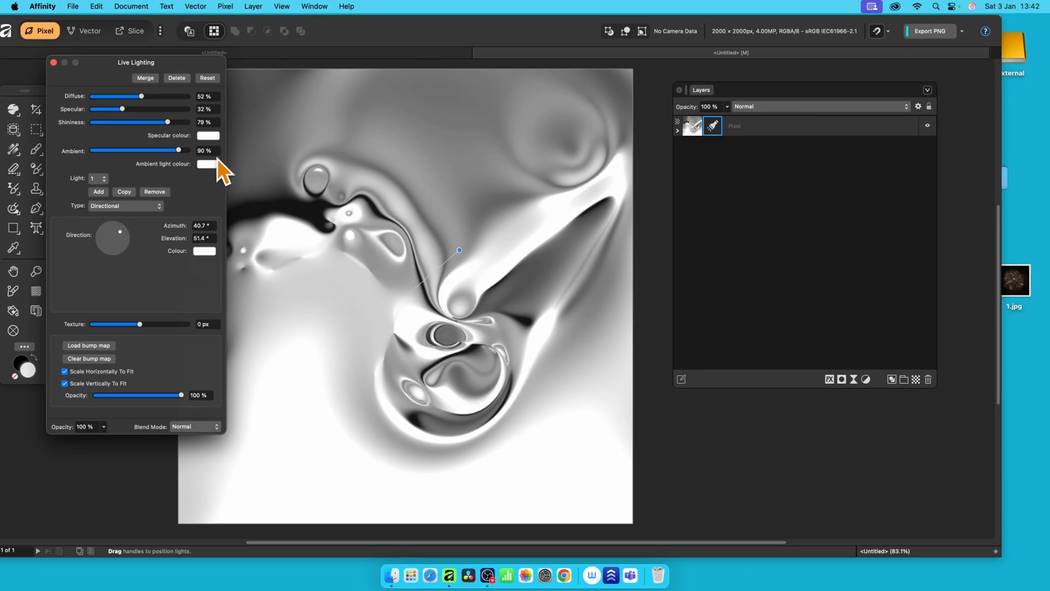
pyautogui.click(208, 163)
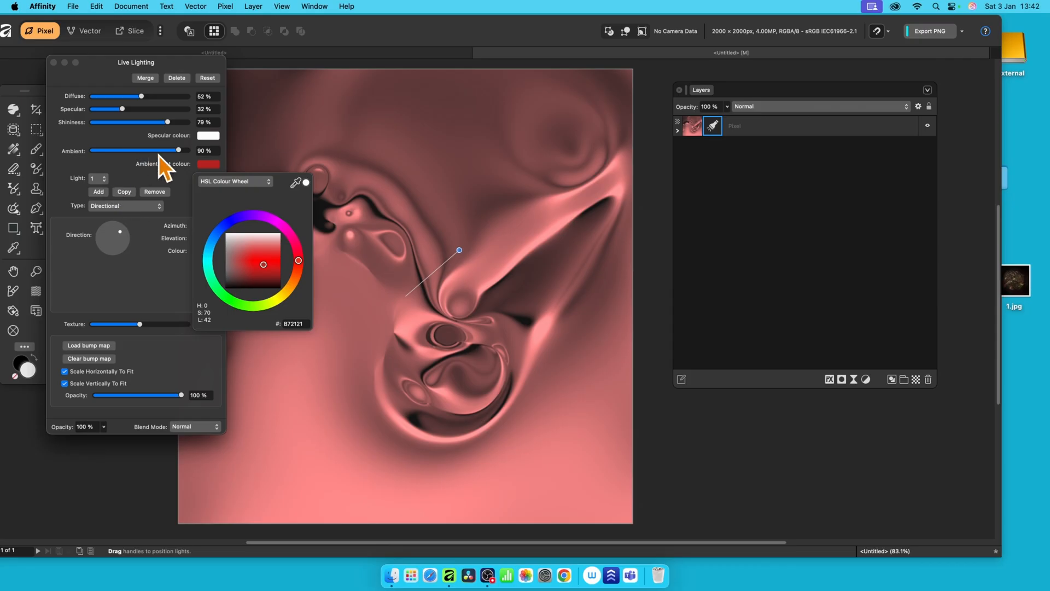
pyautogui.moveTo(241, 268)
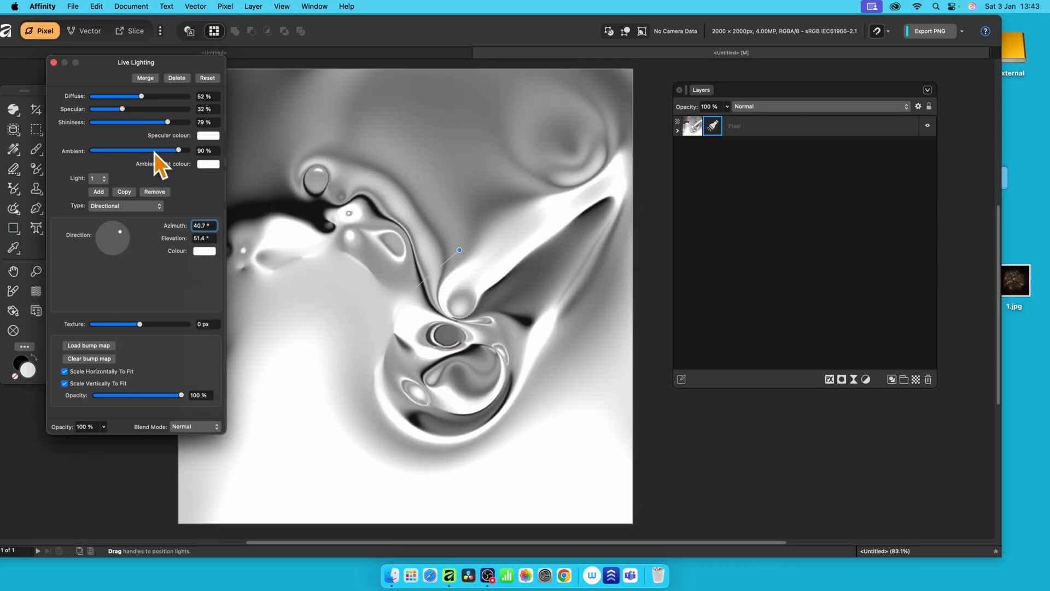
# Step: Set the lighting shininess to about 82%
pyautogui.moveTo(155, 122); pyautogui.dragTo(183, 122)
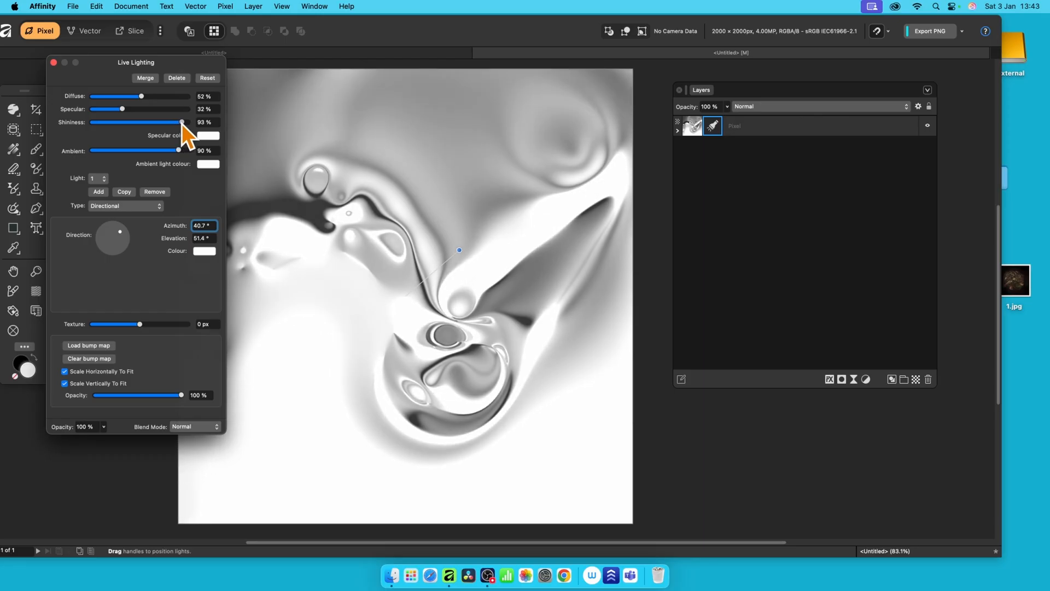
pyautogui.moveTo(182, 122); pyautogui.dragTo(184, 122)
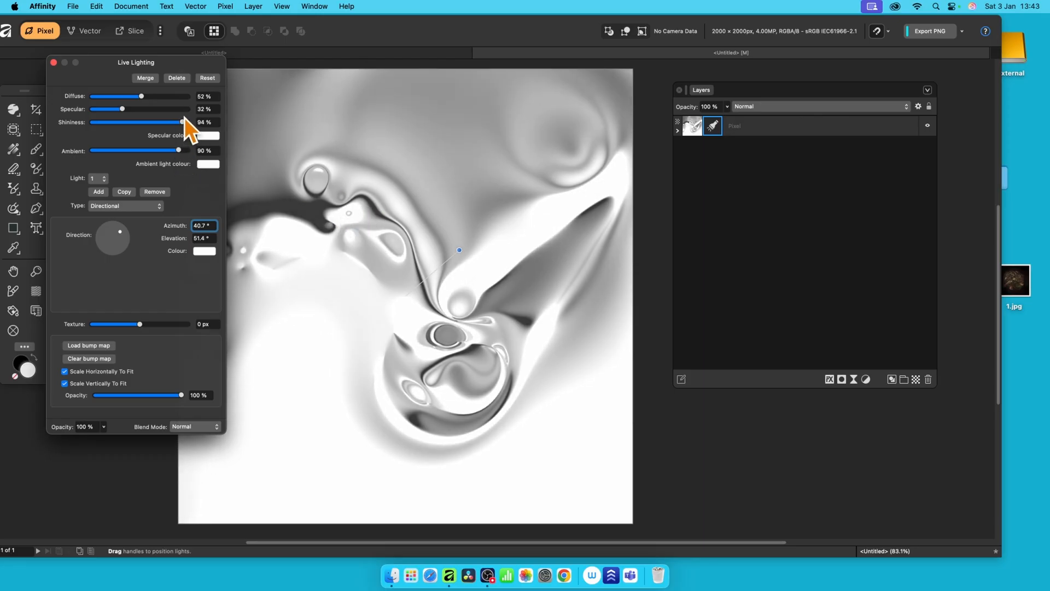
pyautogui.moveTo(182, 122); pyautogui.dragTo(154, 122)
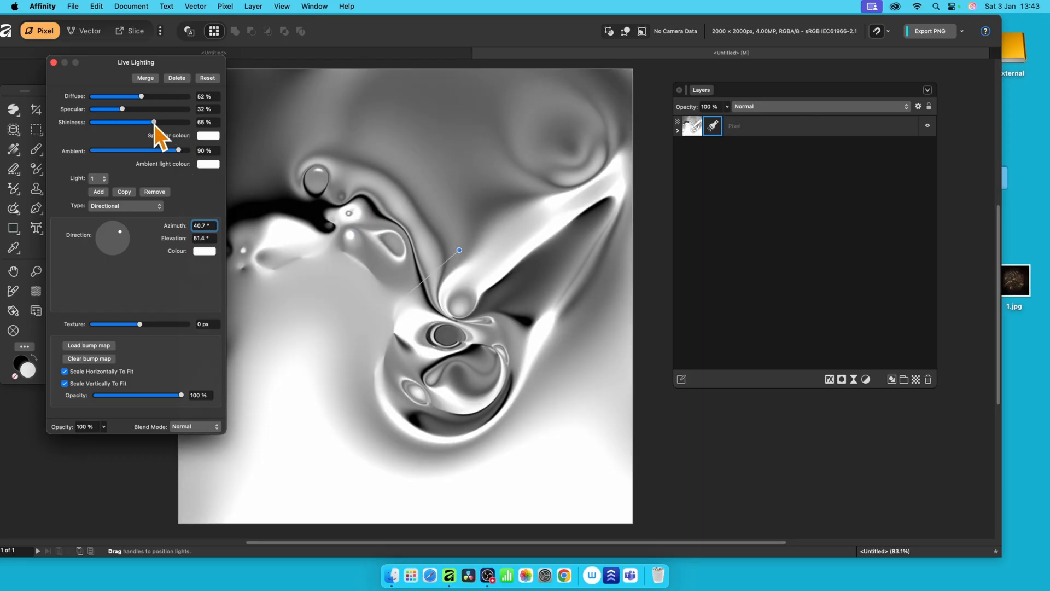
pyautogui.moveTo(153, 122); pyautogui.dragTo(157, 122)
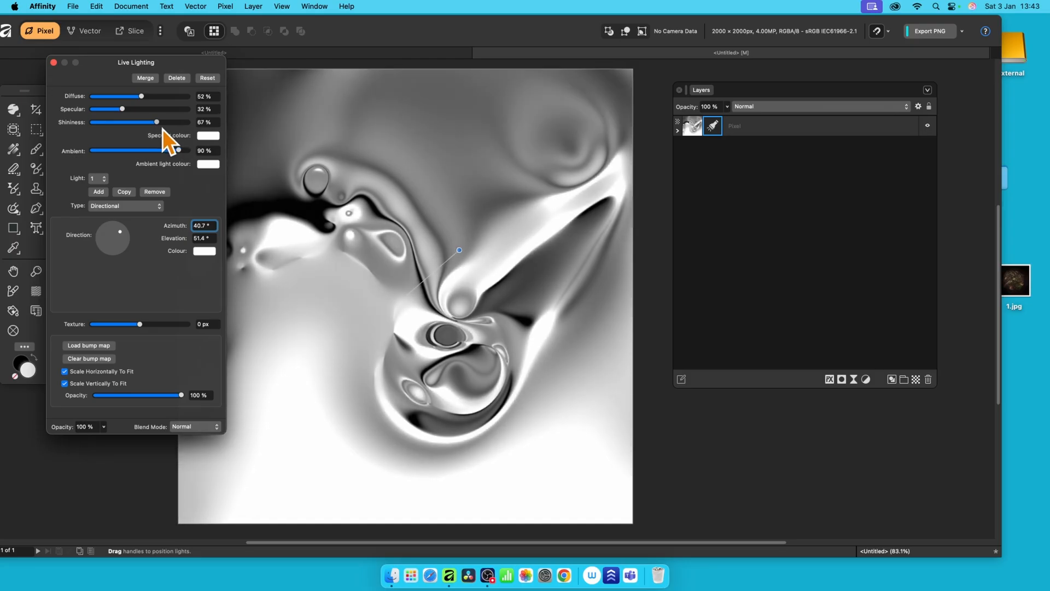
pyautogui.moveTo(137, 122); pyautogui.dragTo(171, 122)
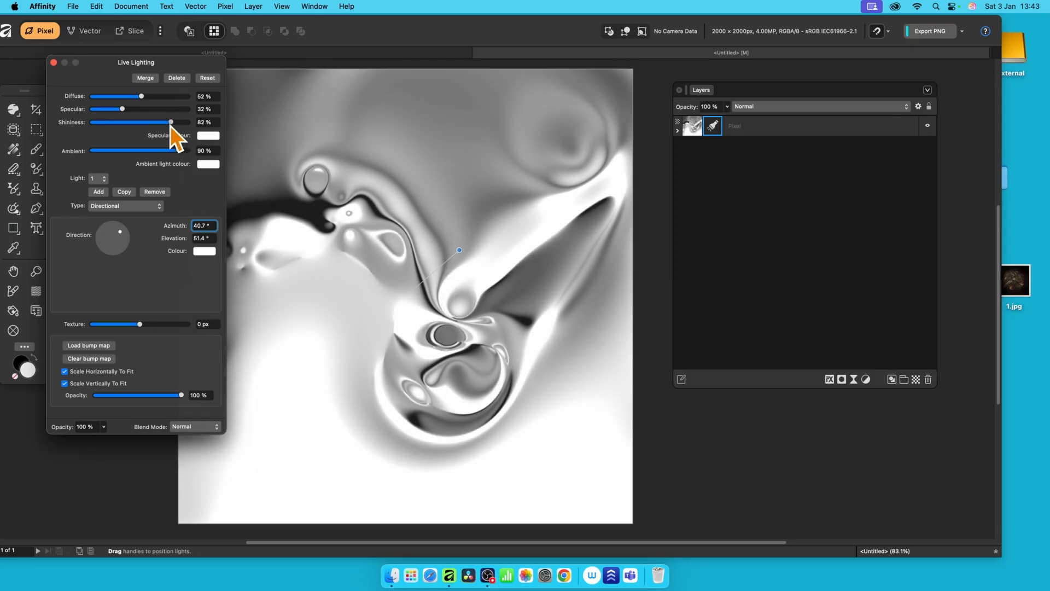
pyautogui.moveTo(170, 122); pyautogui.dragTo(160, 122)
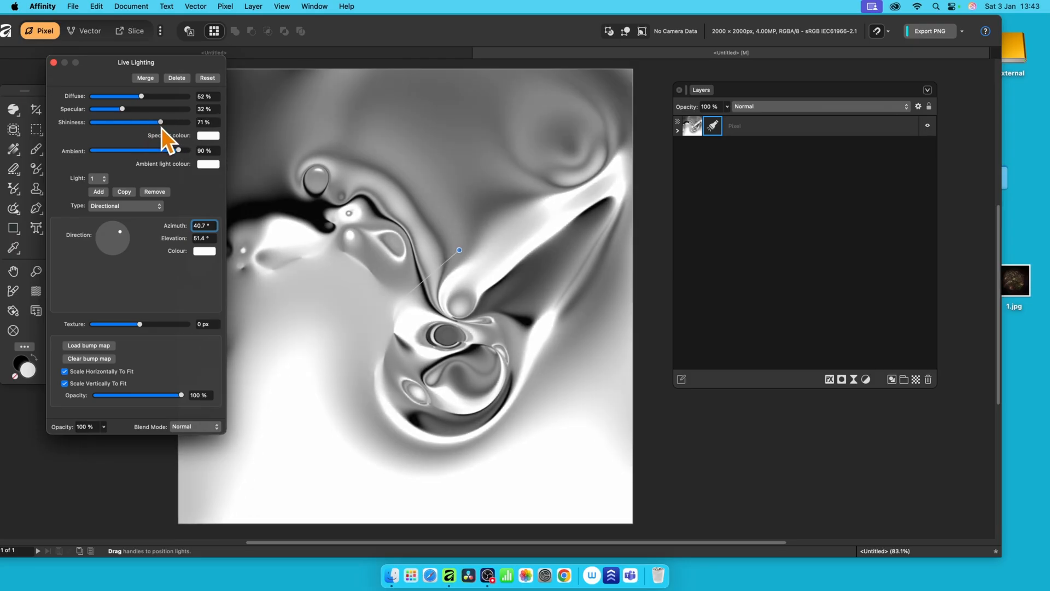
pyautogui.moveTo(151, 122); pyautogui.dragTo(170, 122)
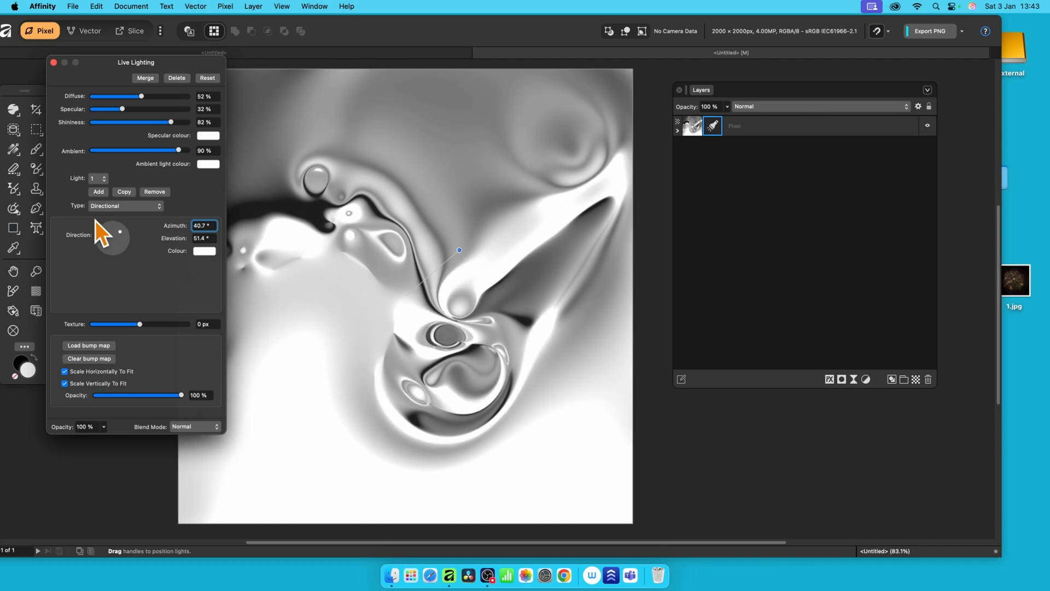
# Step: Switch back to a Spot light placed at the top-right, Distance 68%, Inner cone 42%
pyautogui.click(125, 206)
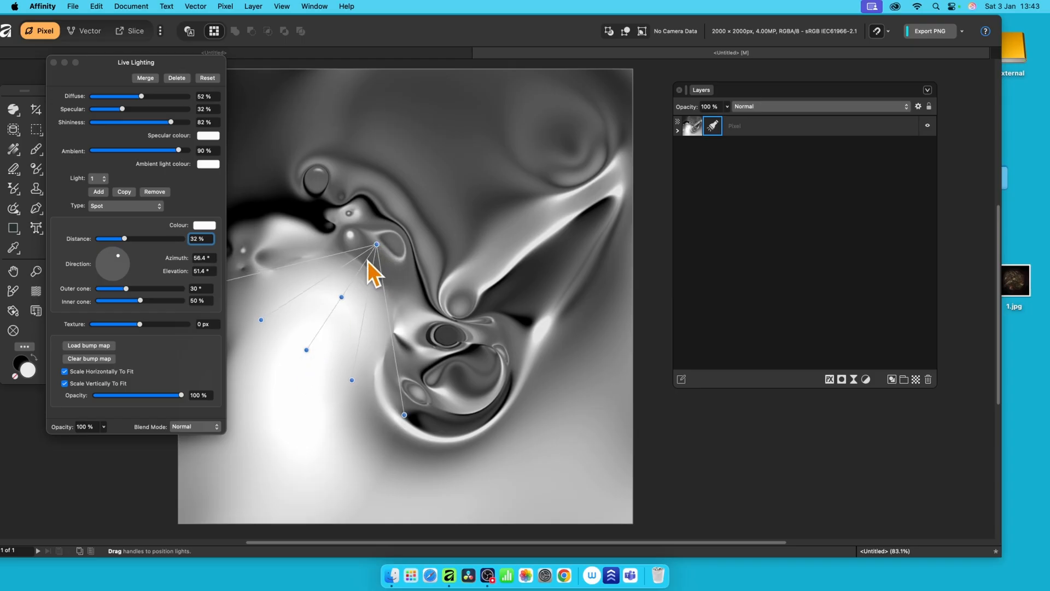
pyautogui.moveTo(377, 244); pyautogui.dragTo(403, 129)
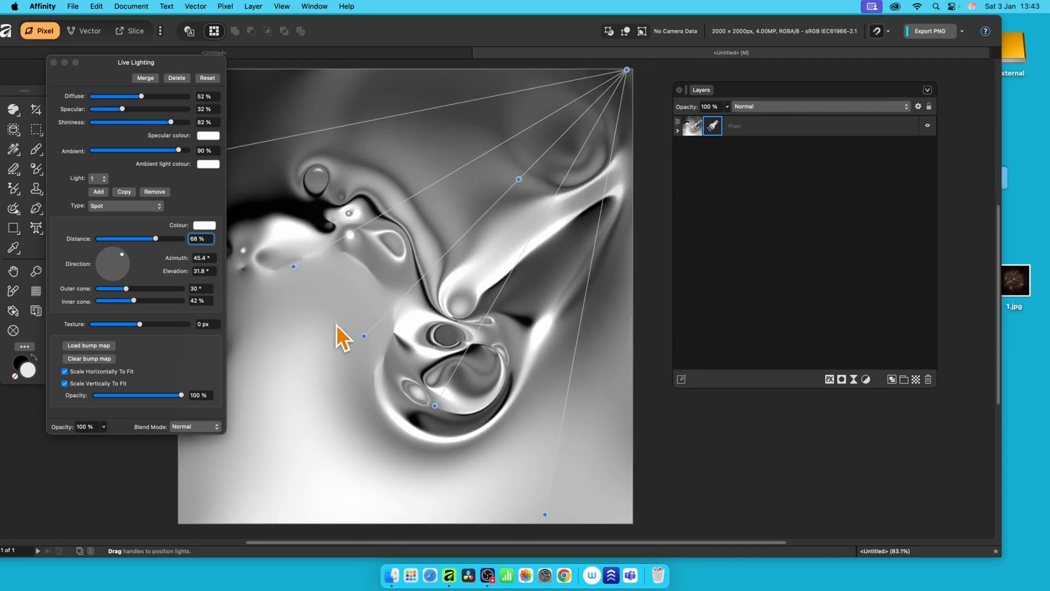
pyautogui.moveTo(170, 213)
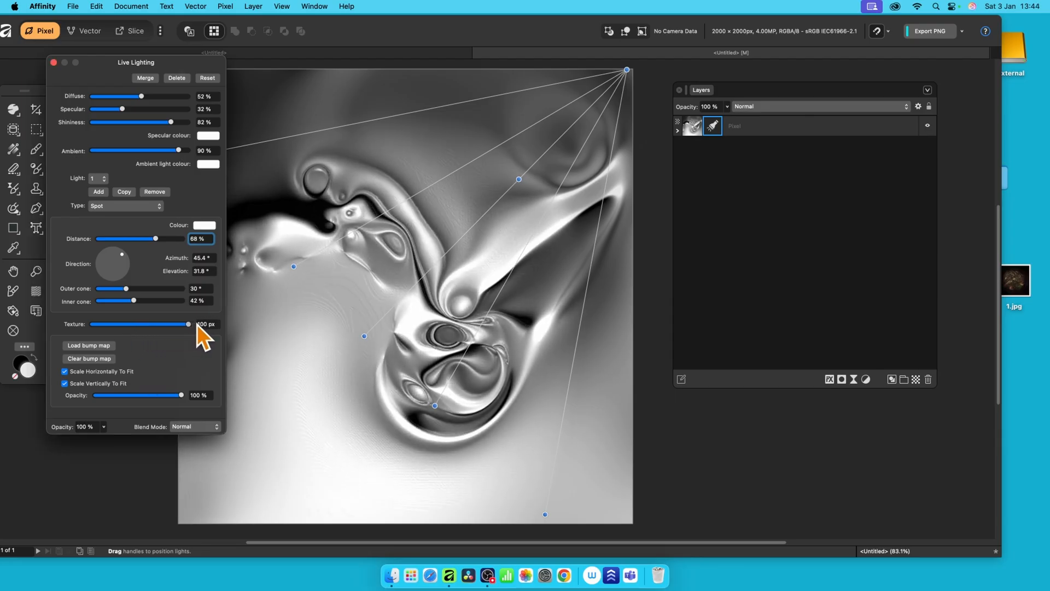
pyautogui.moveTo(437, 187)
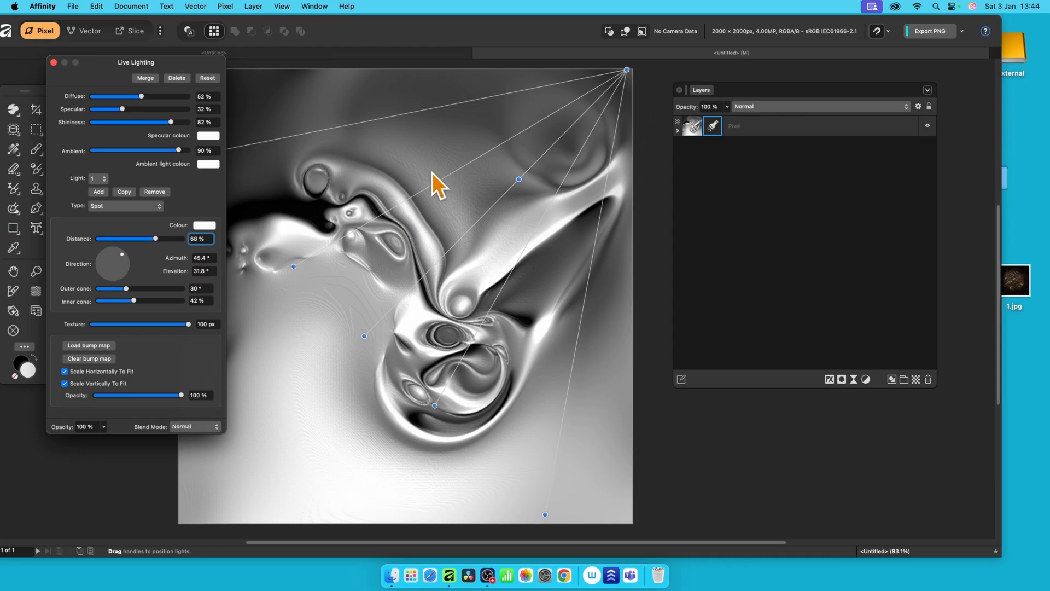
pyautogui.moveTo(299, 389)
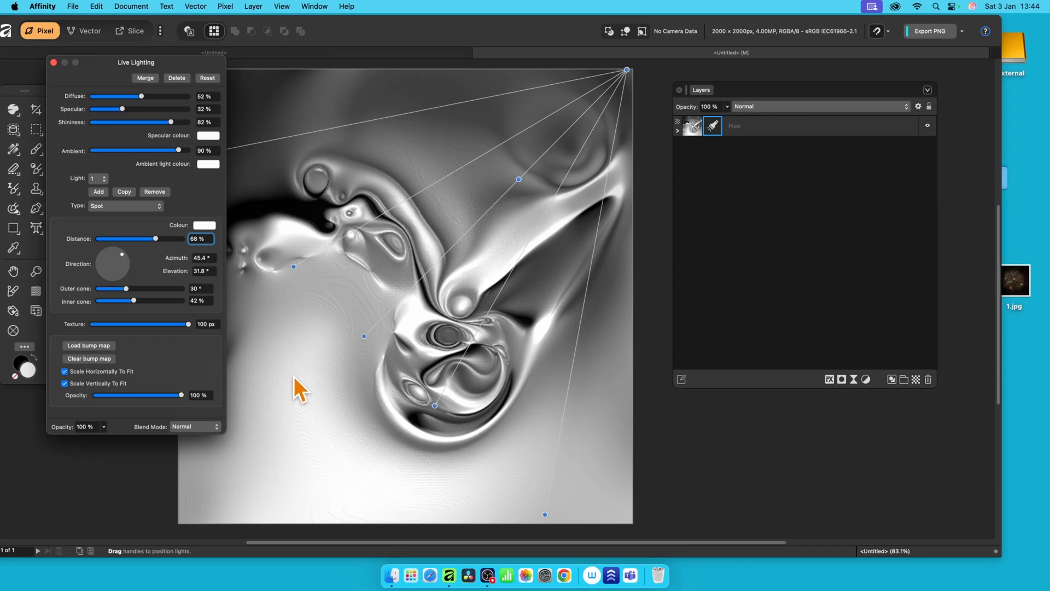
pyautogui.moveTo(235, 472)
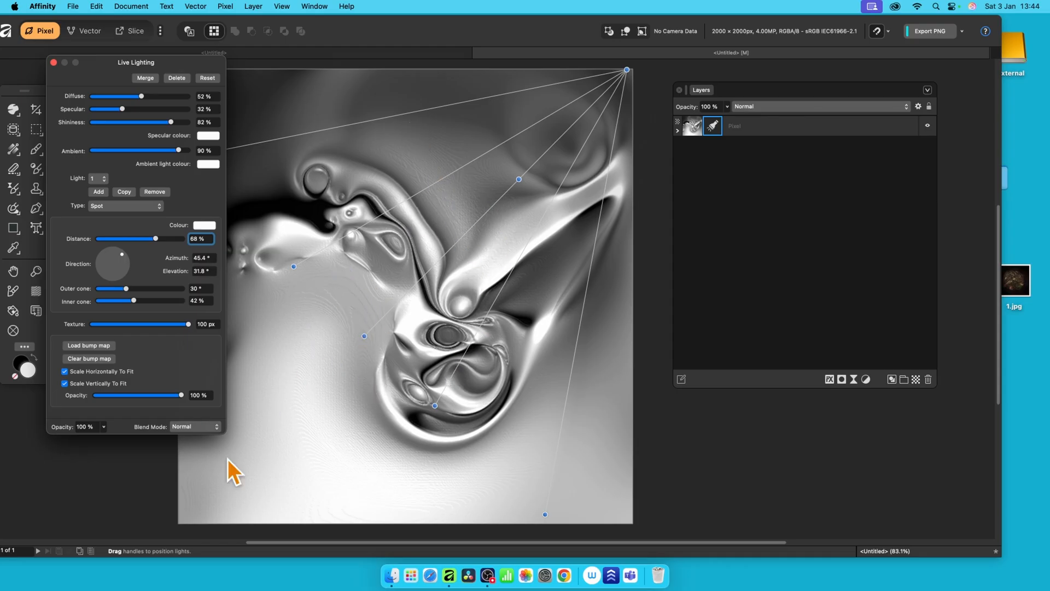
pyautogui.moveTo(372, 358)
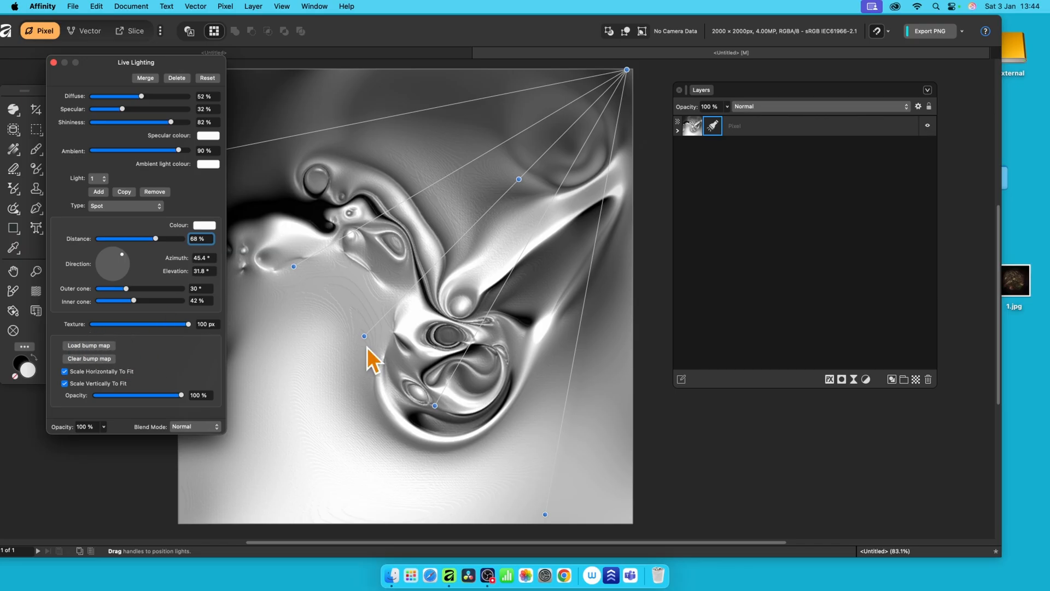
pyautogui.moveTo(483, 167)
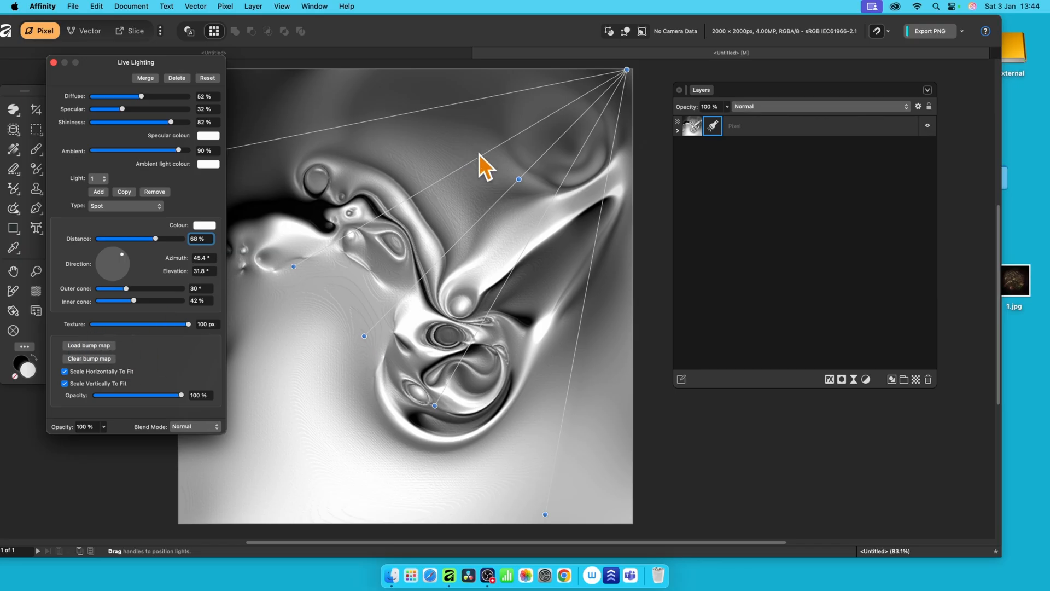
pyautogui.moveTo(244, 278)
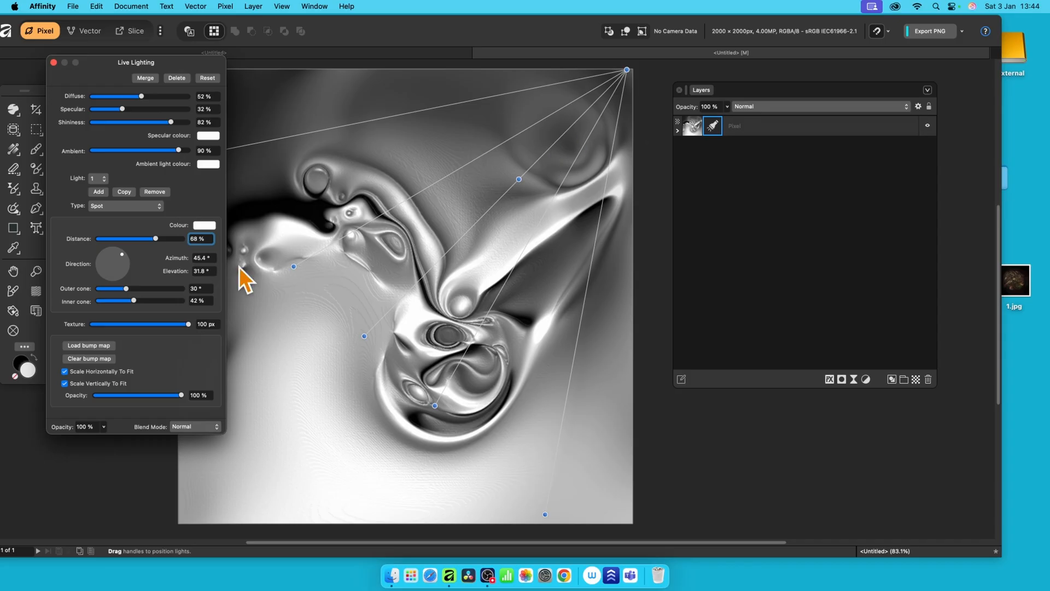
pyautogui.moveTo(437, 334)
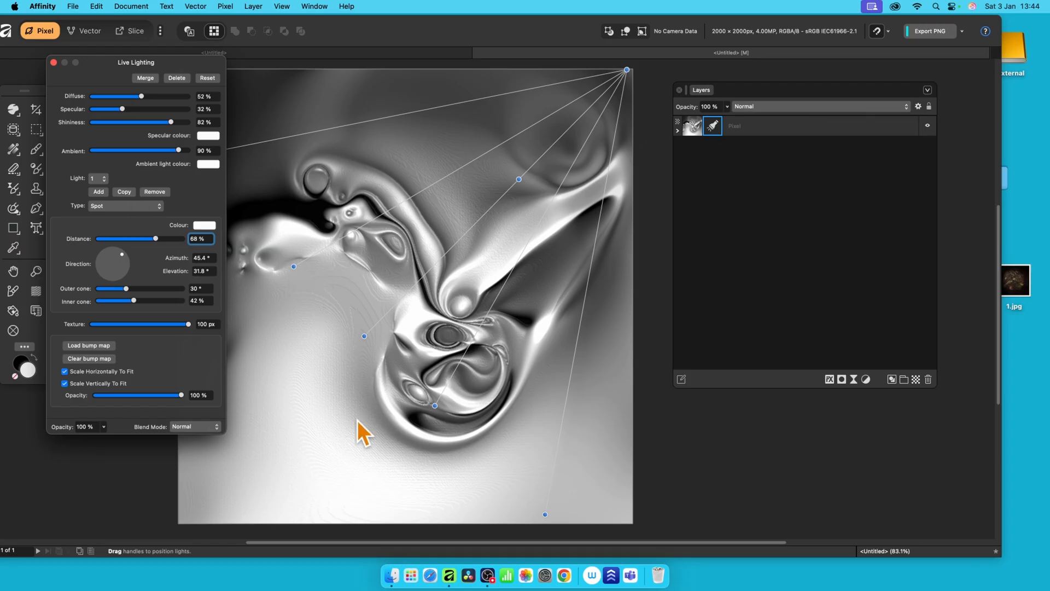
pyautogui.moveTo(234, 346)
pyautogui.write('1000')
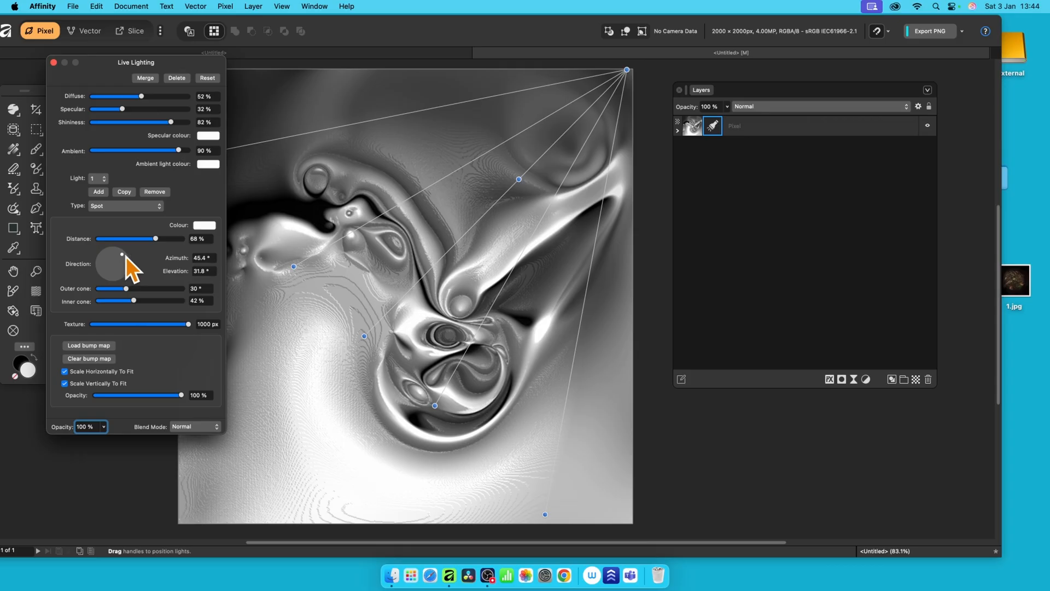
# Step: Apply a 1000 px texture and lower the spotlight elevation to about 1°
pyautogui.moveTo(122, 254); pyautogui.dragTo(112, 263)
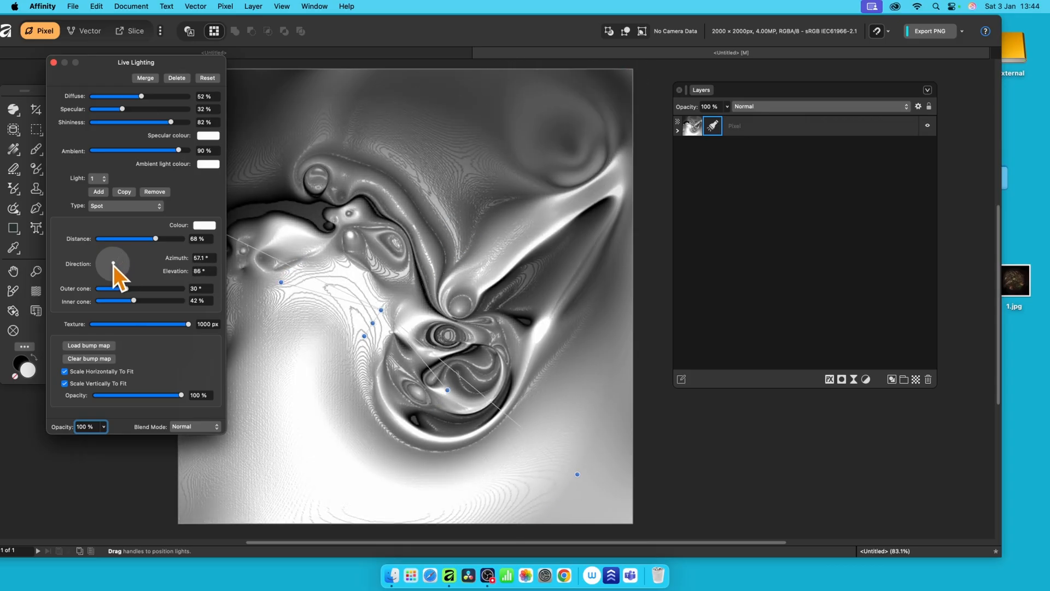
pyautogui.moveTo(117, 260); pyautogui.dragTo(125, 254)
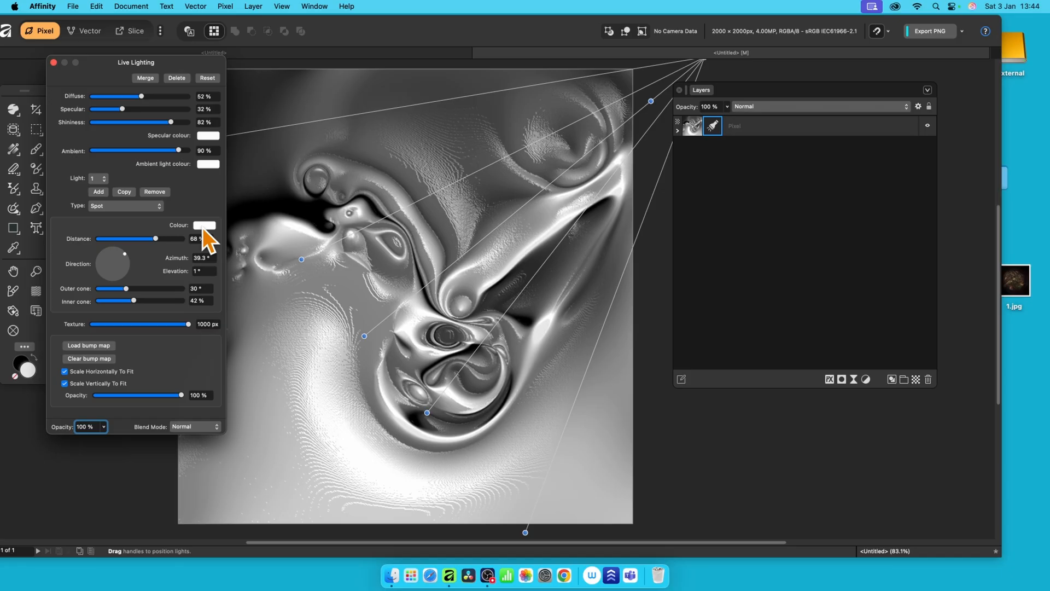
pyautogui.moveTo(214, 241)
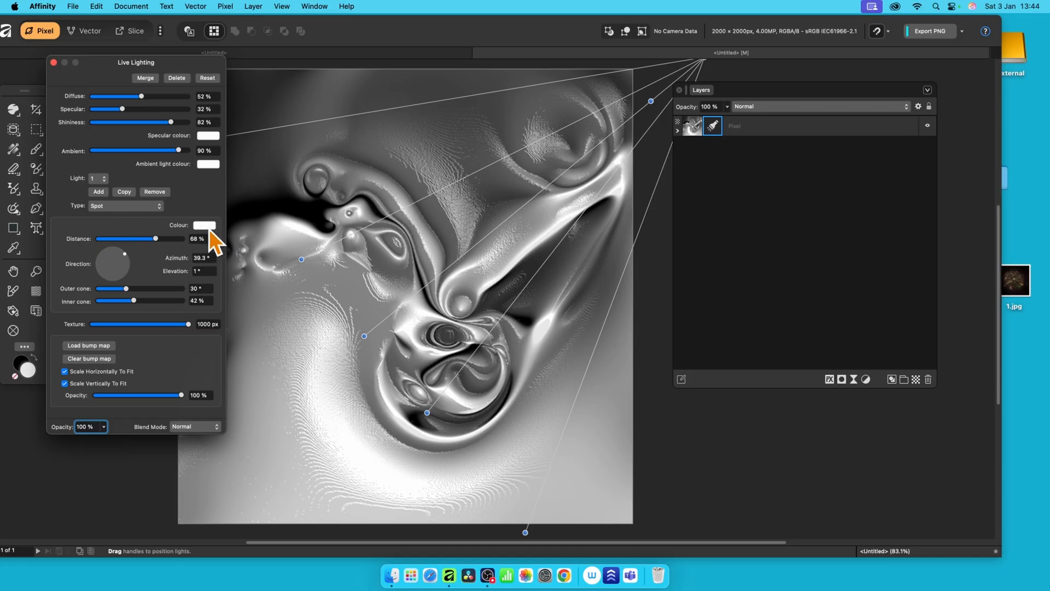
# Step: Change the first spot light's Colour swatch to red
pyautogui.click(205, 225)
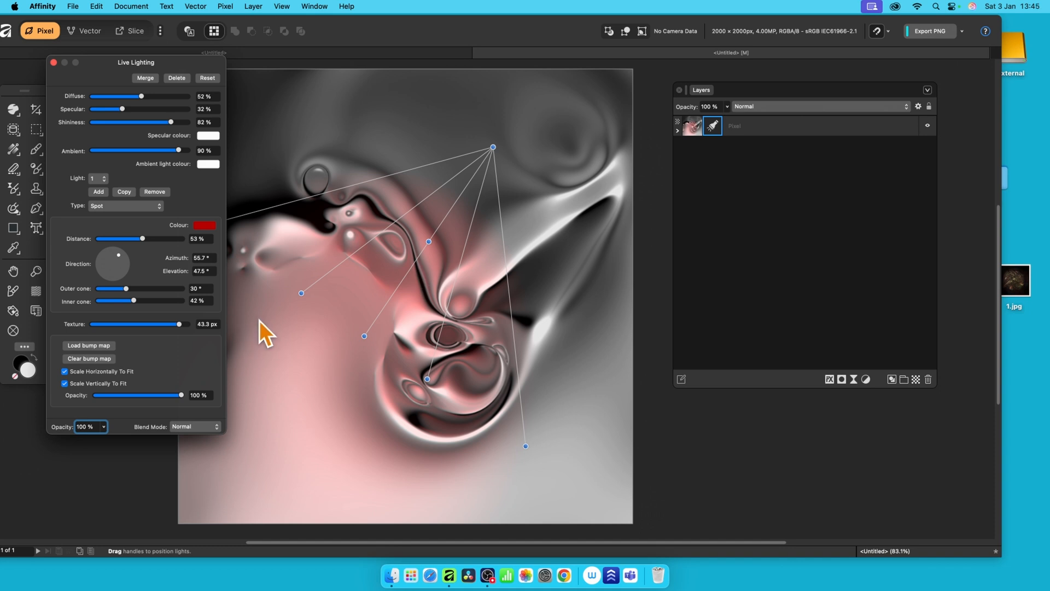
pyautogui.moveTo(145, 253)
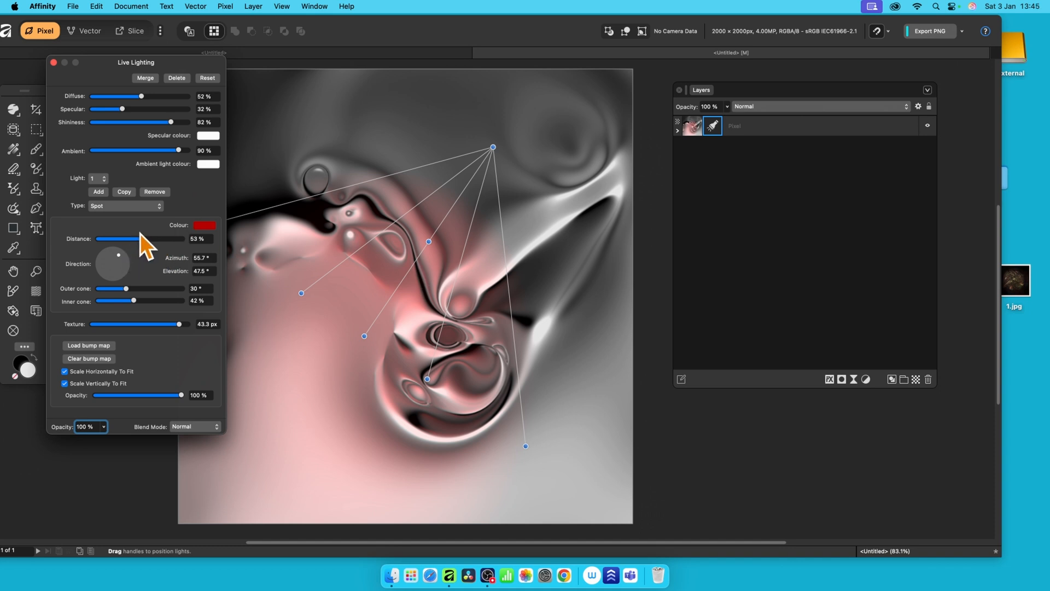
pyautogui.moveTo(101, 211)
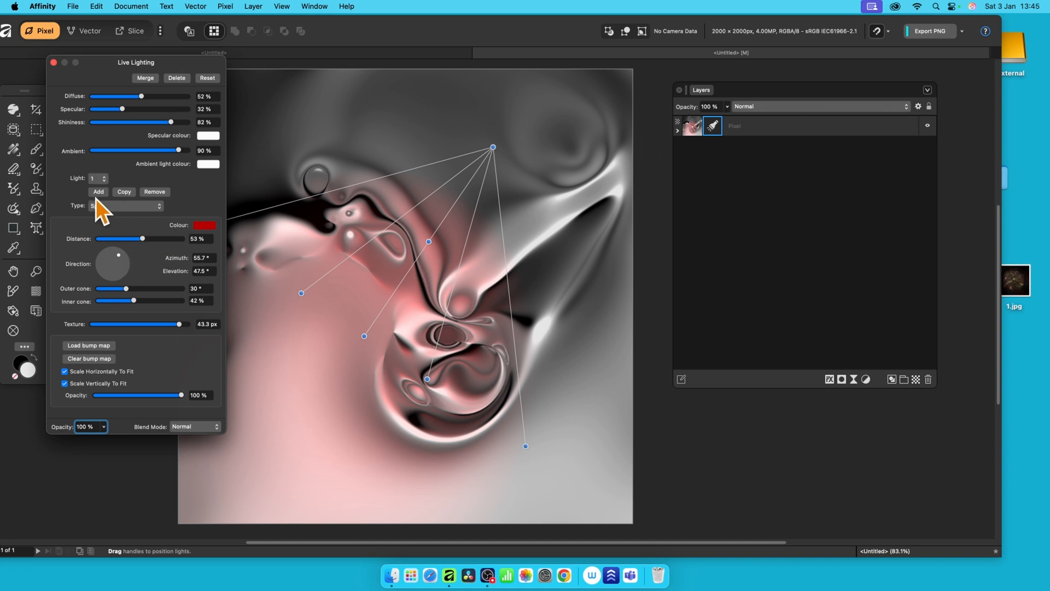
pyautogui.moveTo(126, 211)
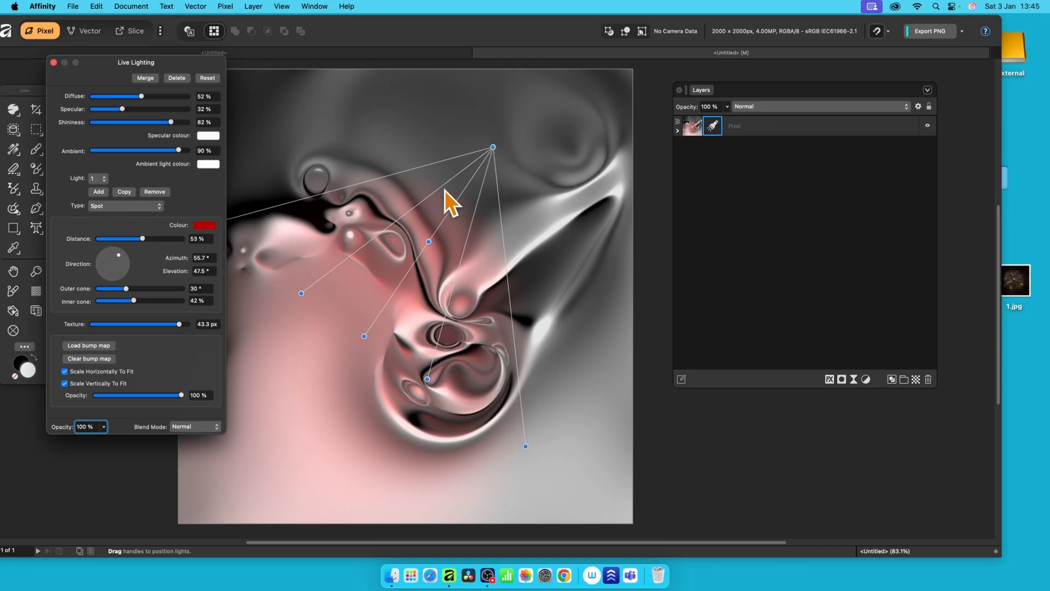
pyautogui.moveTo(90, 184)
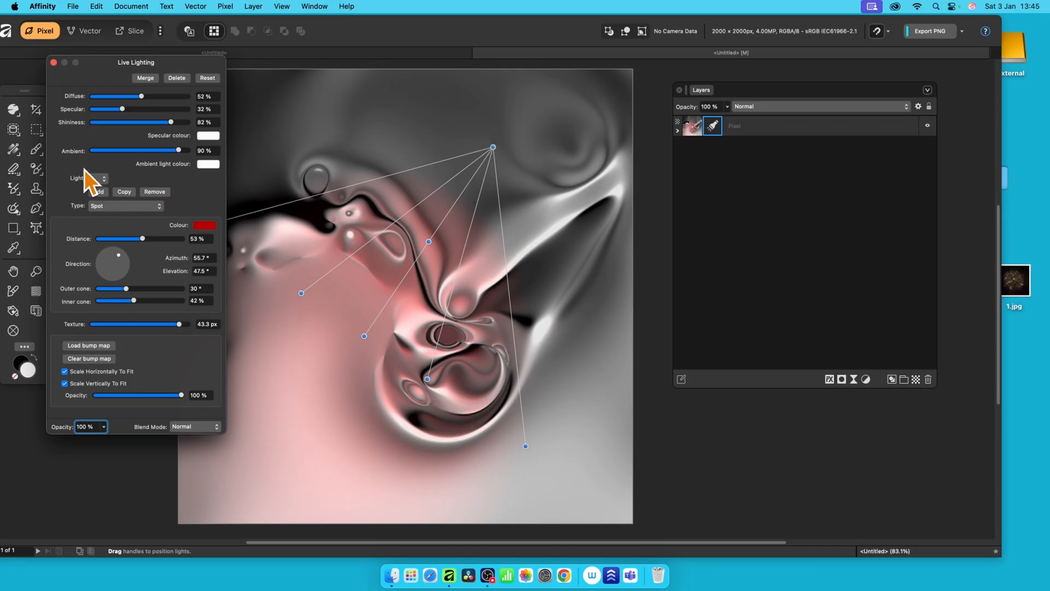
pyautogui.moveTo(272, 180)
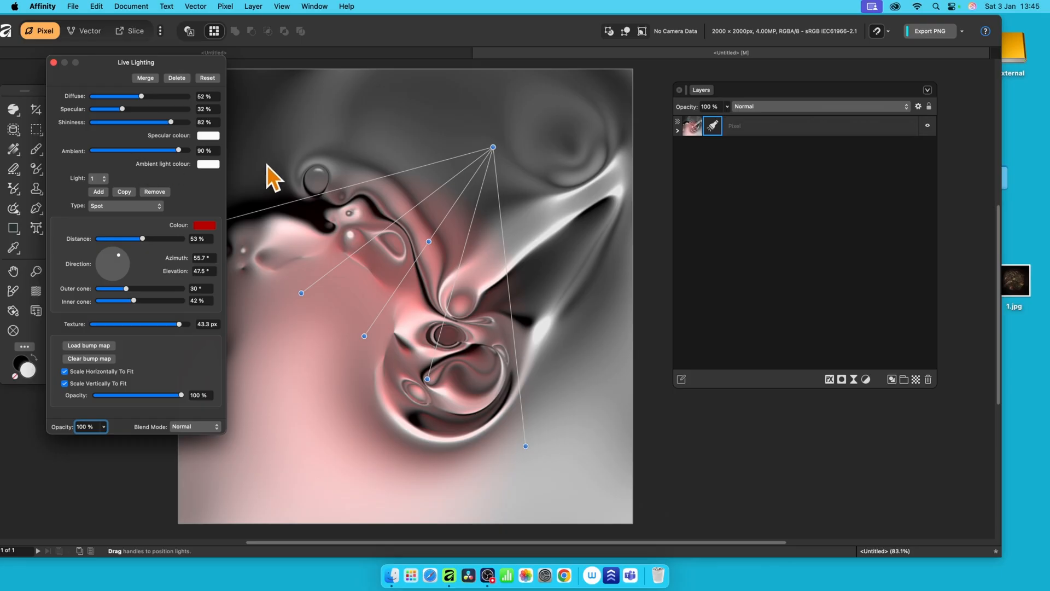
pyautogui.moveTo(524, 142)
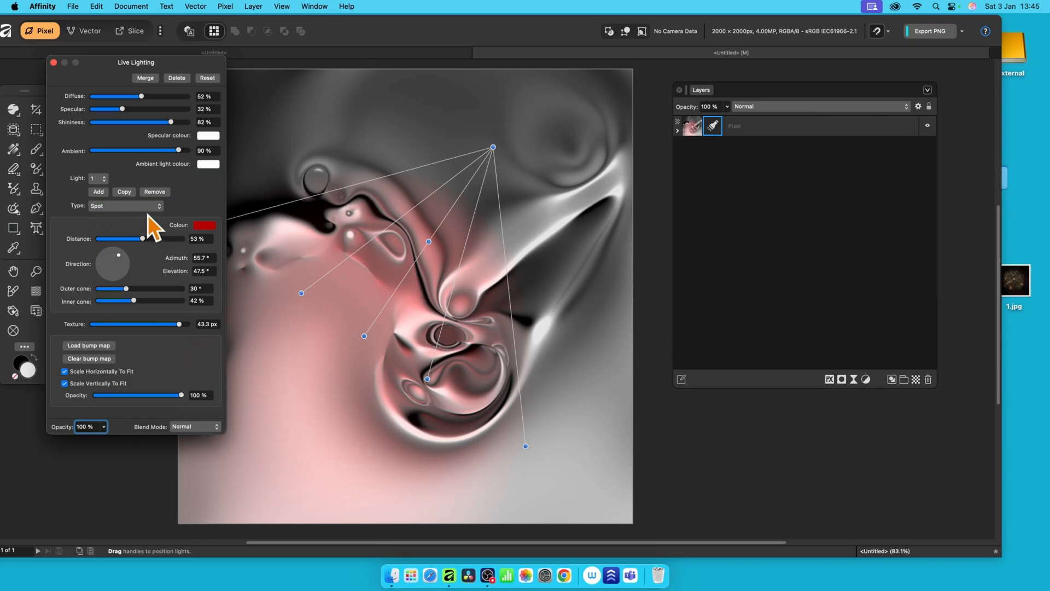
# Step: Add two more lights and select Light 2 from the Light dropdown
pyautogui.click(105, 176)
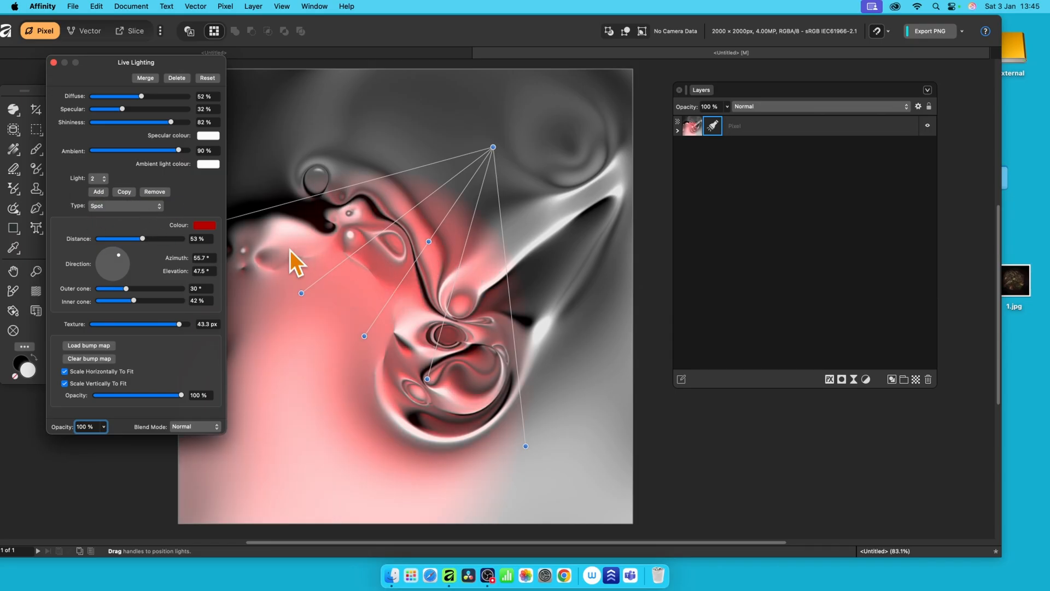
pyautogui.click(105, 176)
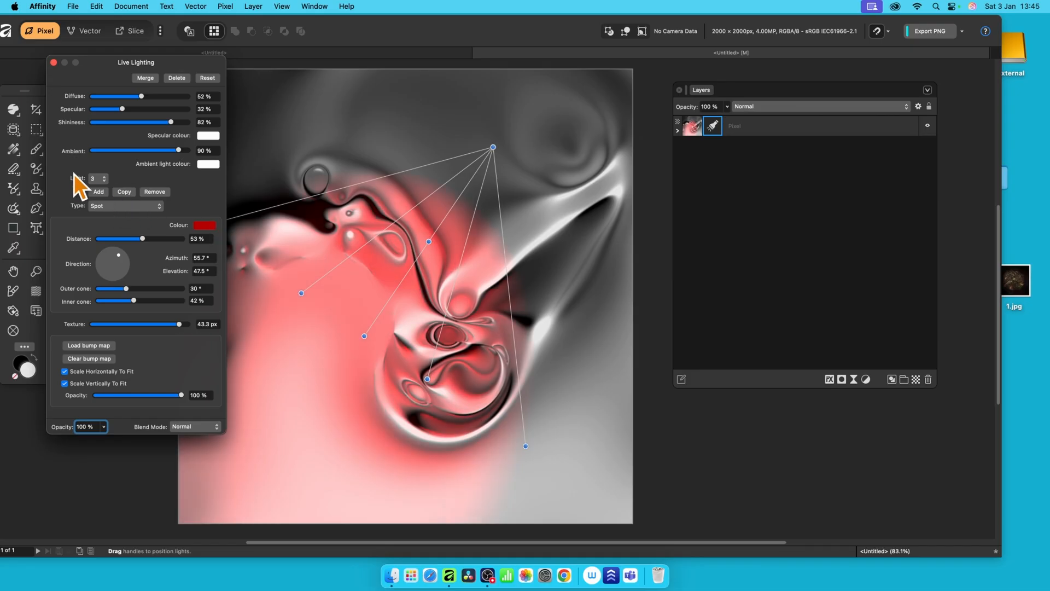
pyautogui.click(96, 177)
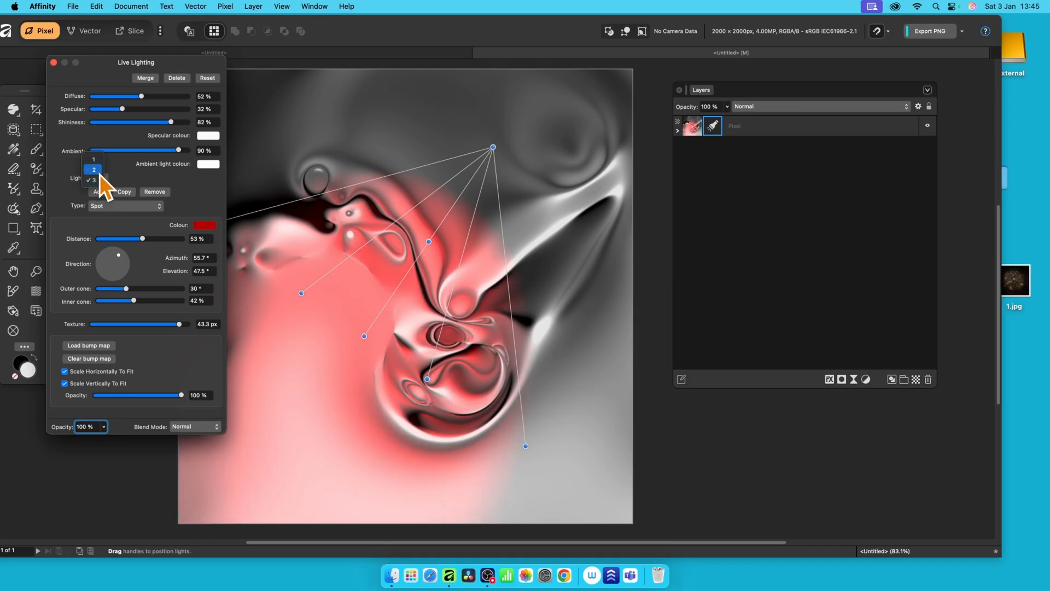
pyautogui.click(95, 169)
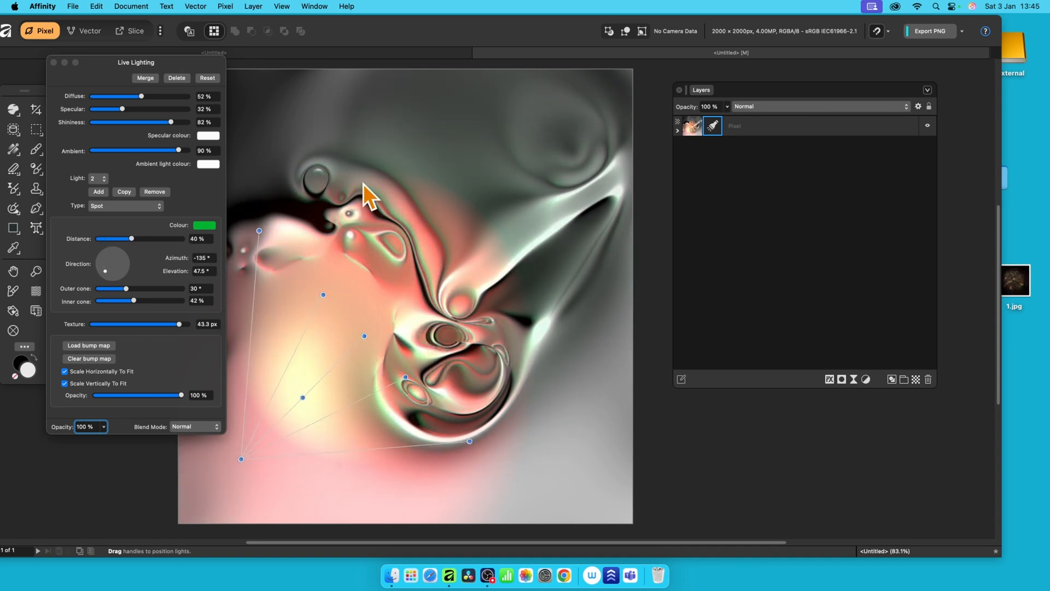
pyautogui.moveTo(609, 392)
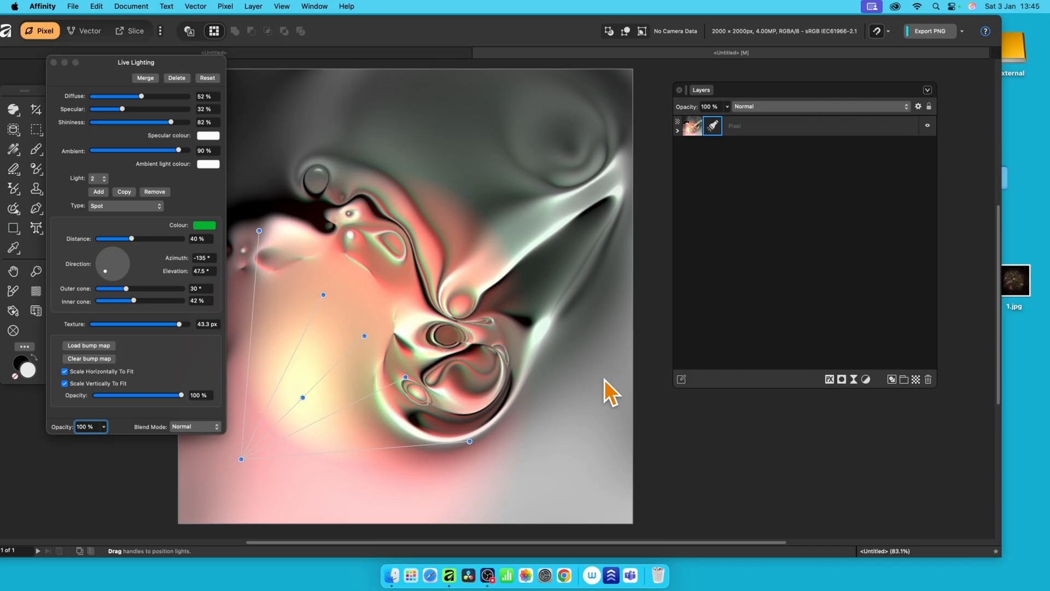
pyautogui.moveTo(242, 185)
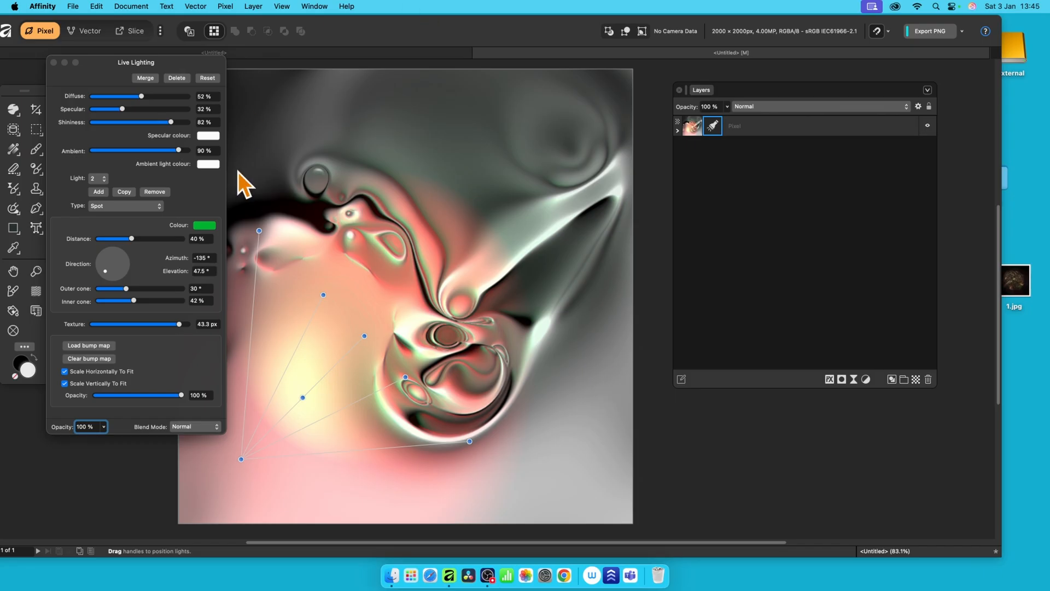
# Step: Select Light 3 and pick blue for its colour on the HSL wheel
pyautogui.click(95, 178)
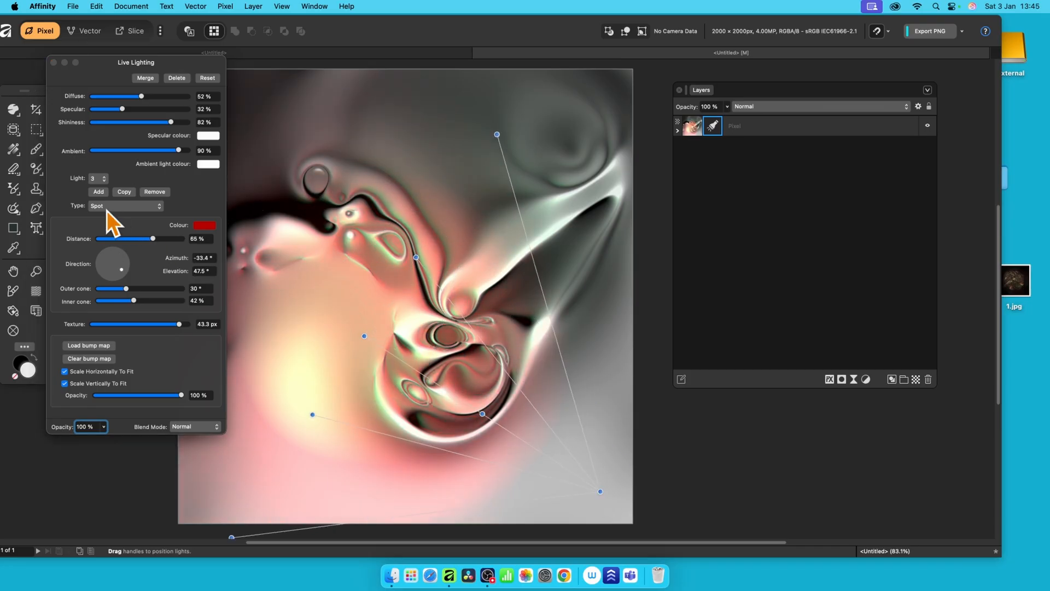
pyautogui.click(207, 225)
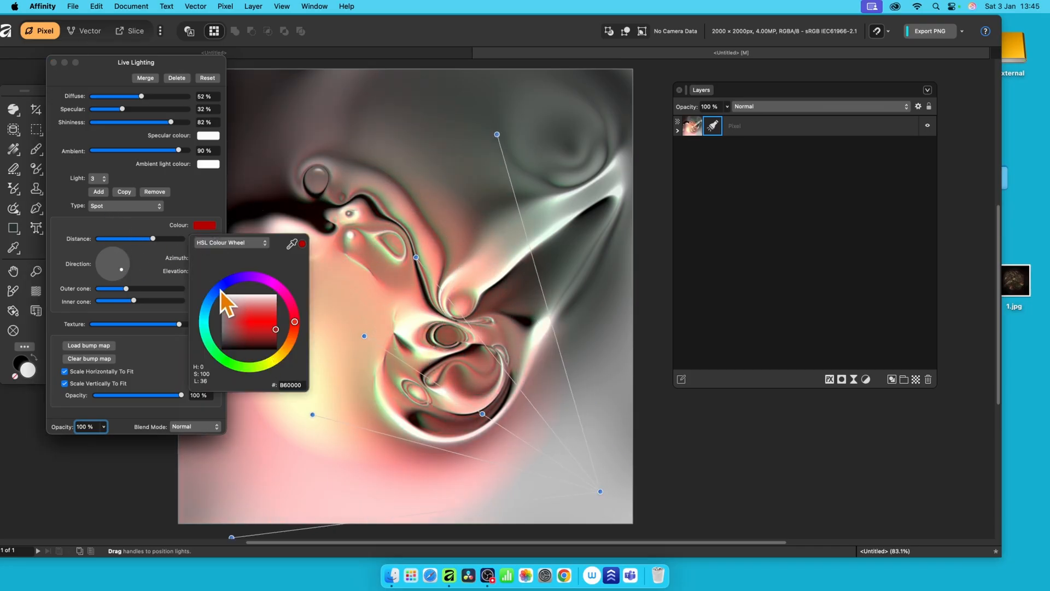
pyautogui.click(275, 329)
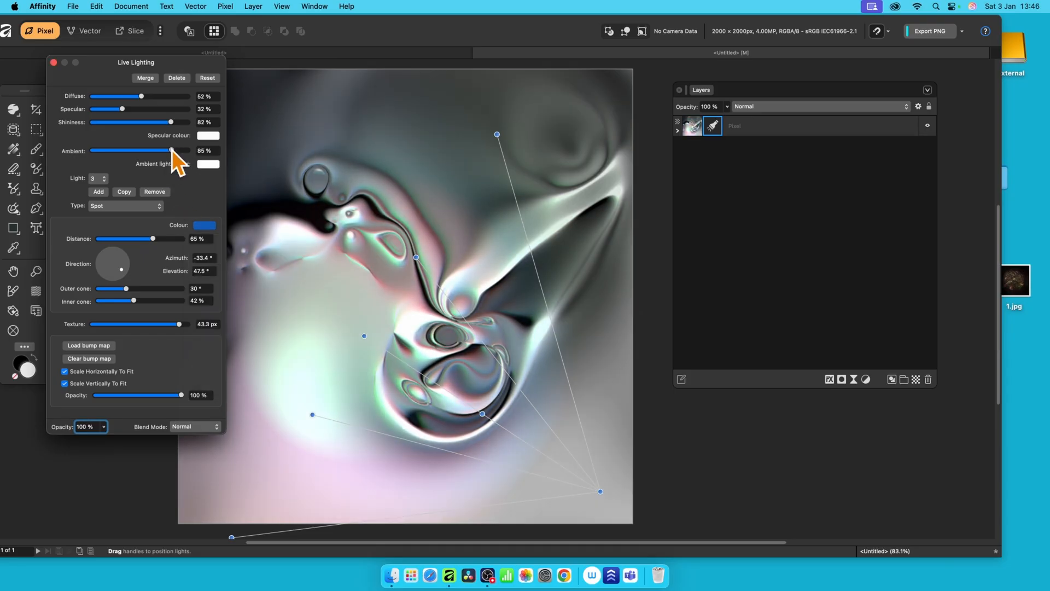
# Step: Lower Ambient to 38% and raise Shininess to 98% and Specular to 74%
pyautogui.moveTo(173, 151); pyautogui.dragTo(134, 151)
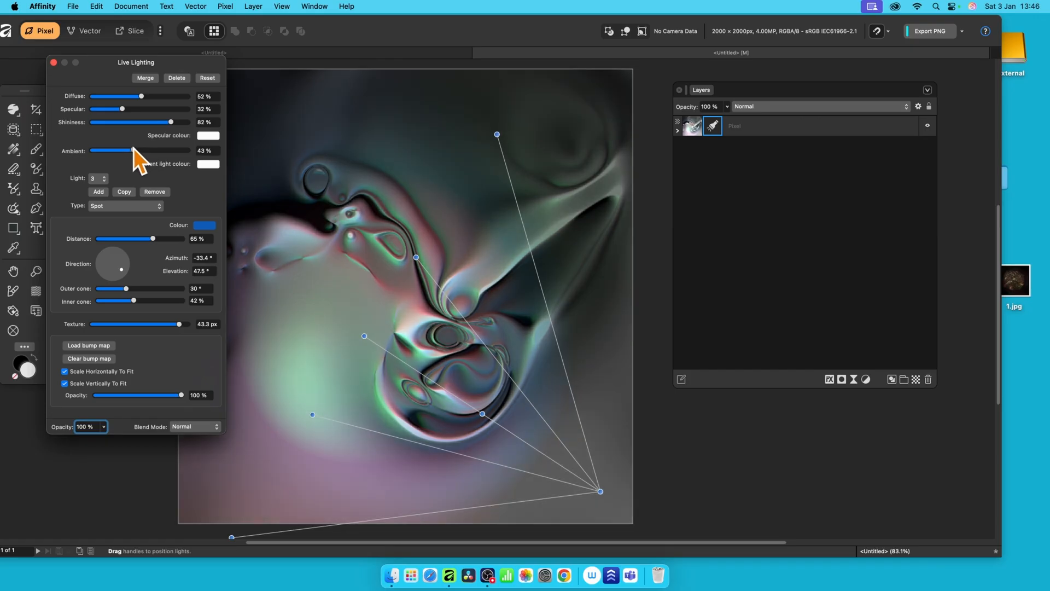
pyautogui.moveTo(124, 151); pyautogui.dragTo(119, 151)
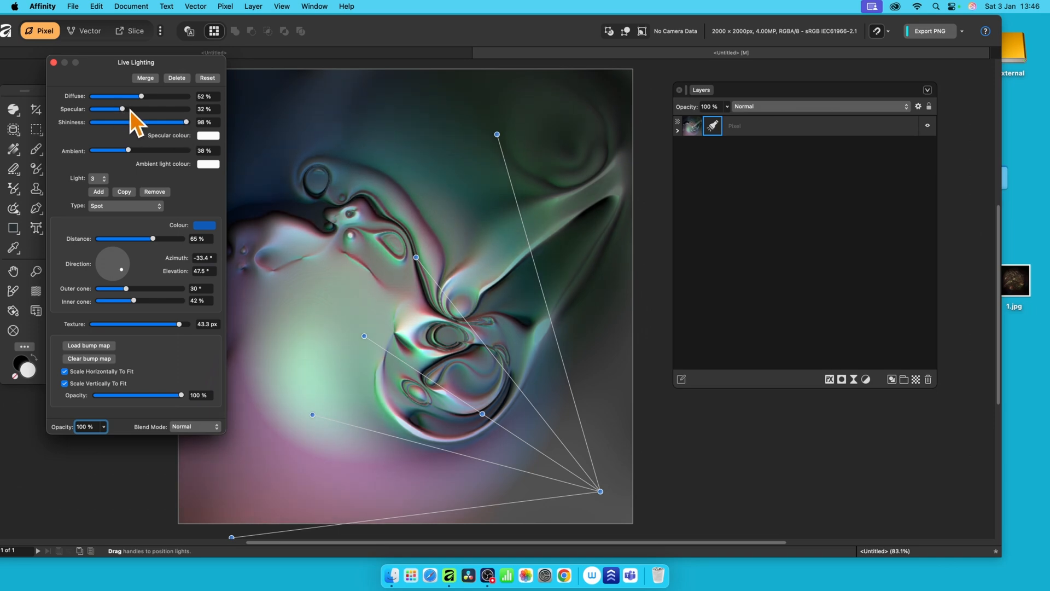
pyautogui.moveTo(121, 108); pyautogui.dragTo(138, 108)
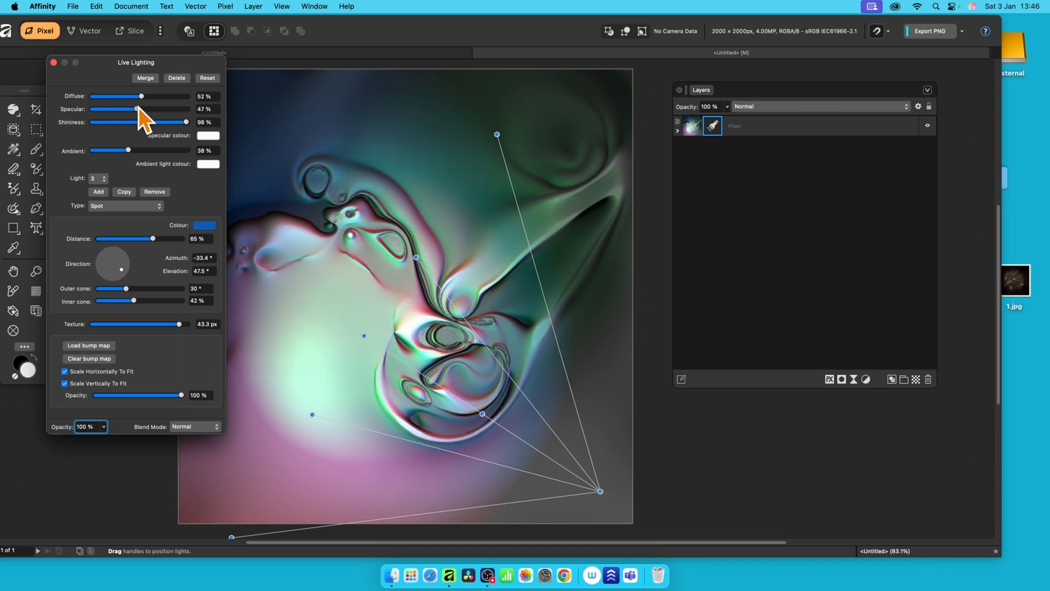
pyautogui.moveTo(137, 109); pyautogui.dragTo(156, 108)
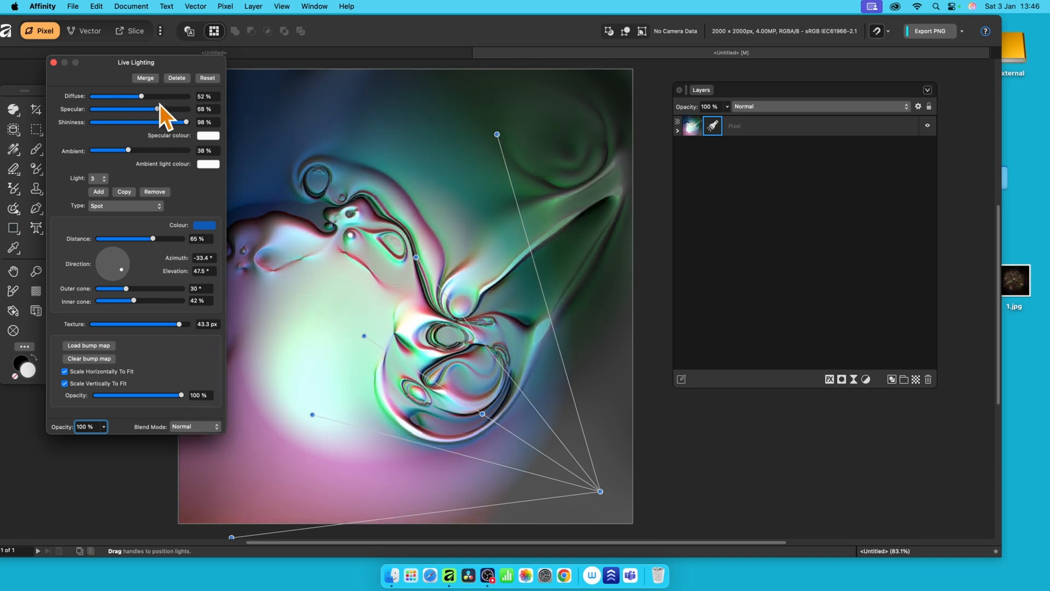
pyautogui.moveTo(157, 110); pyautogui.dragTo(166, 109)
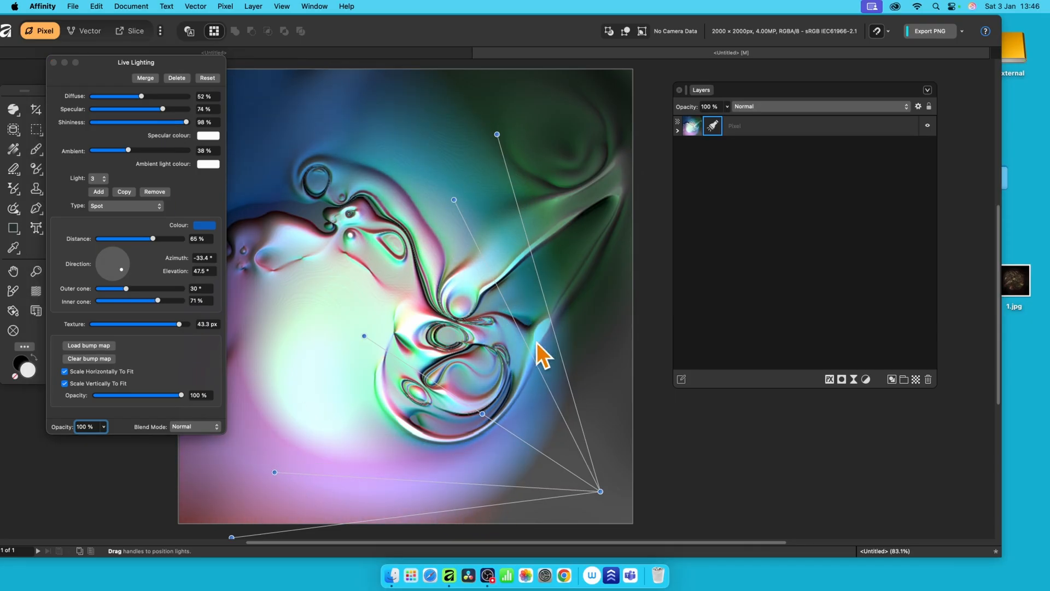
pyautogui.moveTo(483, 167)
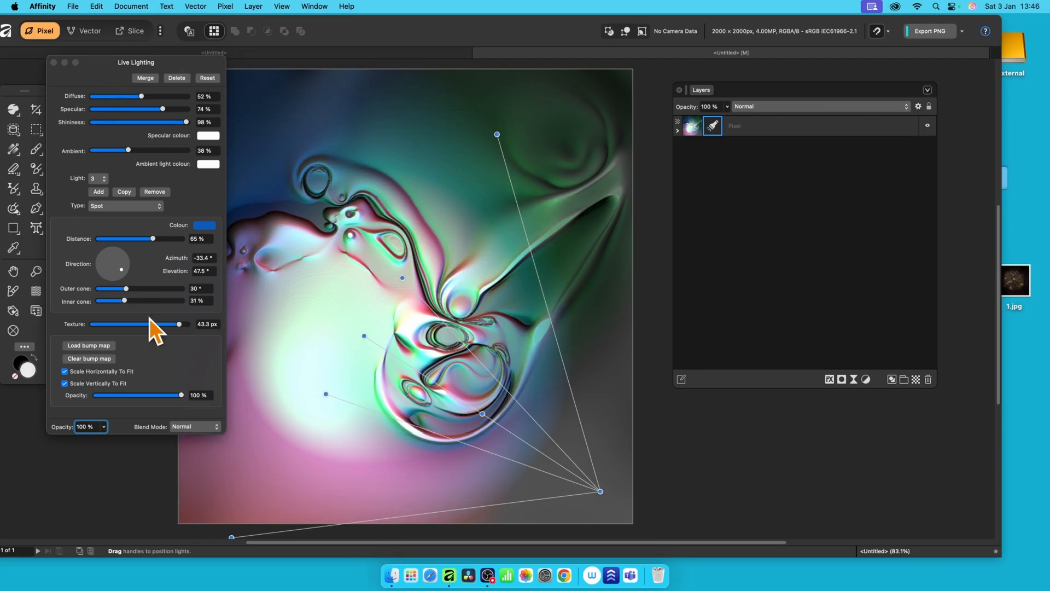
pyautogui.moveTo(100, 360)
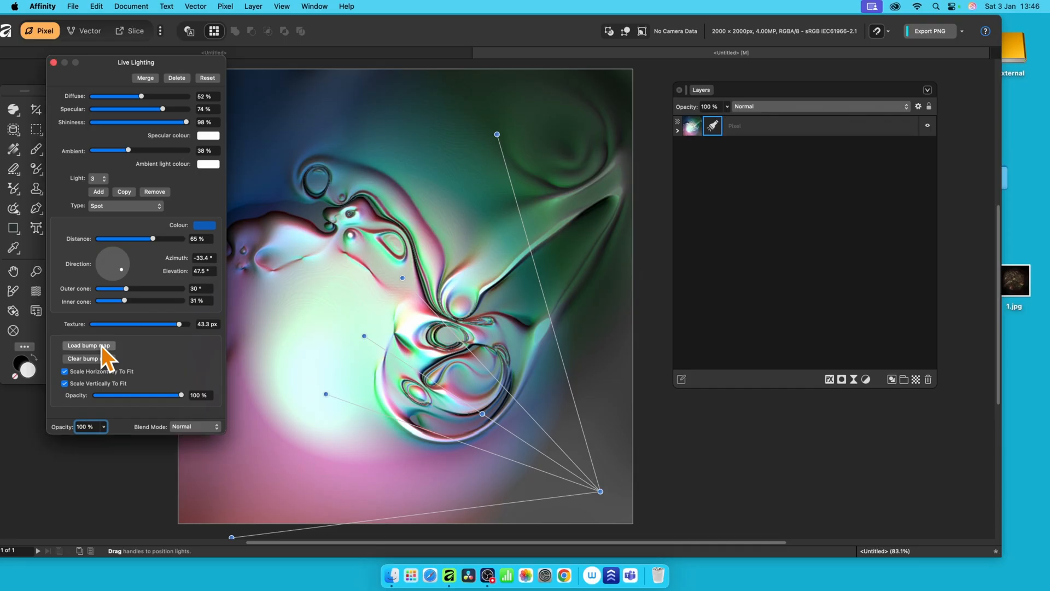
# Step: Load 1.jpg from the Desktop as the lighting bump map
pyautogui.click(88, 345)
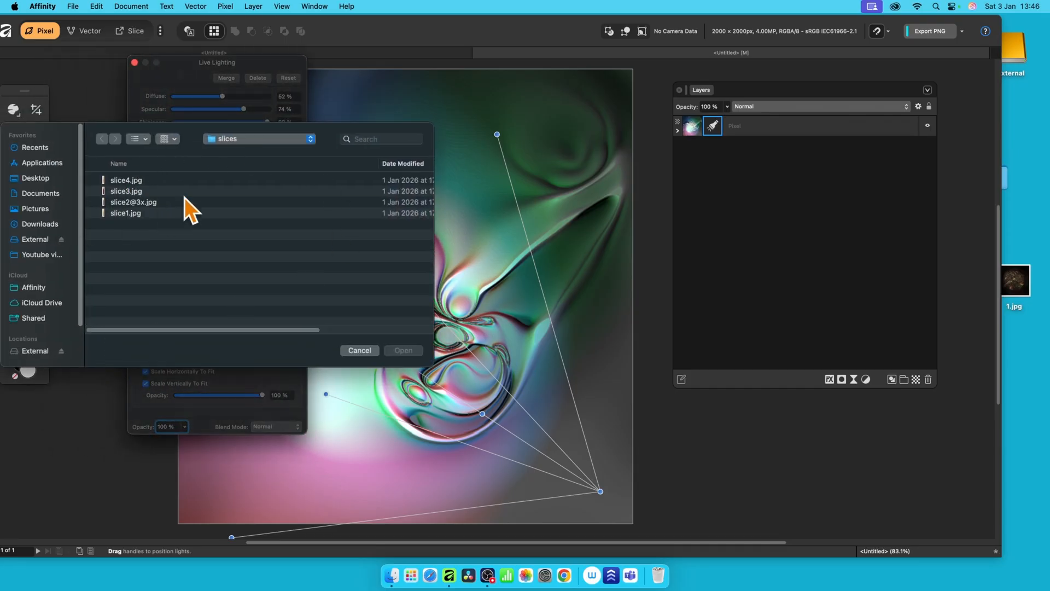
pyautogui.click(36, 177)
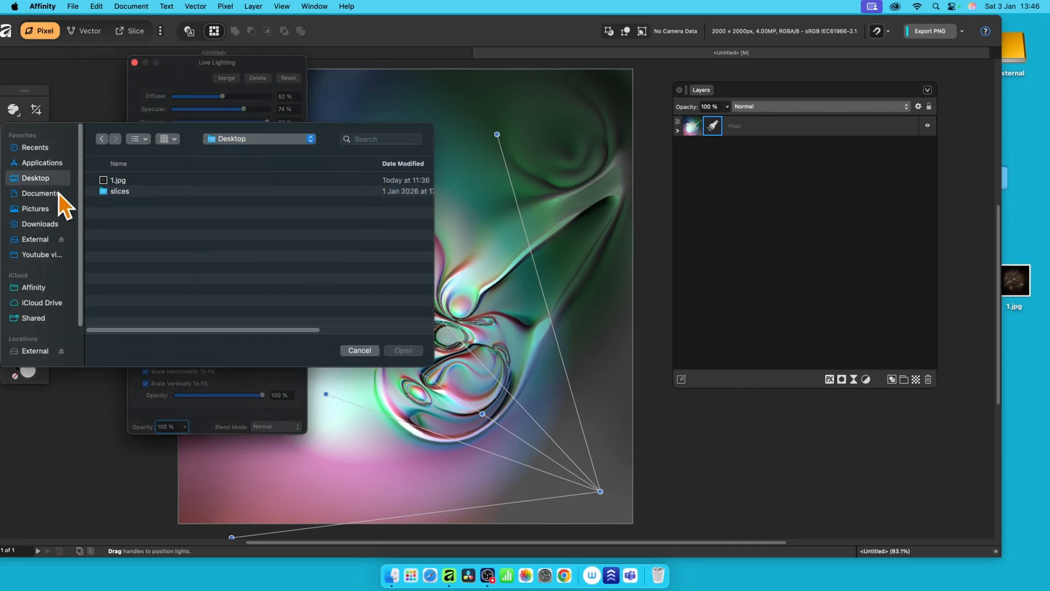
pyautogui.click(118, 180)
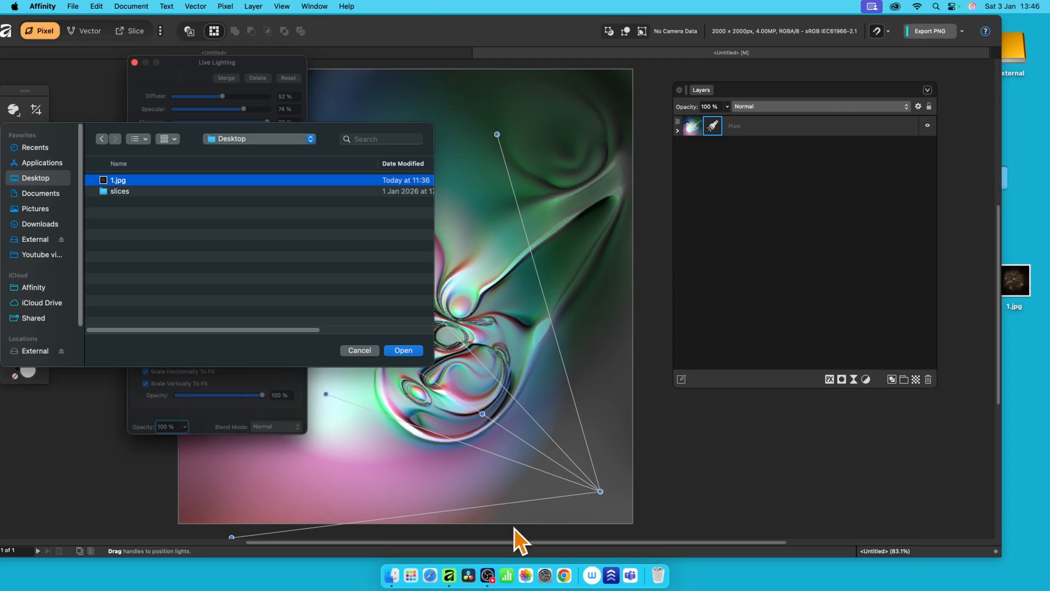
pyautogui.click(403, 350)
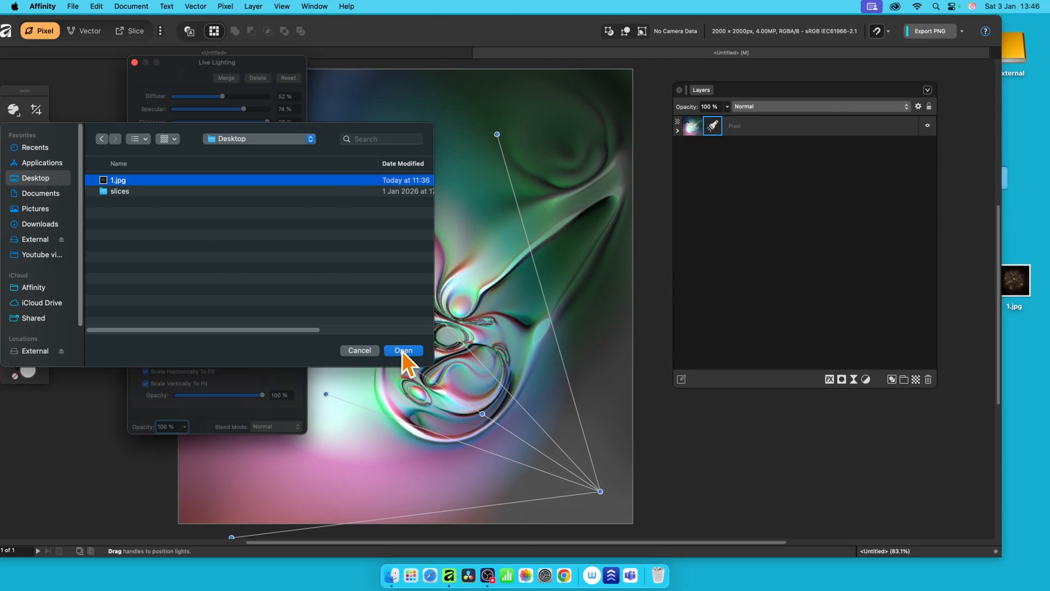
pyautogui.click(403, 350)
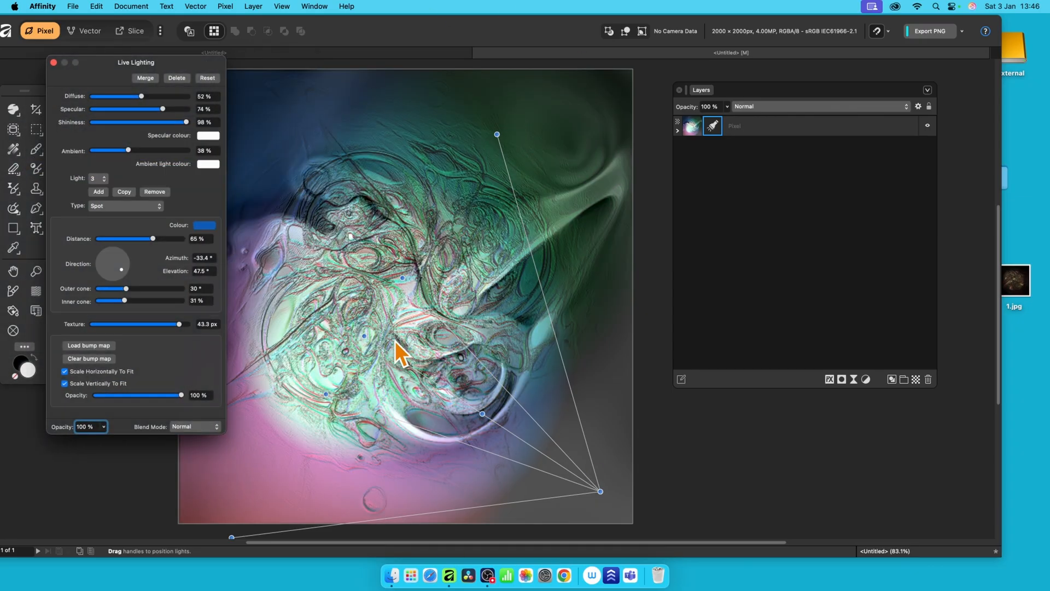
pyautogui.moveTo(352, 157)
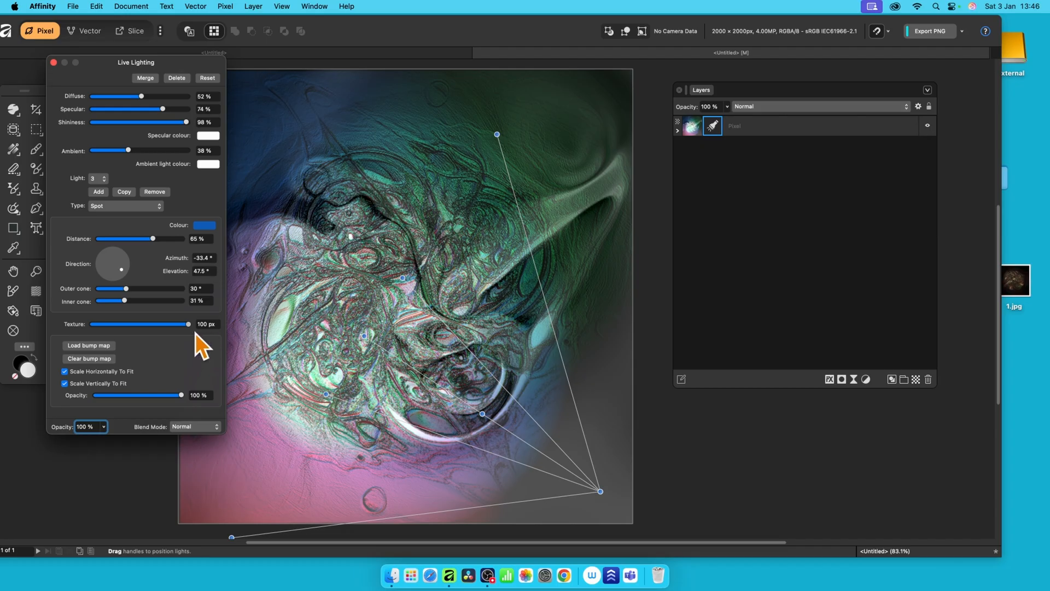
pyautogui.moveTo(513, 259)
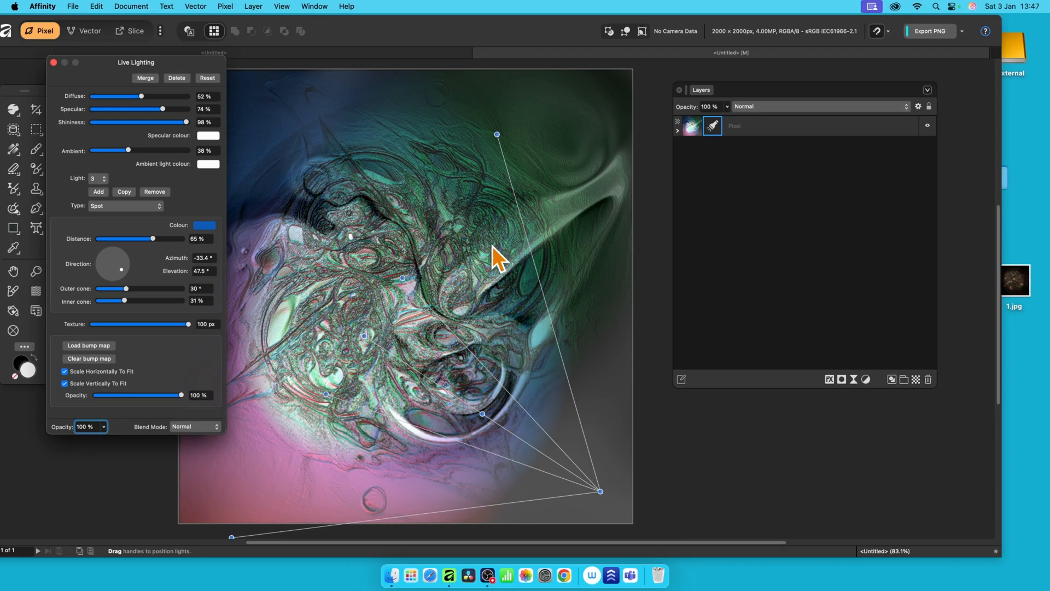
pyautogui.moveTo(469, 221)
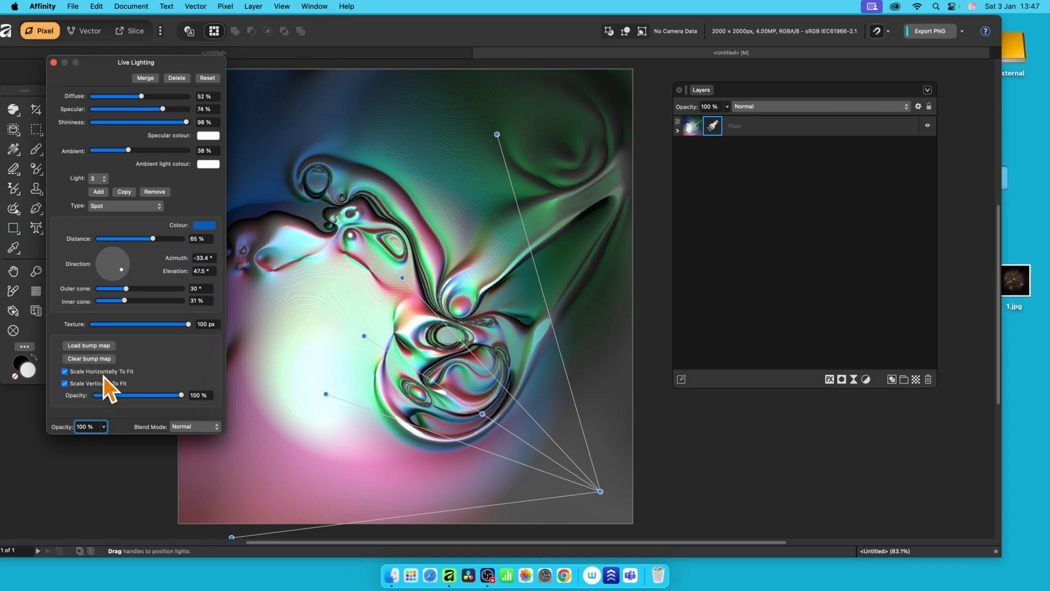
pyautogui.moveTo(117, 388)
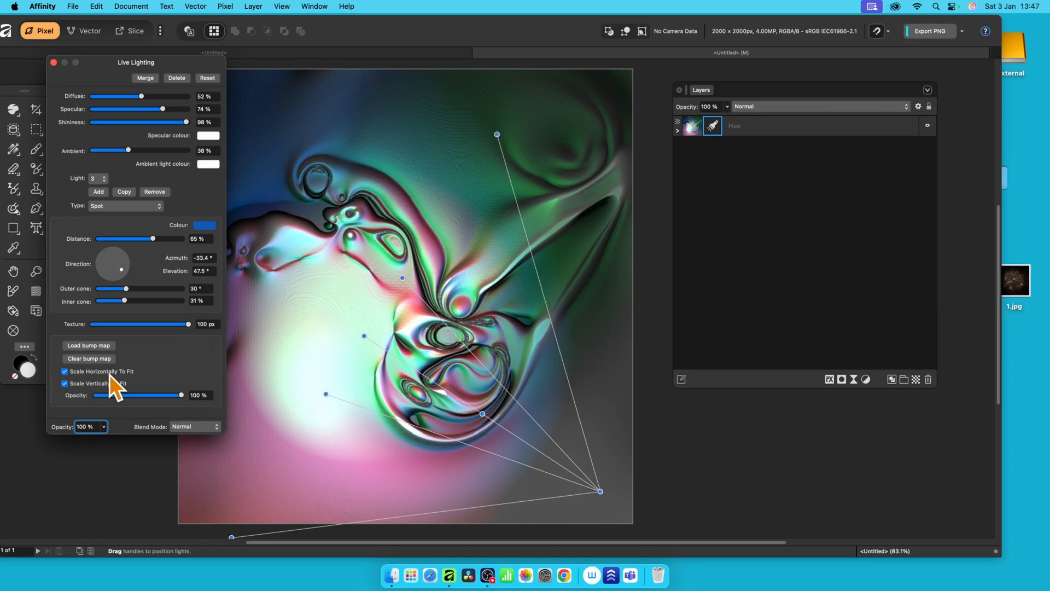
pyautogui.moveTo(157, 368)
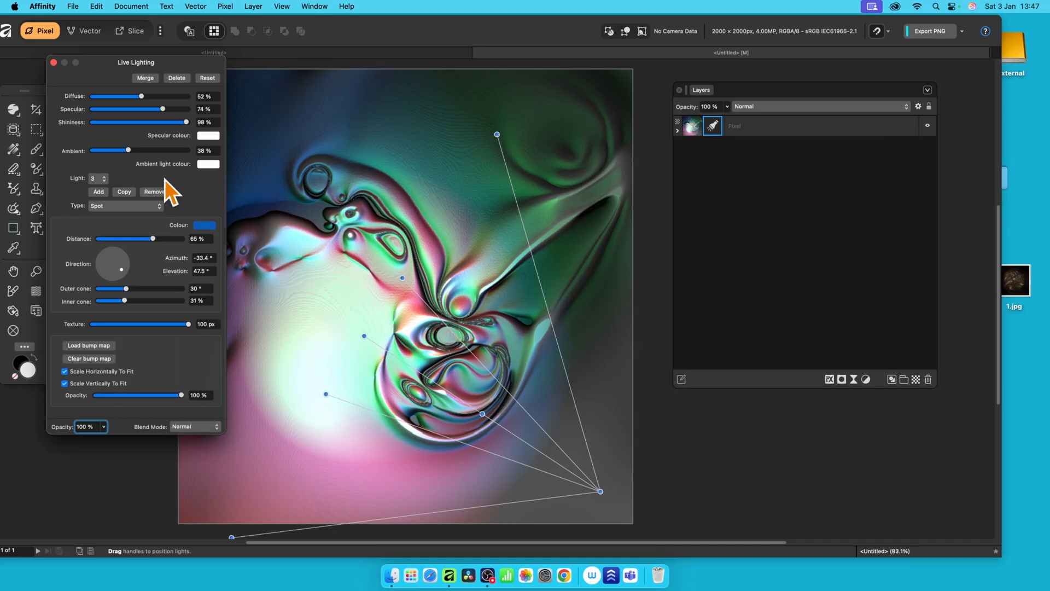
pyautogui.moveTo(66, 392)
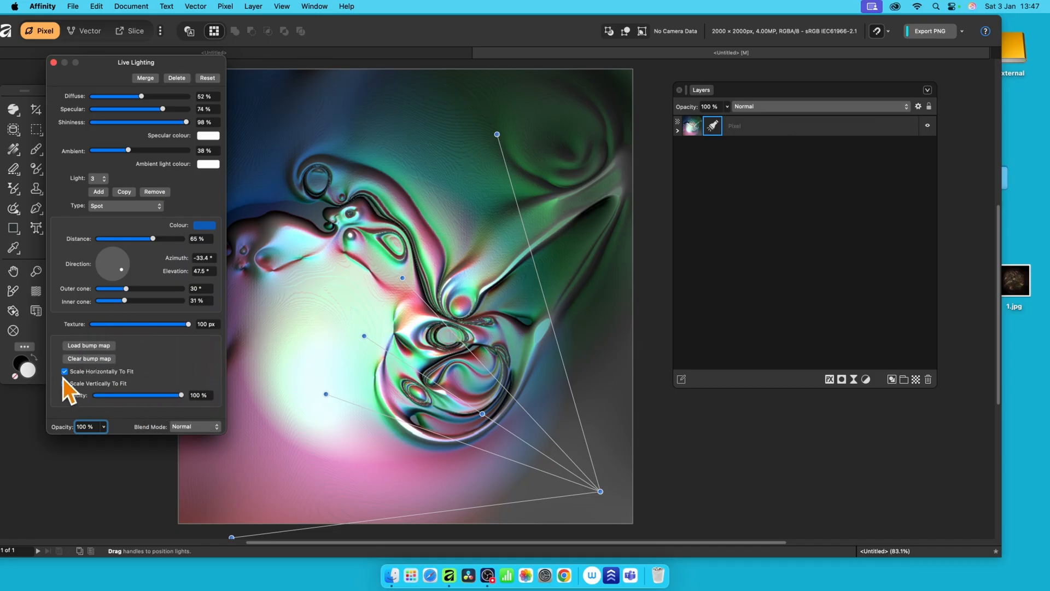
# Step: Clear the bump map, leaving the 100 px texture for a smooth glossy surface
pyautogui.click(65, 382)
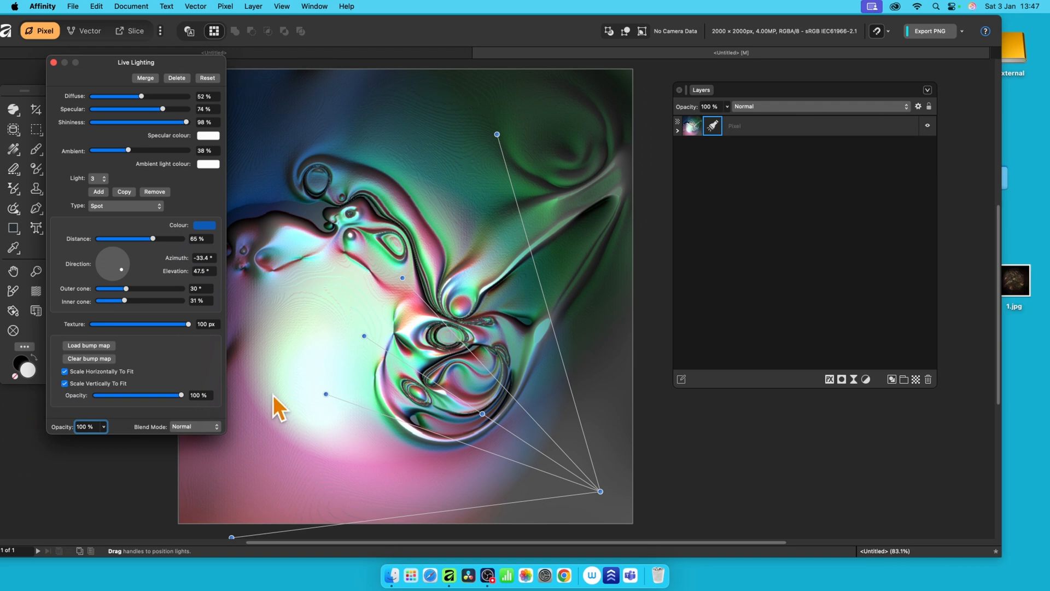
# Step: Try a darker blend, return the lighting to Normal blending, and apply the settings
pyautogui.click(194, 427)
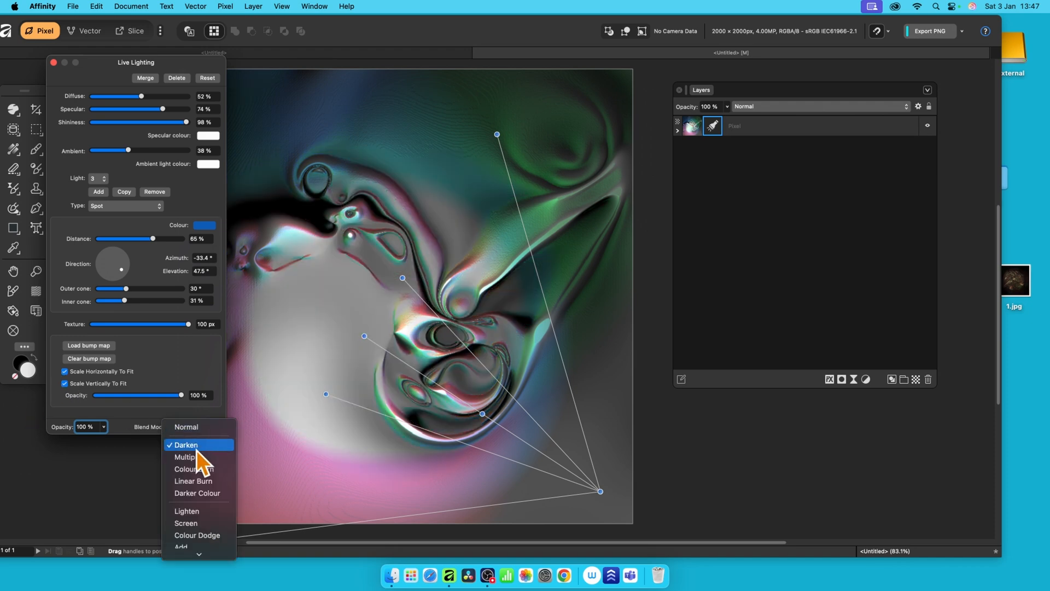
pyautogui.click(194, 480)
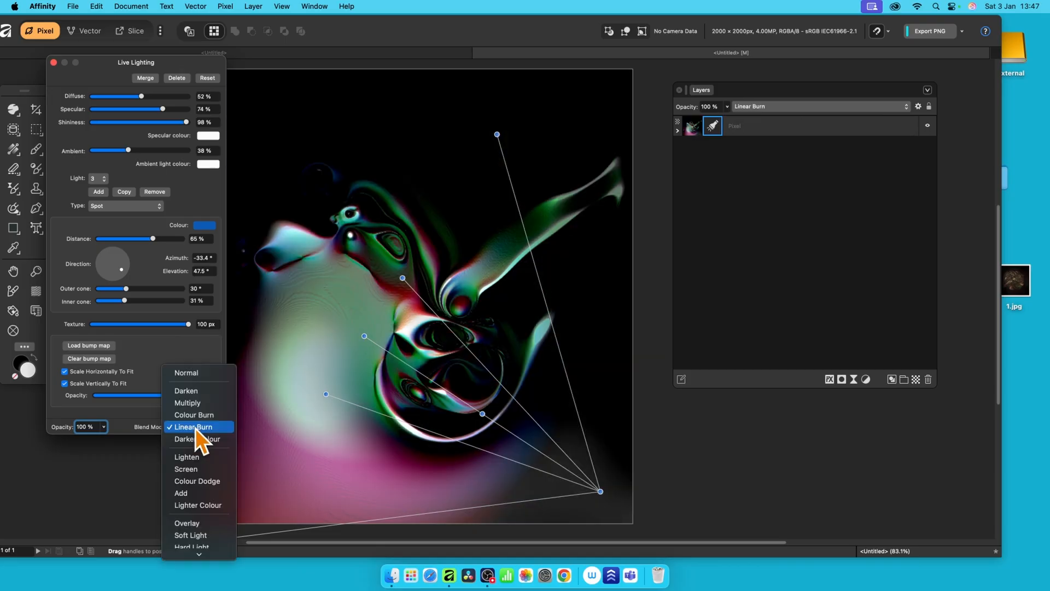
pyautogui.click(186, 372)
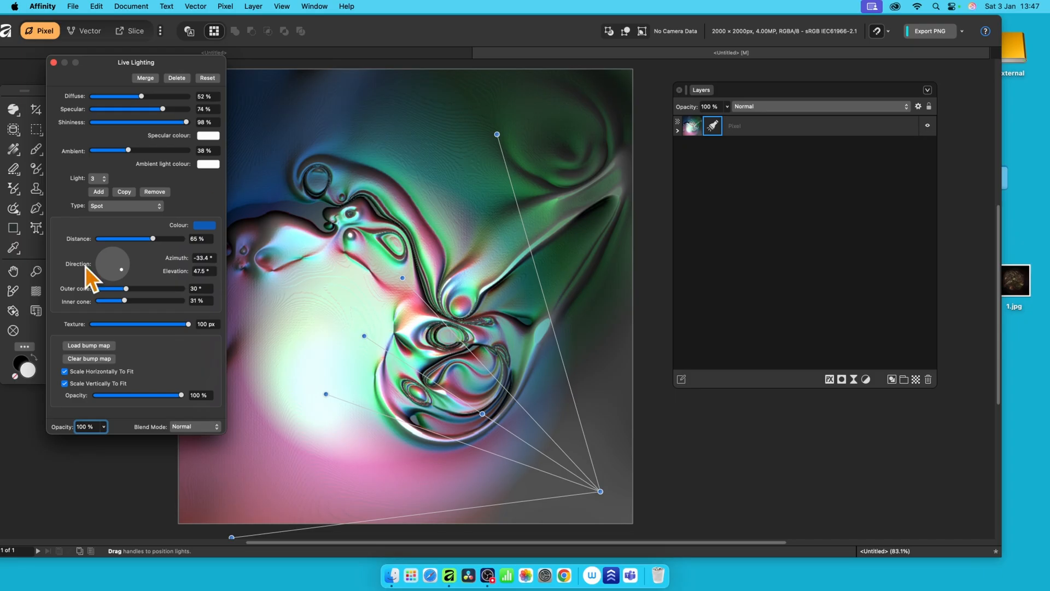
pyautogui.moveTo(221, 419)
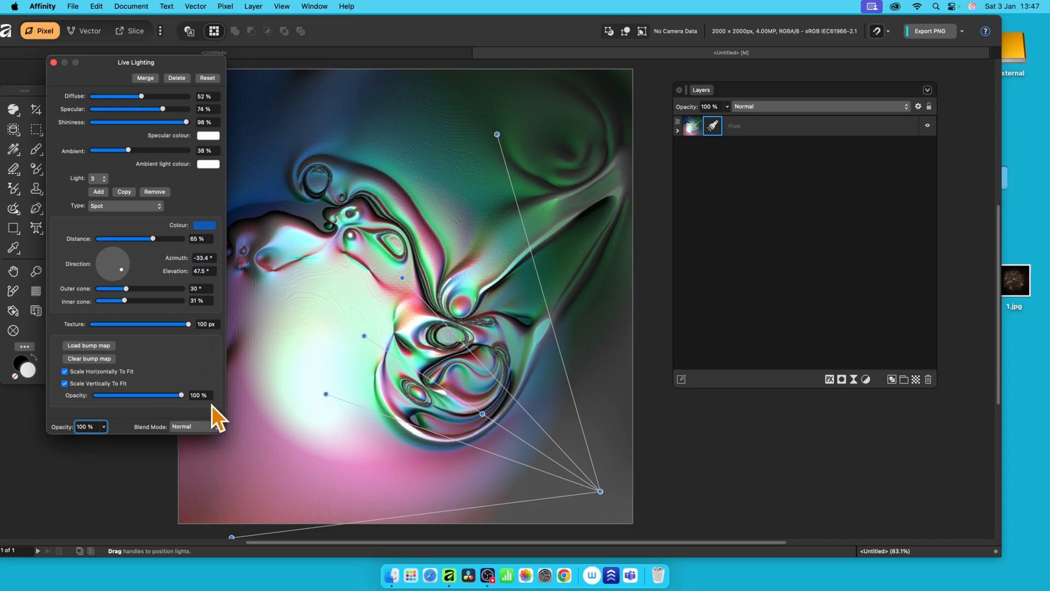
pyautogui.moveTo(325, 116)
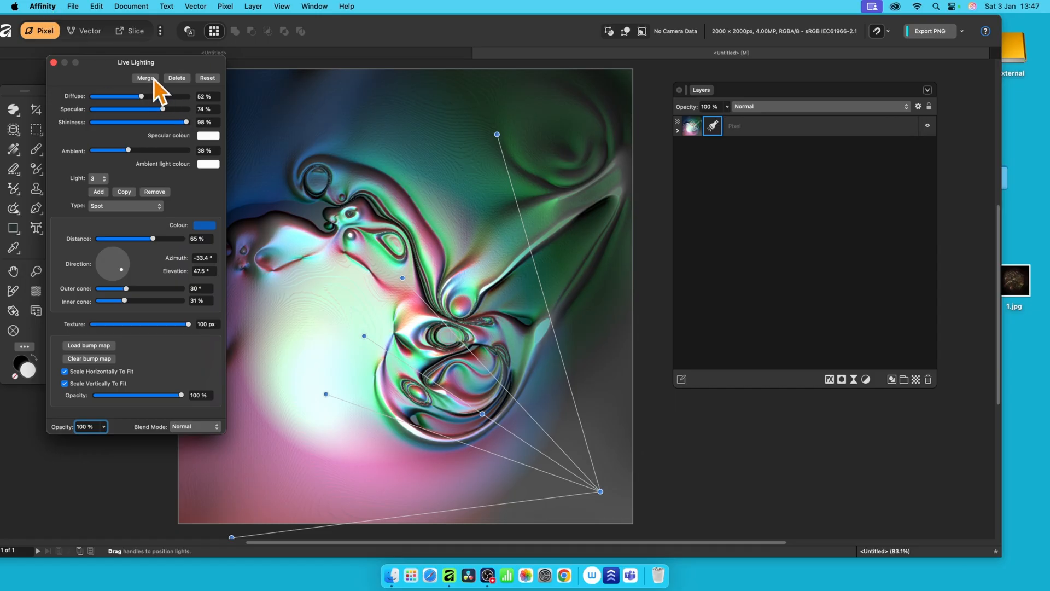
pyautogui.moveTo(153, 97)
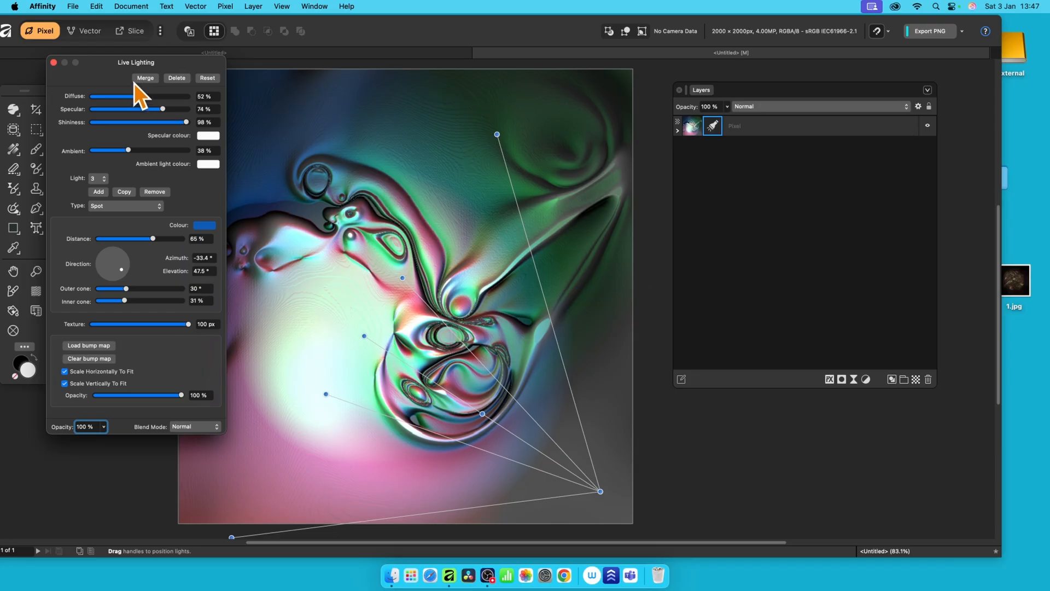
pyautogui.moveTo(129, 100)
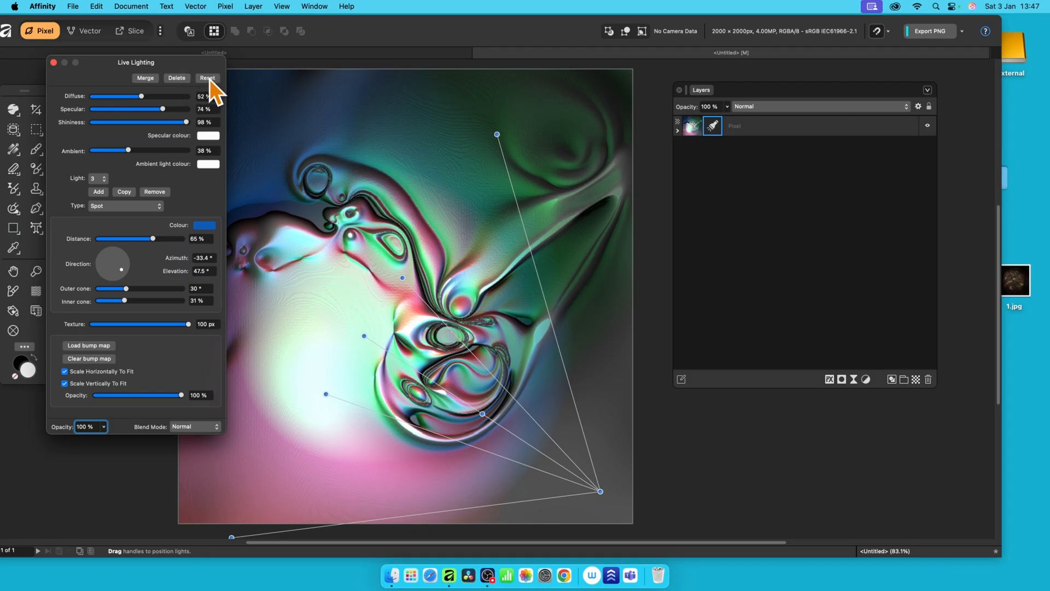
pyautogui.moveTo(93, 421)
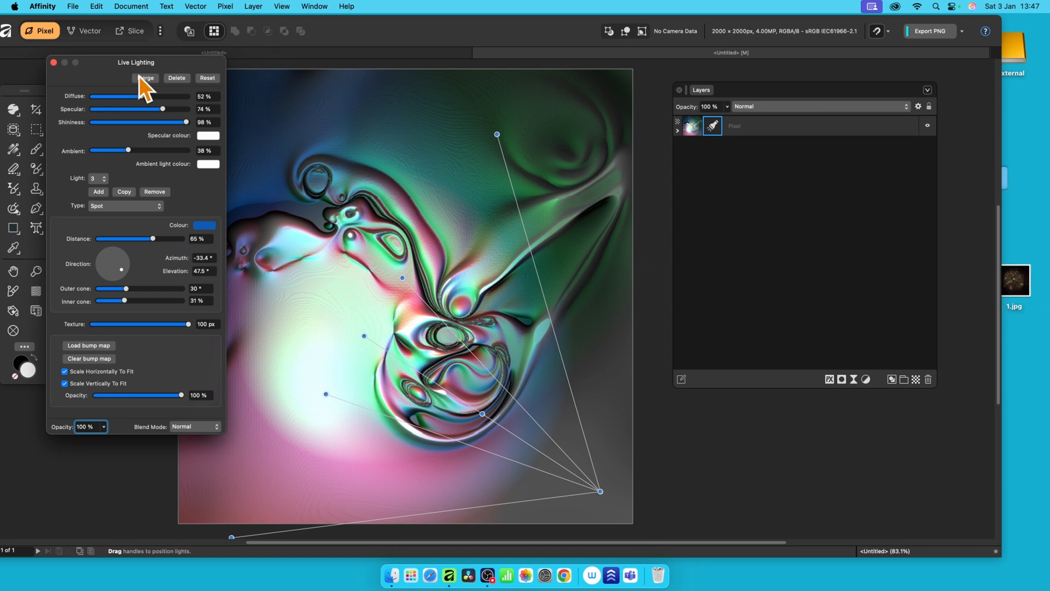
pyautogui.click(146, 79)
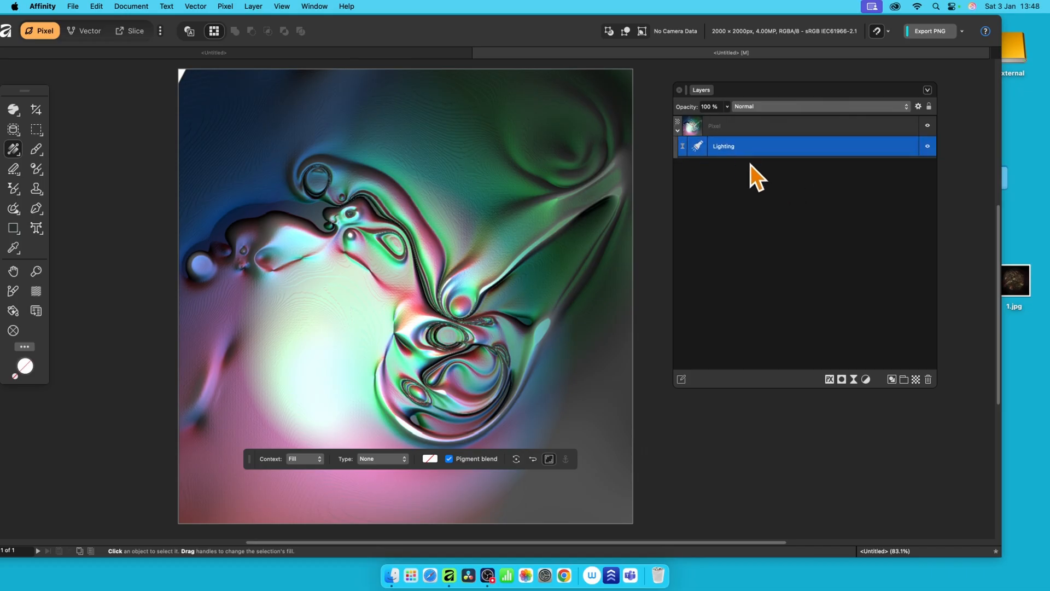
pyautogui.moveTo(757, 164)
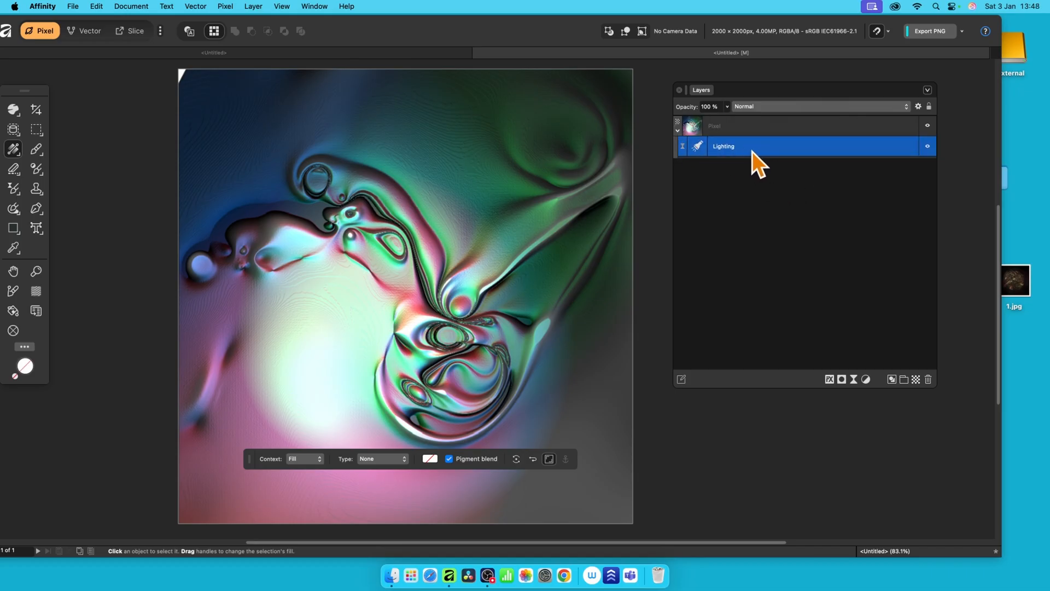
pyautogui.moveTo(745, 182)
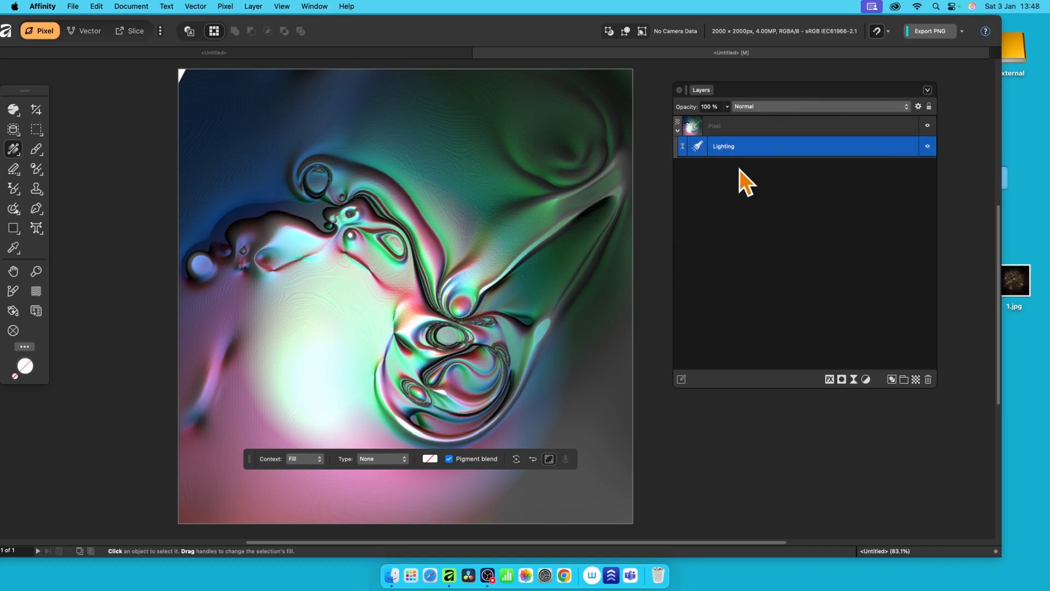
pyautogui.rightClick(723, 146)
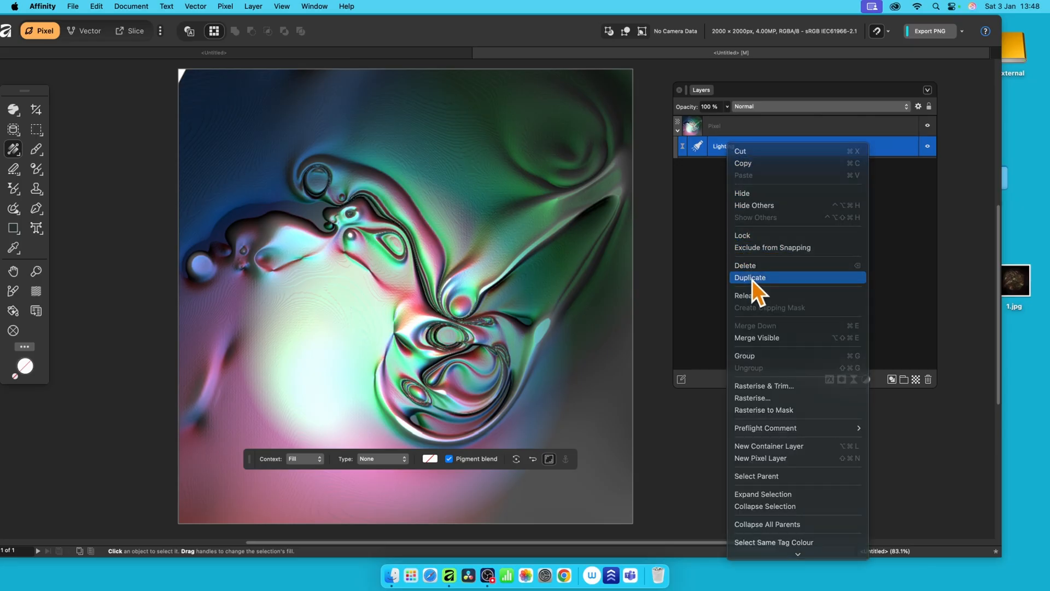
pyautogui.click(750, 278)
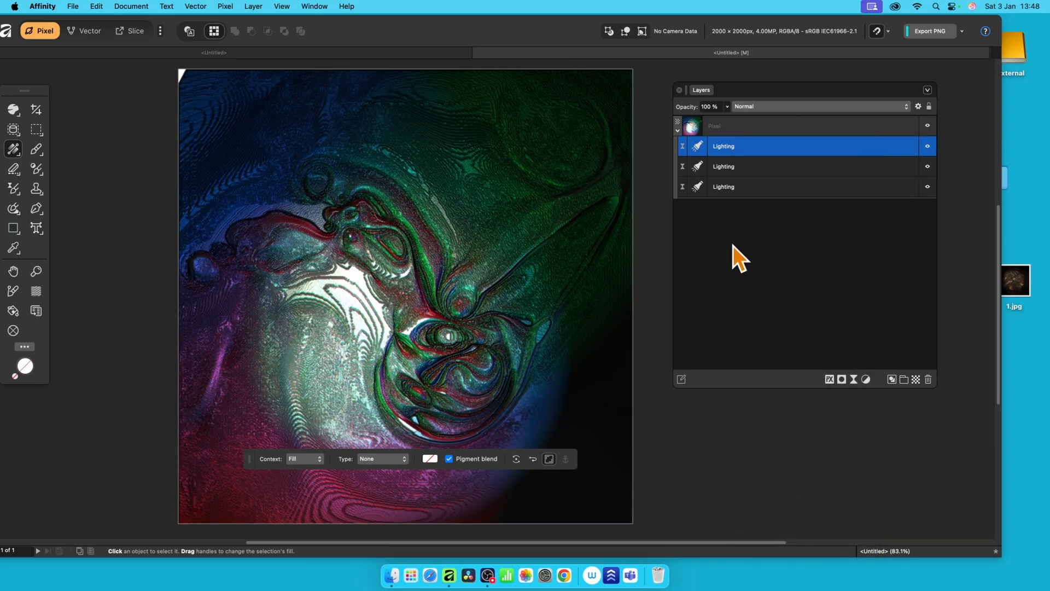
pyautogui.moveTo(513, 274)
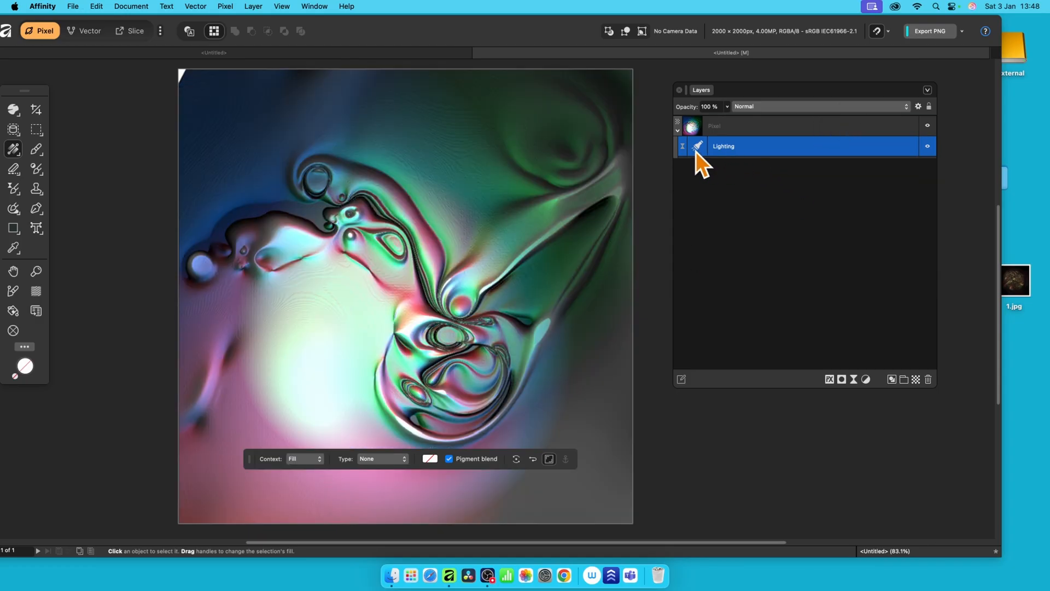
pyautogui.click(698, 146)
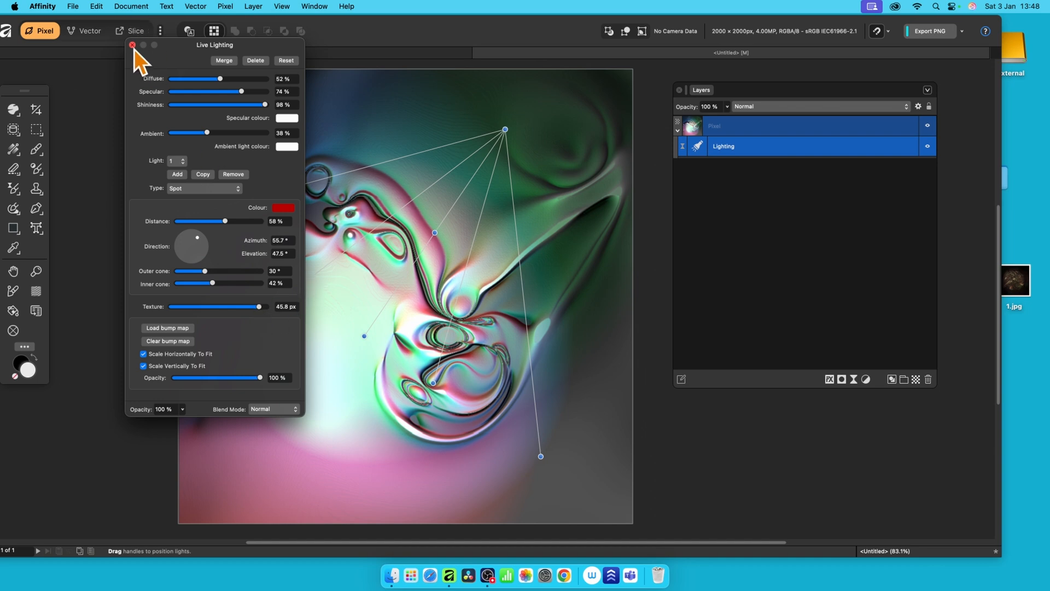
pyautogui.click(132, 45)
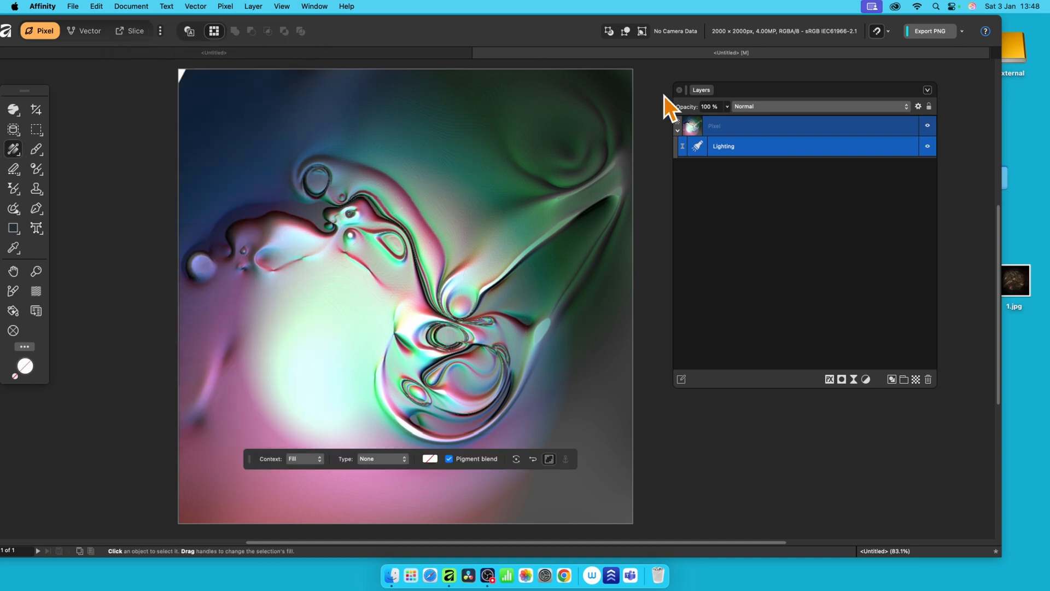
pyautogui.moveTo(755, 166)
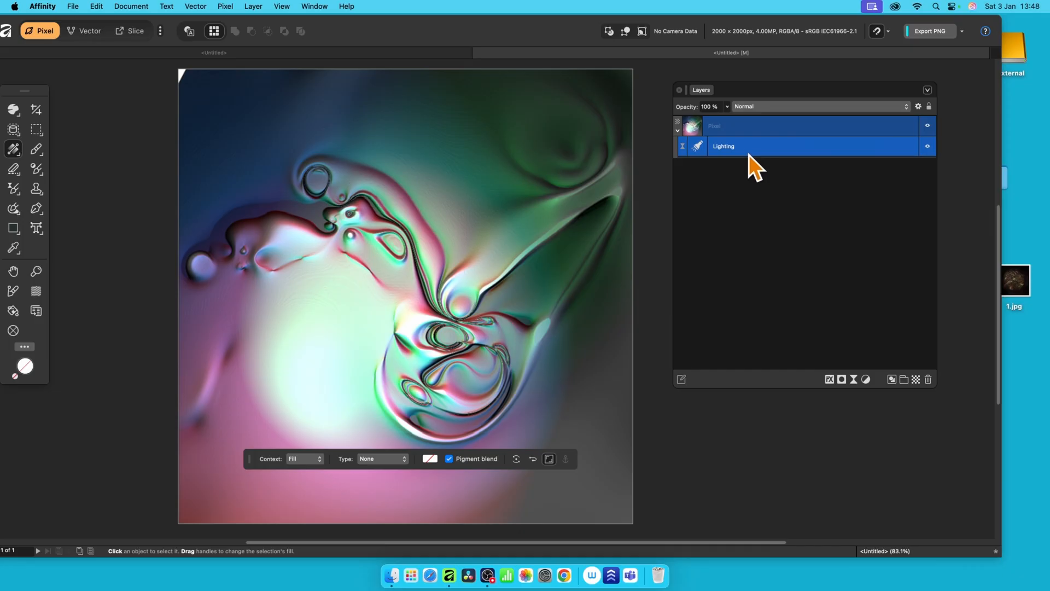
pyautogui.moveTo(256, 17)
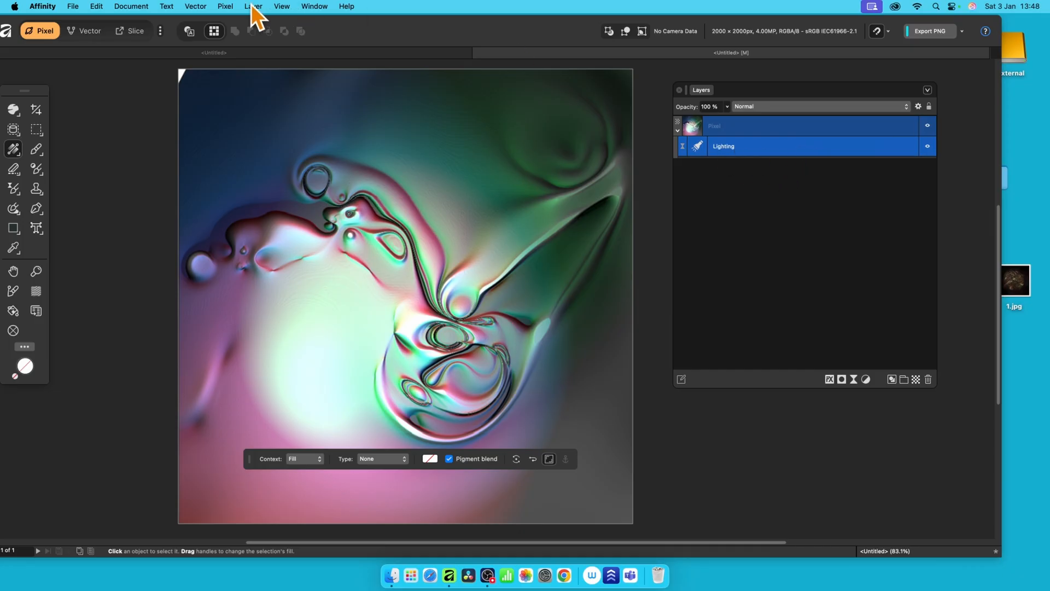
# Step: Add a Live Radial Blur layer at a 14.7° angle and close its settings
pyautogui.click(226, 6)
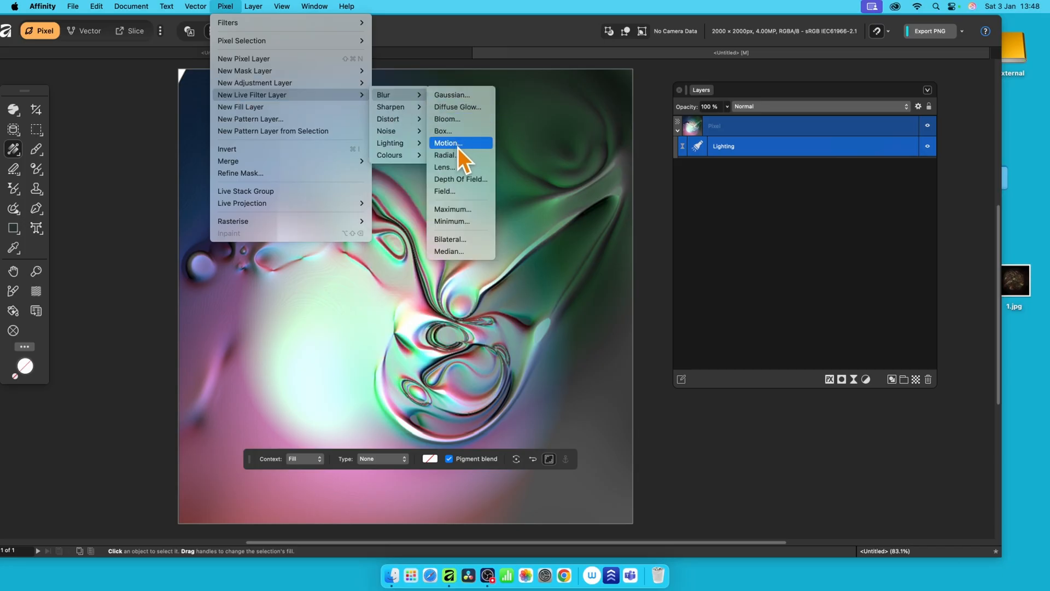
pyautogui.moveTo(460, 158)
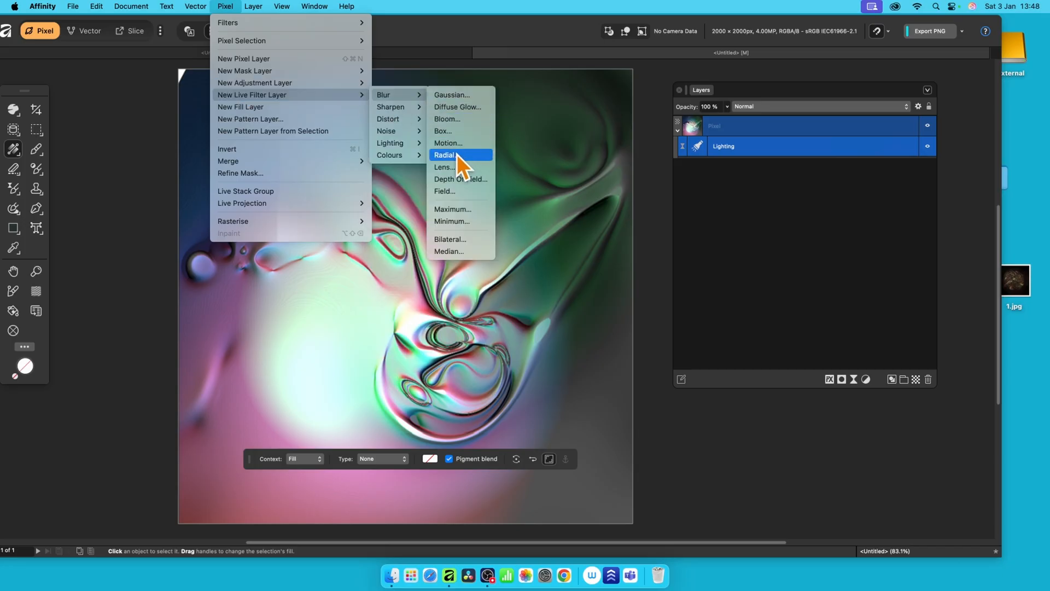
pyautogui.click(445, 155)
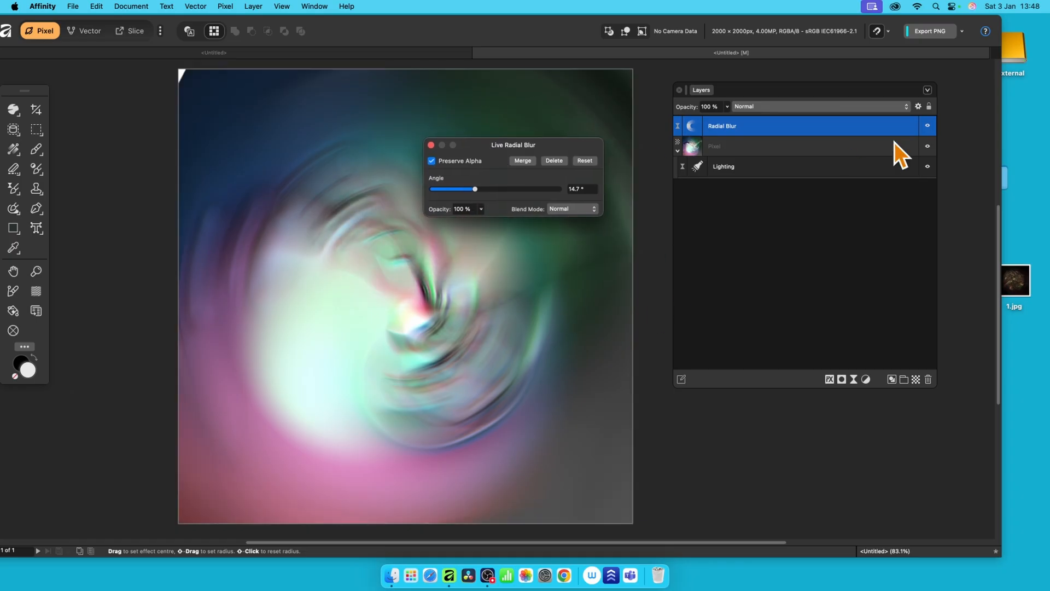
pyautogui.moveTo(710, 155)
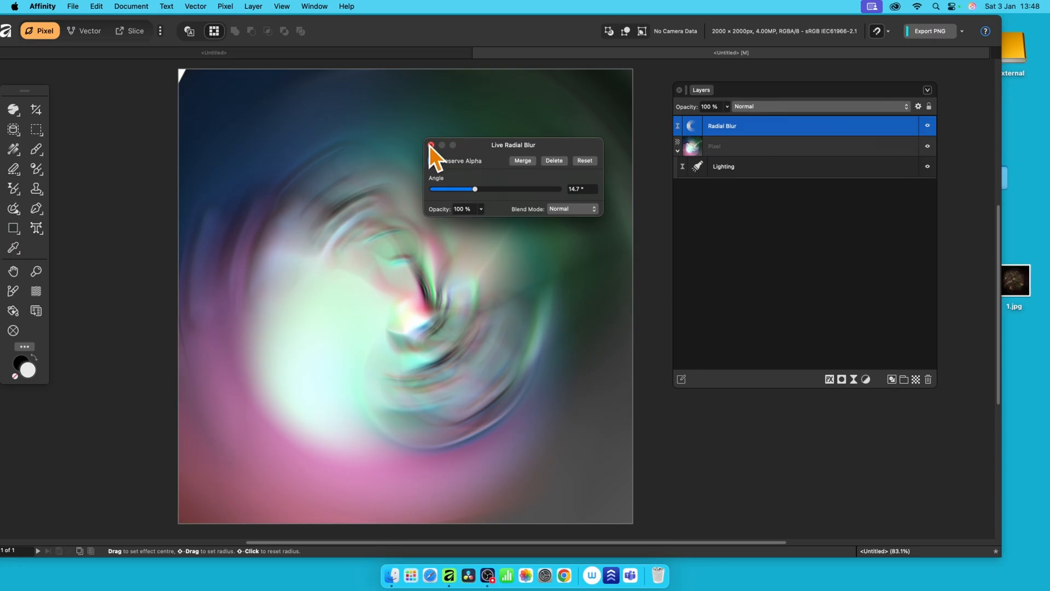
pyautogui.click(432, 145)
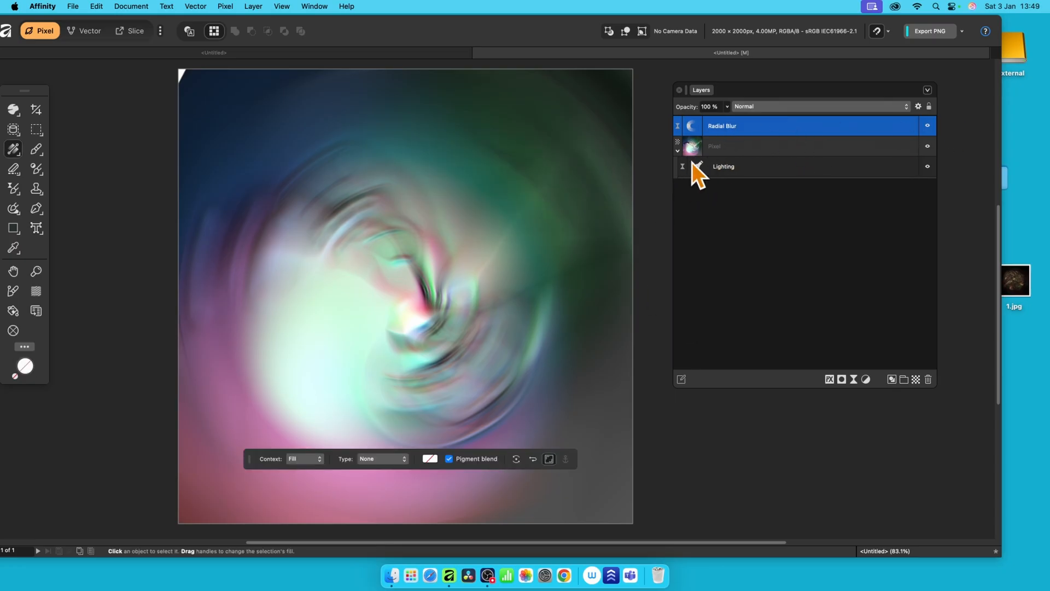
pyautogui.moveTo(848, 142)
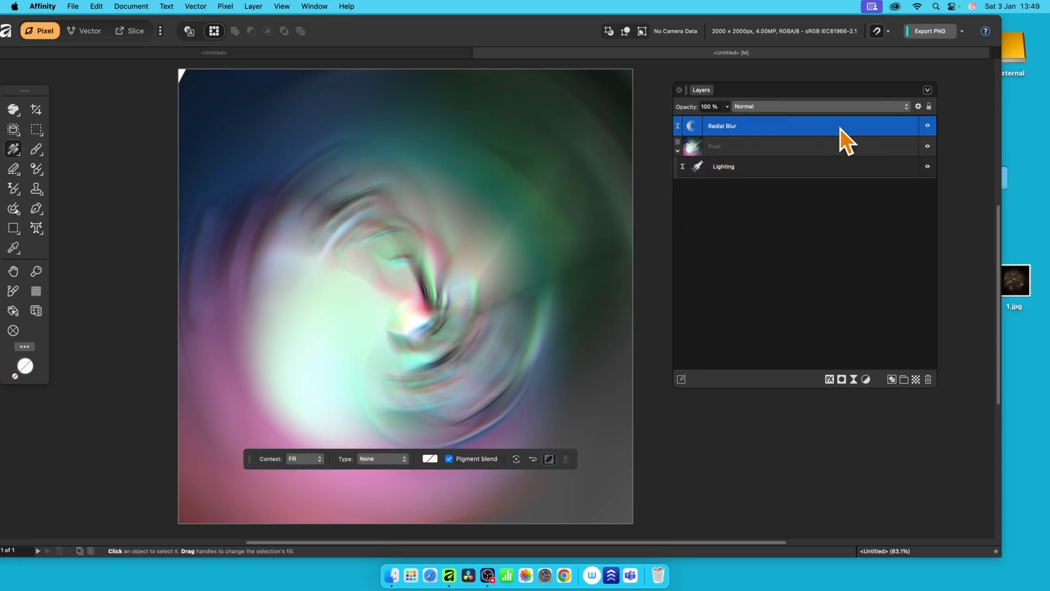
pyautogui.moveTo(727, 134)
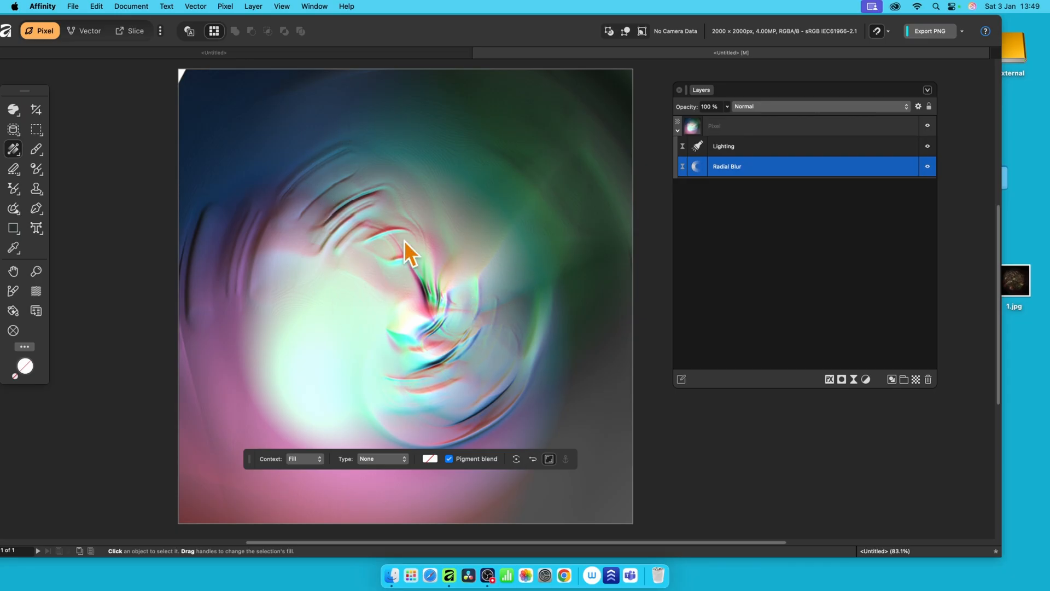
# Step: Compare without the lighting, shift the blur centre lower right, keep Normal, and close
pyautogui.click(928, 146)
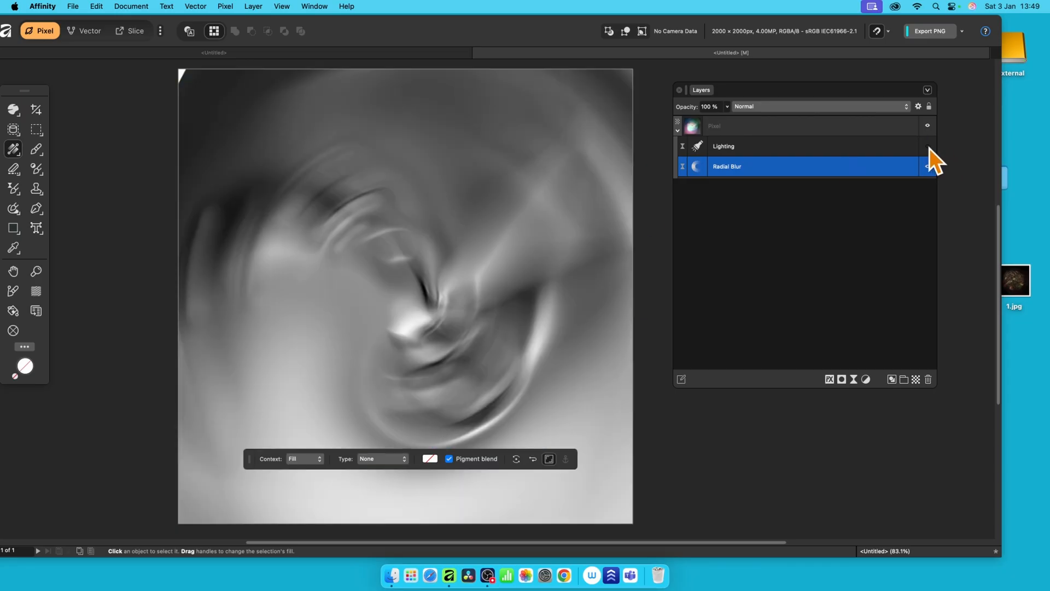
pyautogui.click(928, 146)
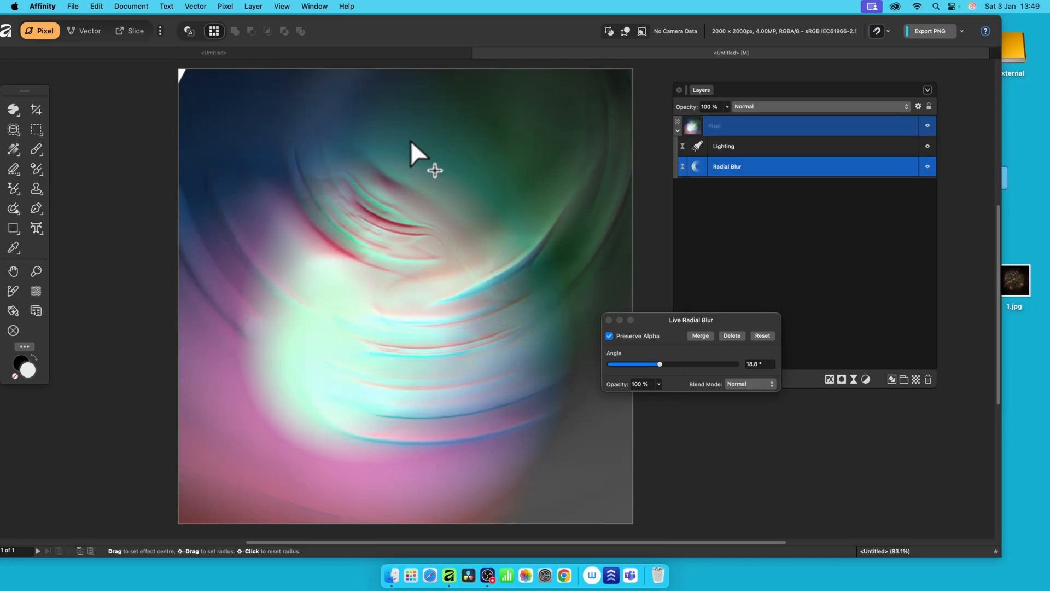
pyautogui.moveTo(415, 150); pyautogui.dragTo(349, 355)
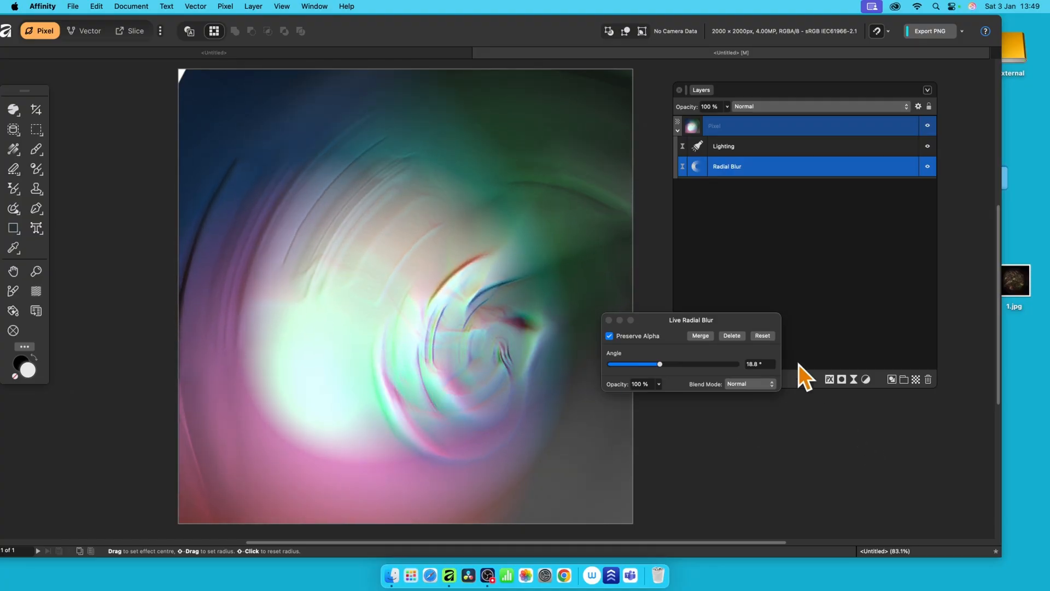
pyautogui.click(749, 384)
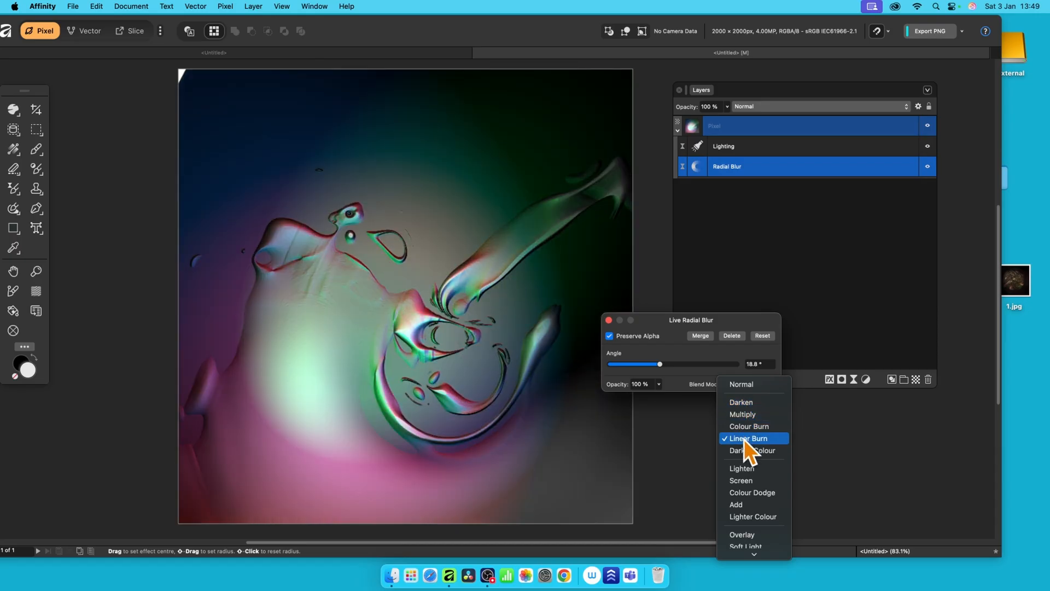
pyautogui.moveTo(749, 459)
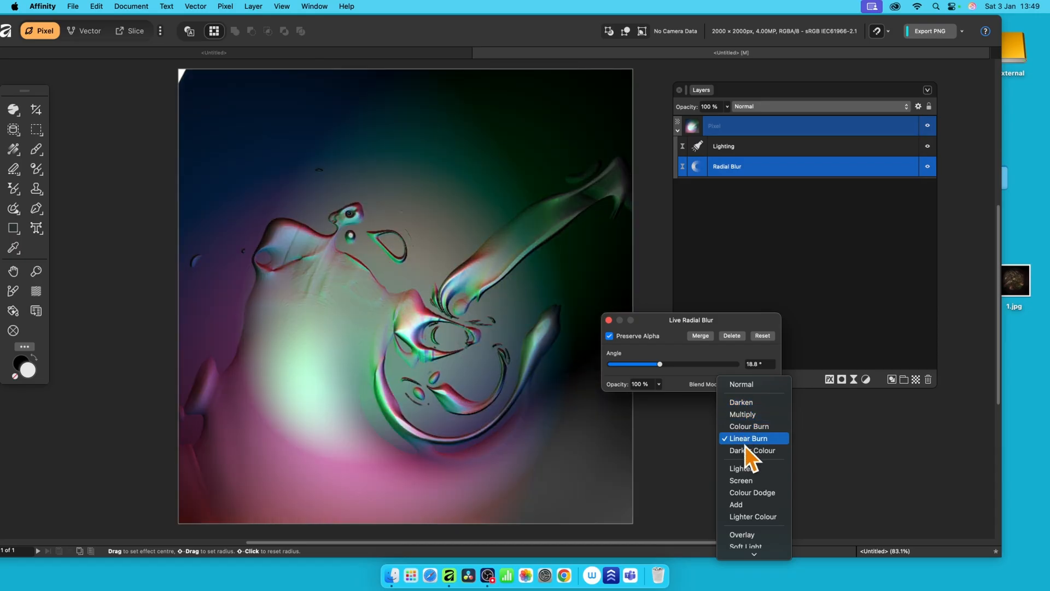
pyautogui.click(741, 384)
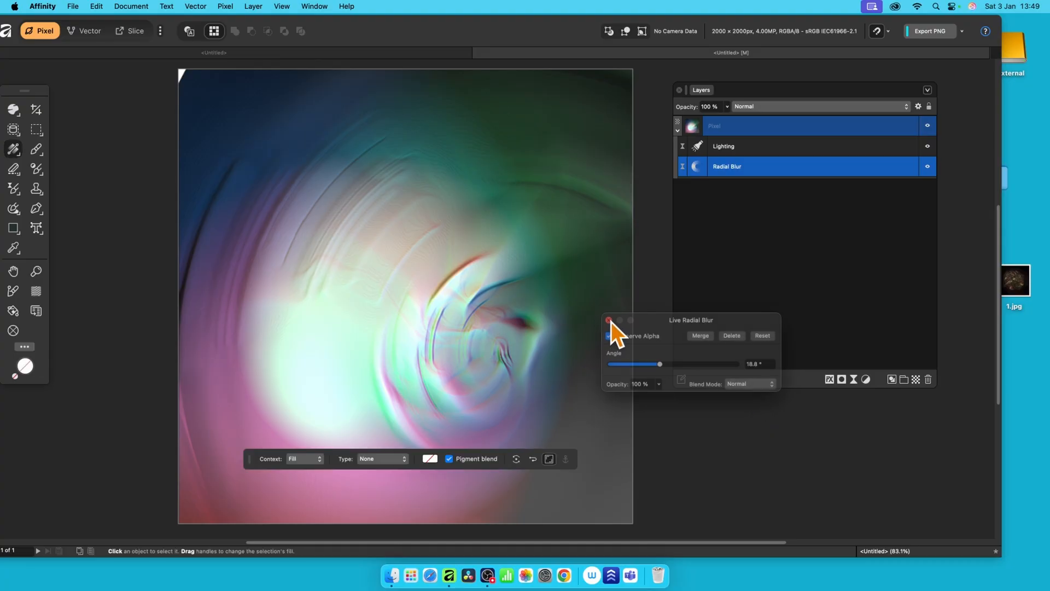
pyautogui.click(608, 320)
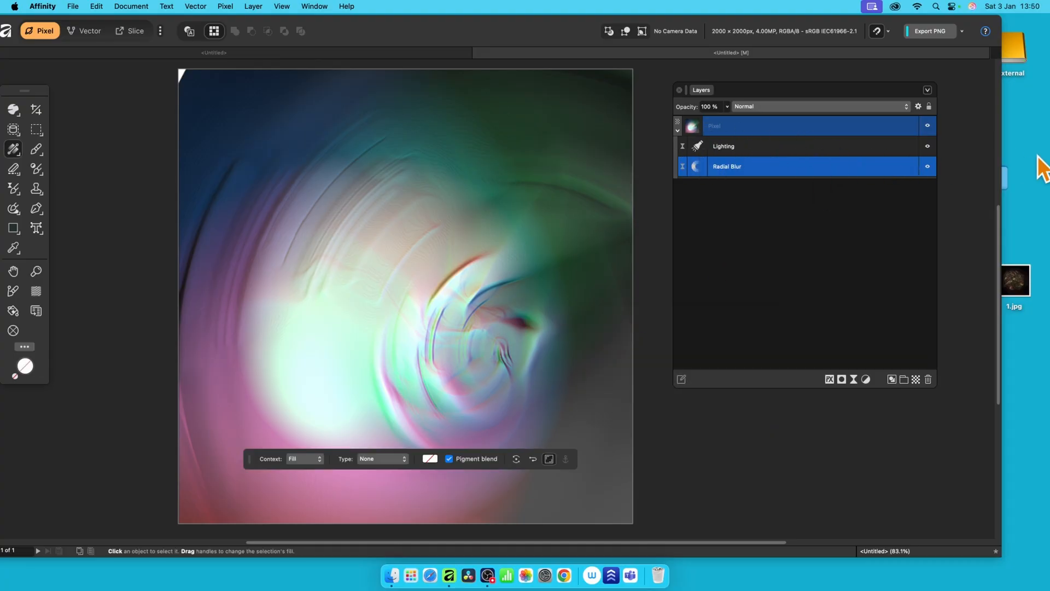
pyautogui.moveTo(497, 250)
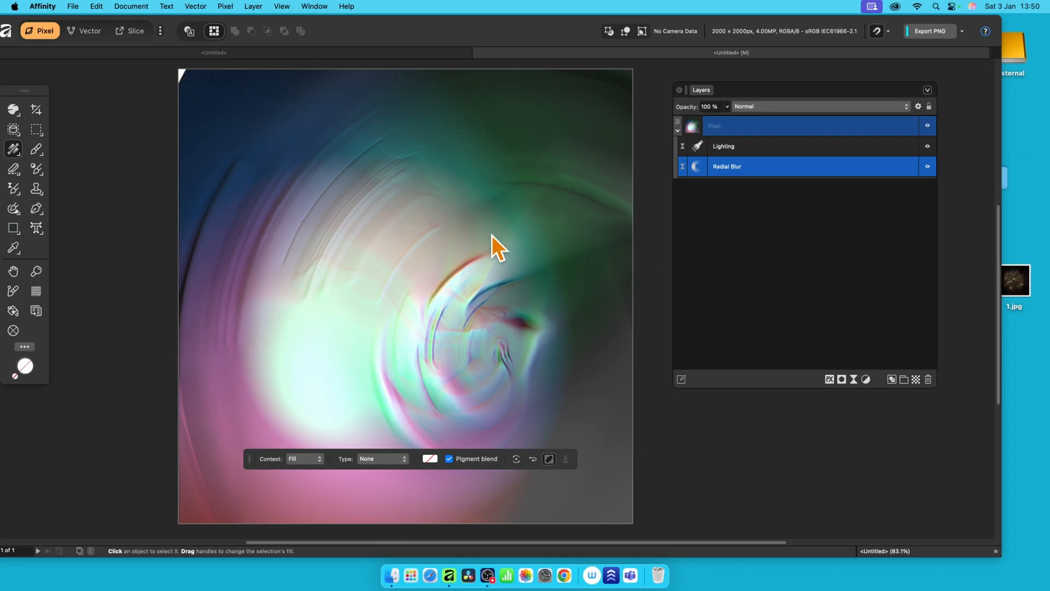
pyautogui.moveTo(555, 204)
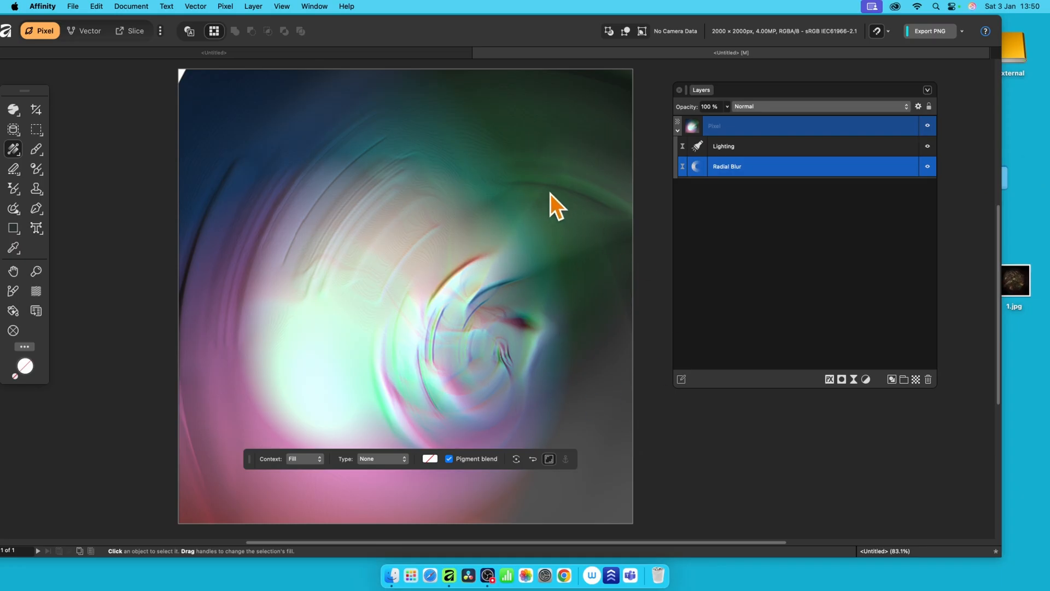
pyautogui.moveTo(243, 155)
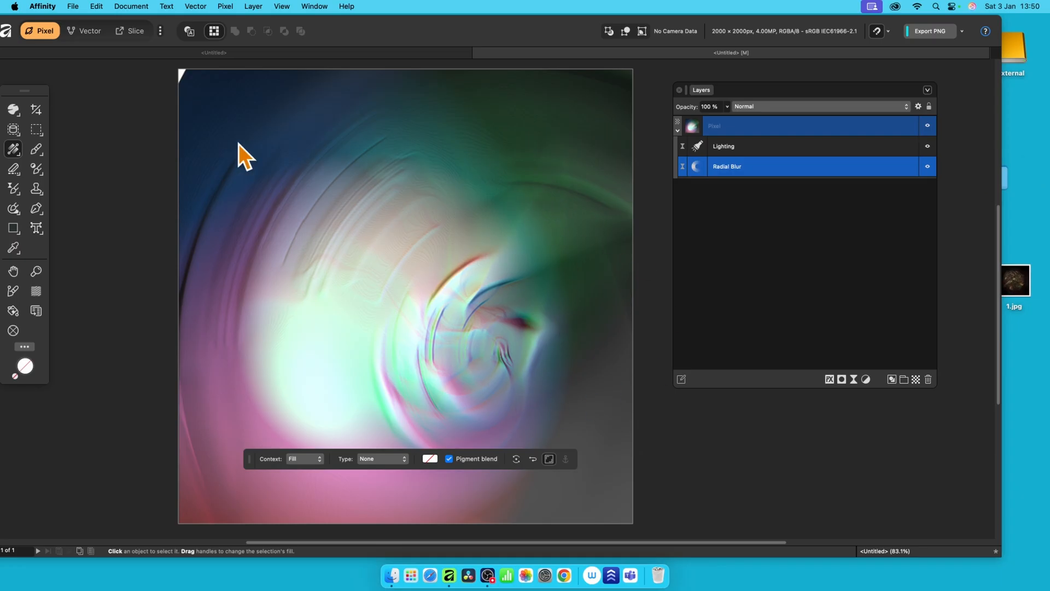
pyautogui.moveTo(481, 343)
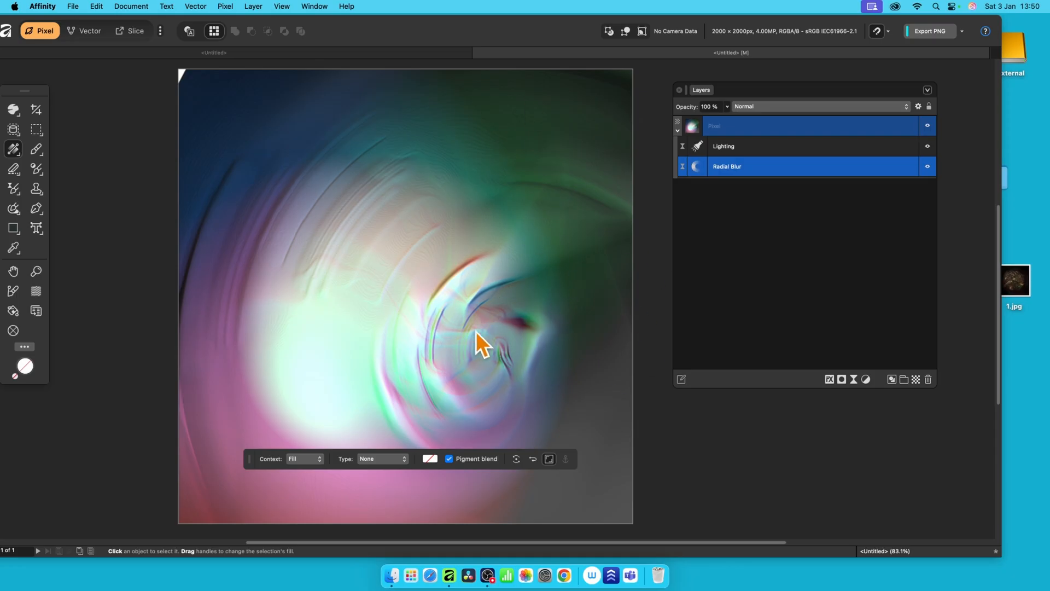
pyautogui.moveTo(549, 382)
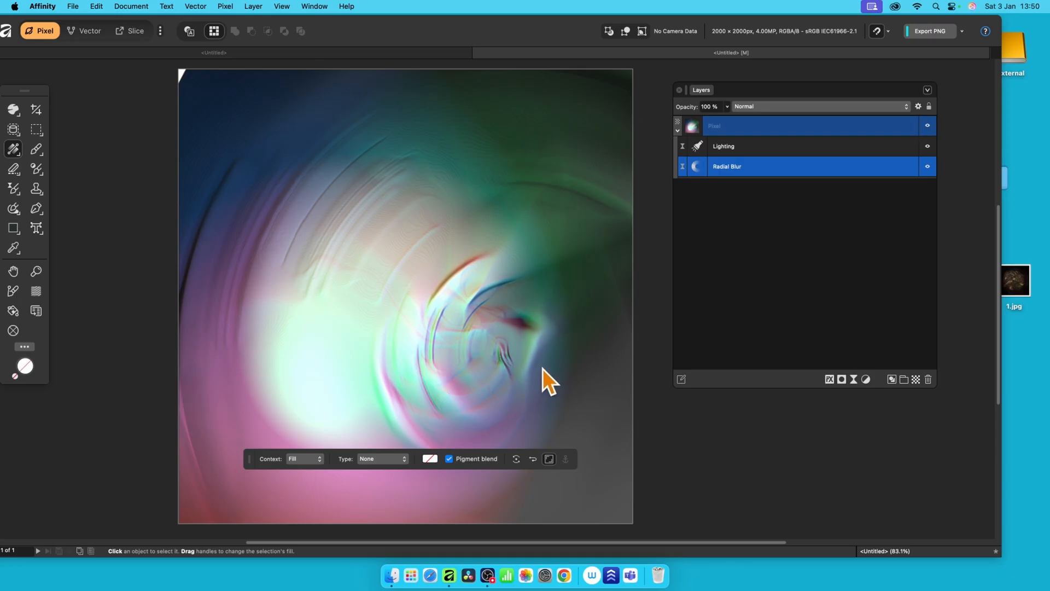
pyautogui.moveTo(379, 17)
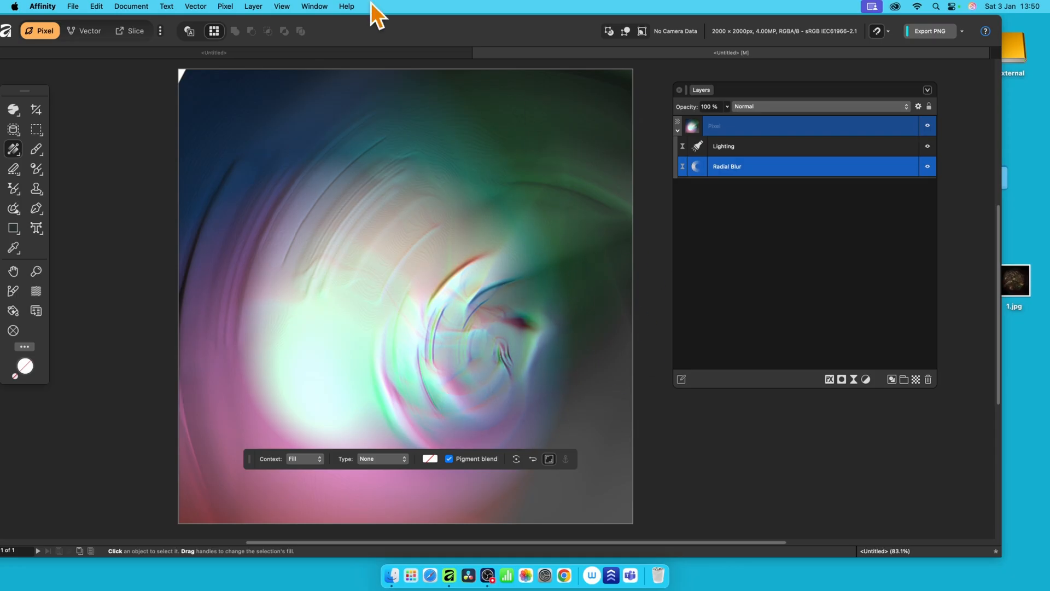
pyautogui.moveTo(539, 90)
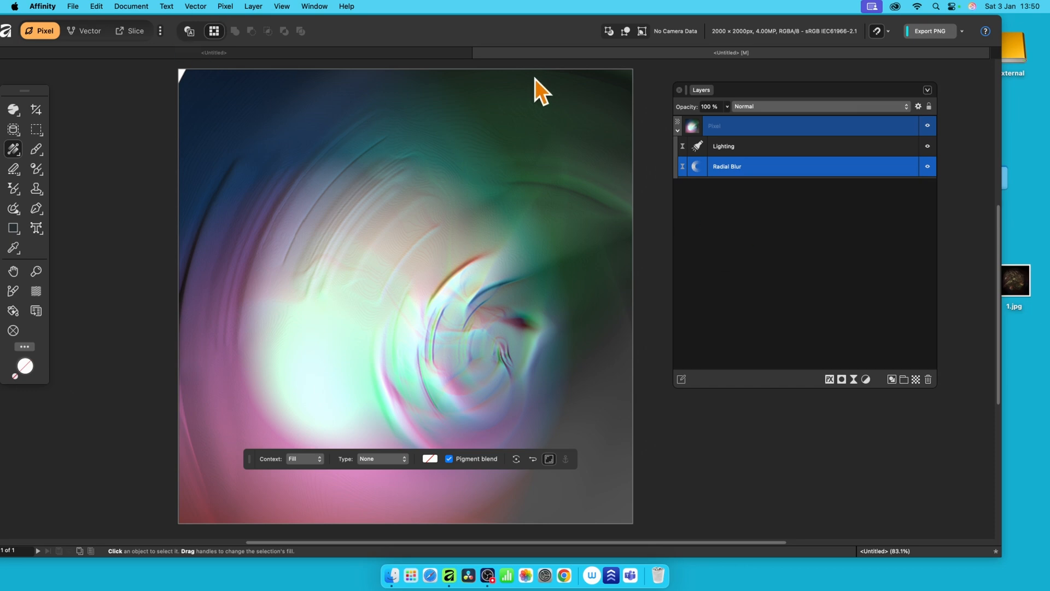
pyautogui.moveTo(820, 164)
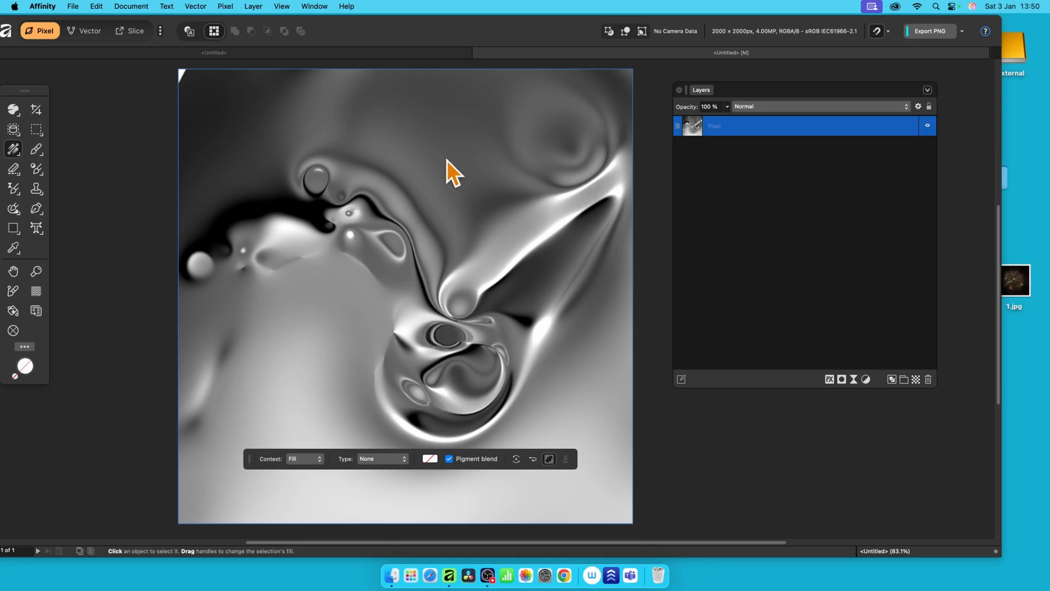
pyautogui.moveTo(426, 189)
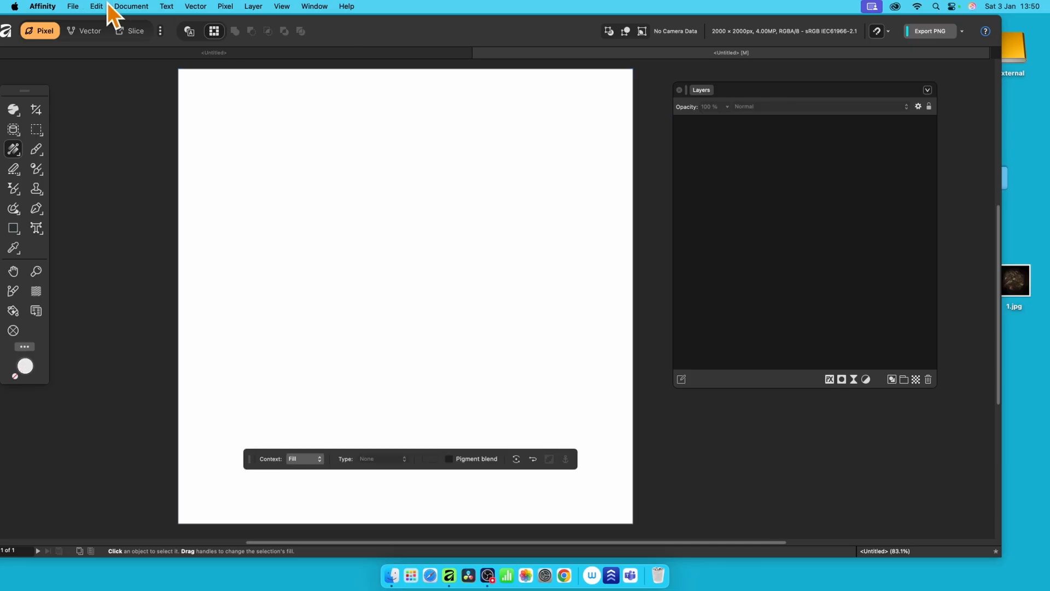
pyautogui.moveTo(916, 402)
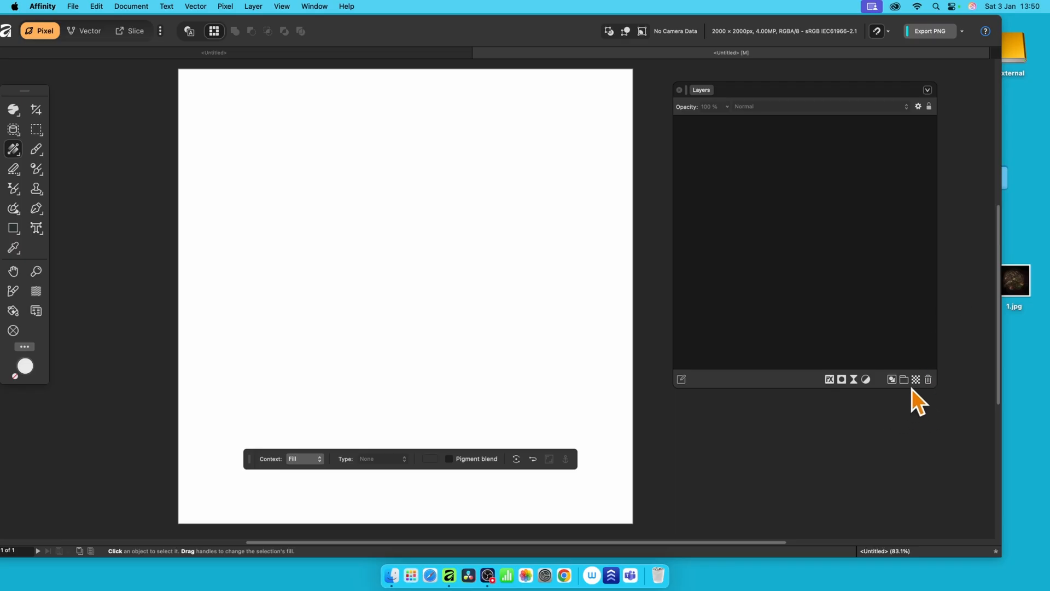
pyautogui.moveTo(916, 381)
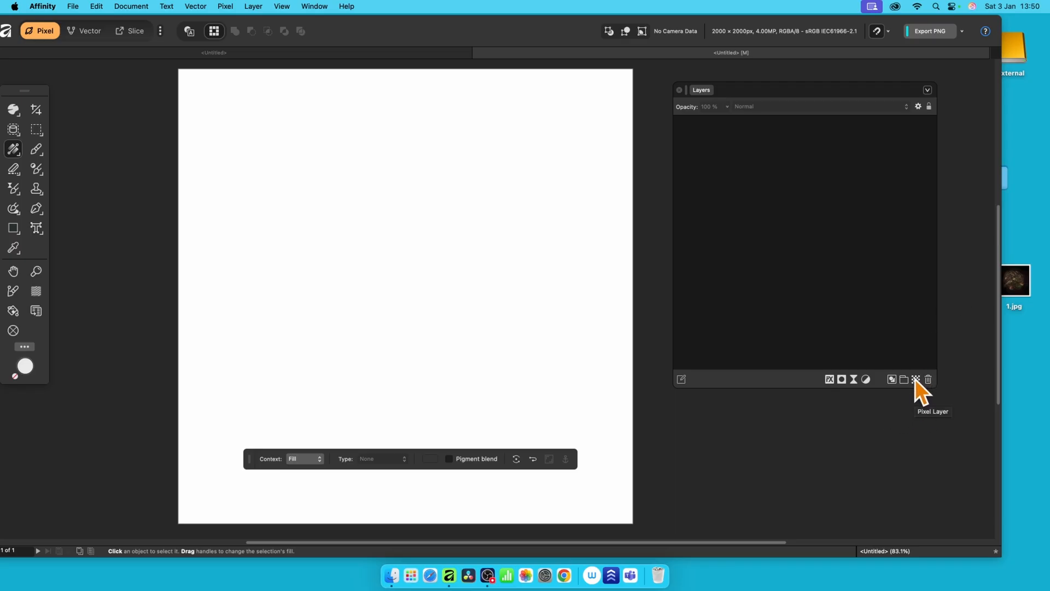
# Step: Add a new pixel layer and draw a short diagonal white-to-black linear gradient
pyautogui.click(916, 380)
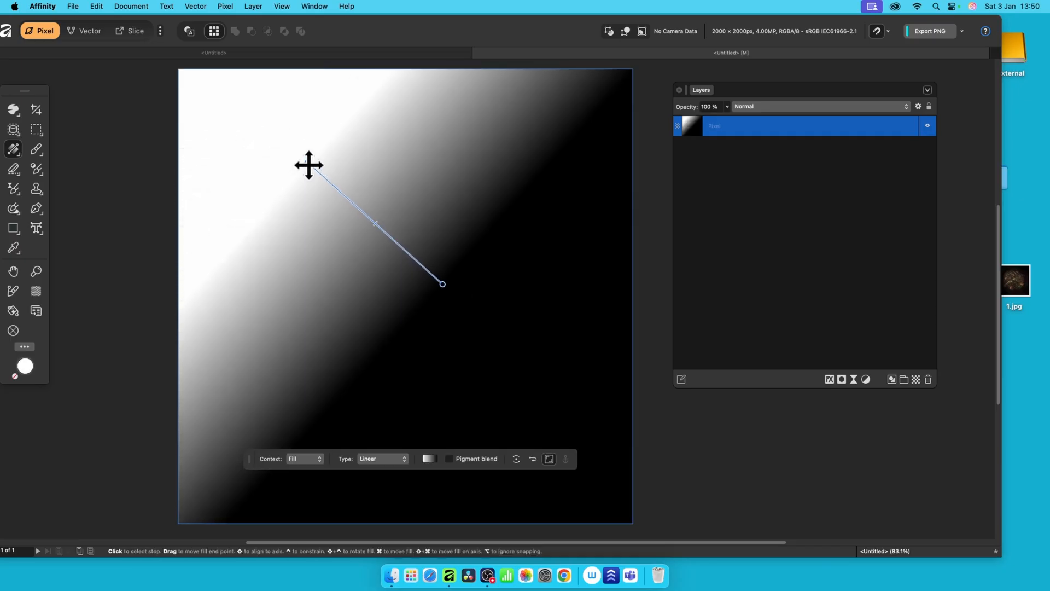
pyautogui.moveTo(308, 166); pyautogui.dragTo(337, 192)
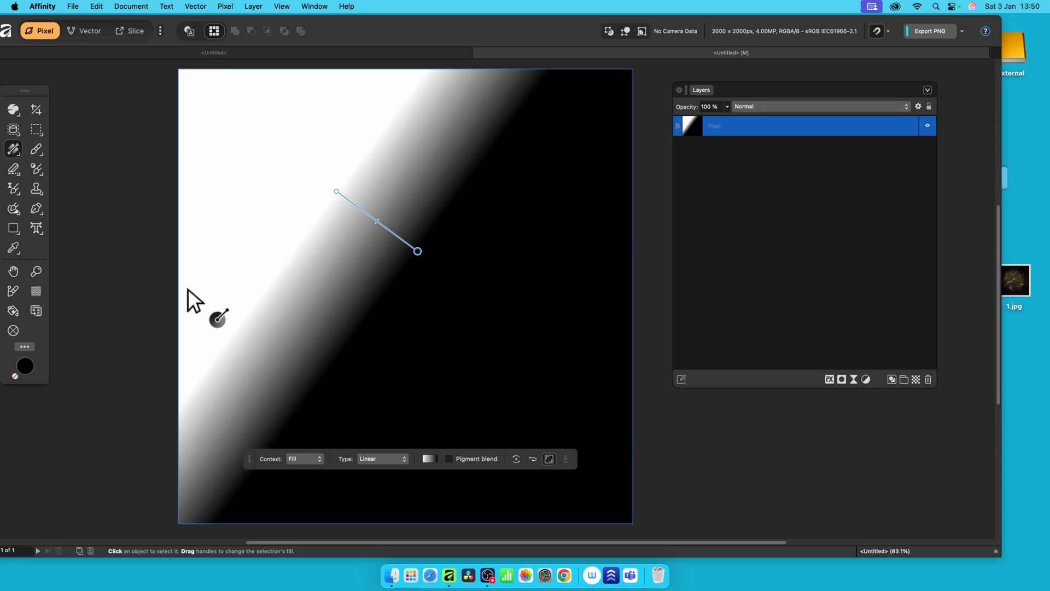
pyautogui.moveTo(89, 343)
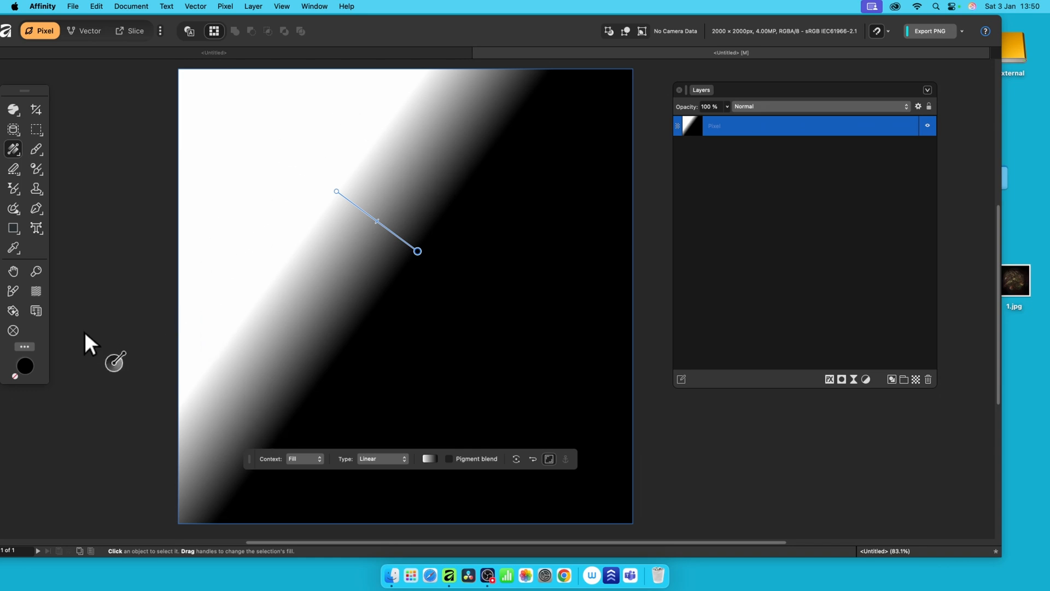
pyautogui.moveTo(146, 279)
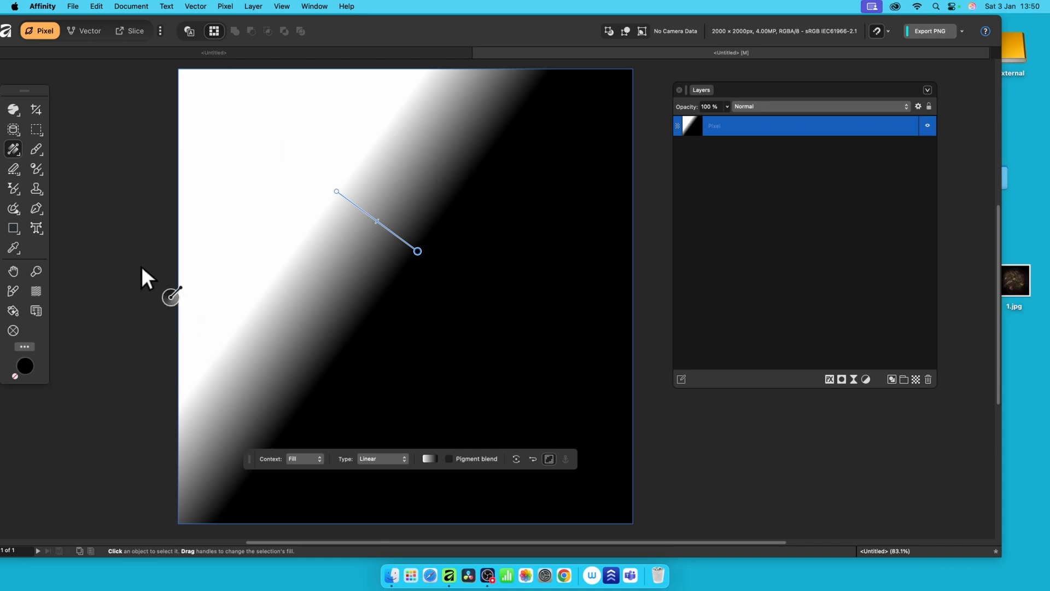
pyautogui.moveTo(269, 39)
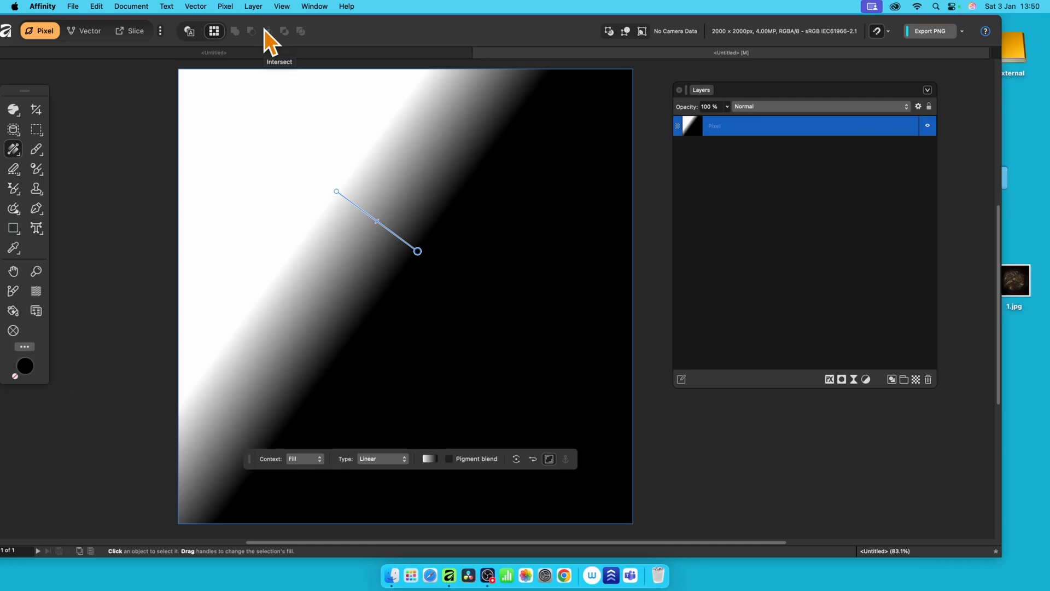
# Step: Apply Deform with Rigid constraints, dragging points to warp the gradient into blobs
pyautogui.click(224, 6)
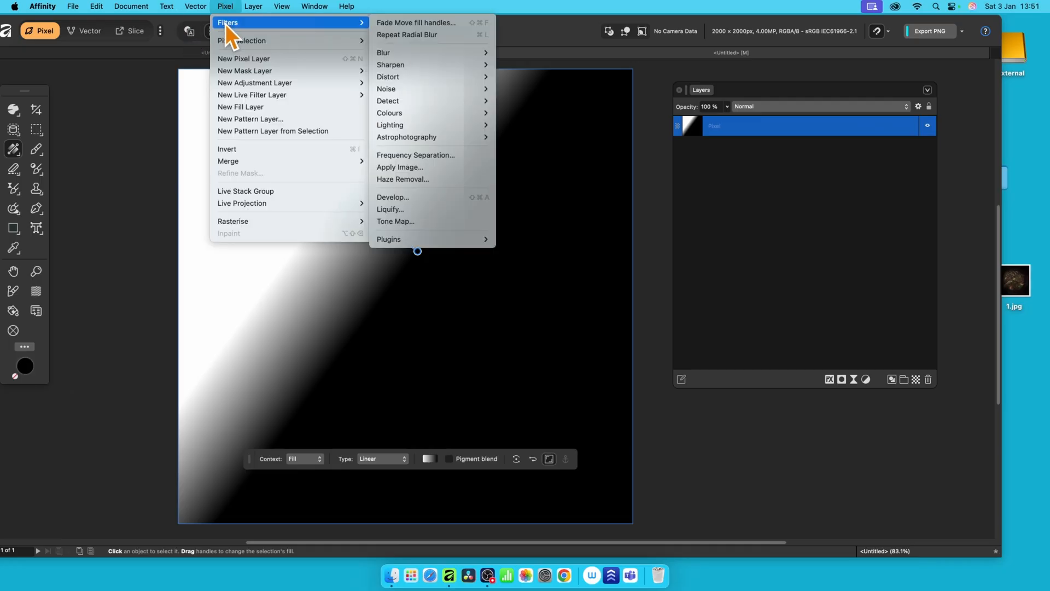
pyautogui.moveTo(403, 76)
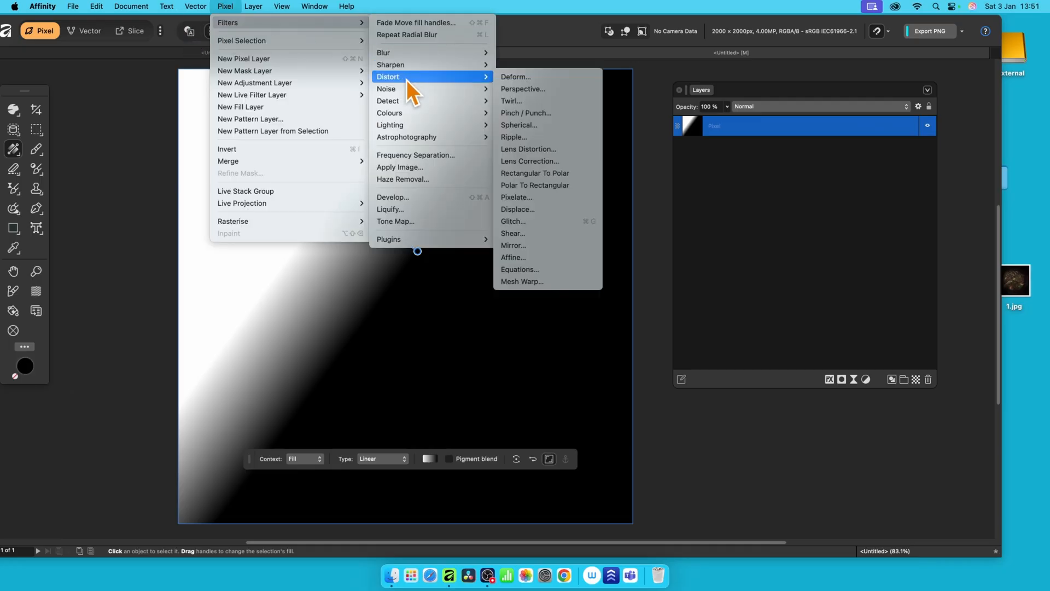
pyautogui.click(515, 77)
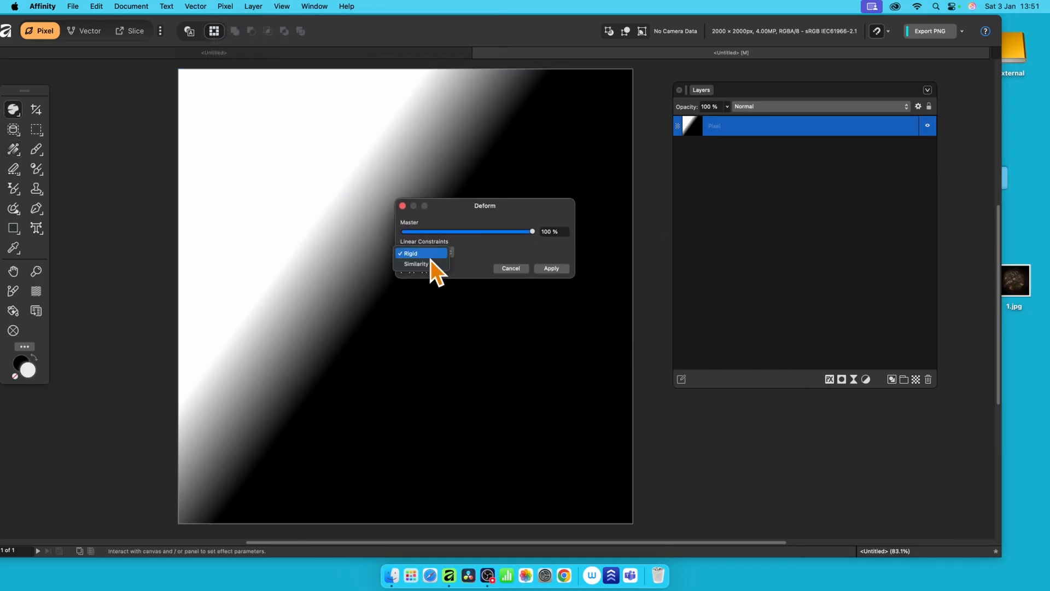
pyautogui.click(411, 254)
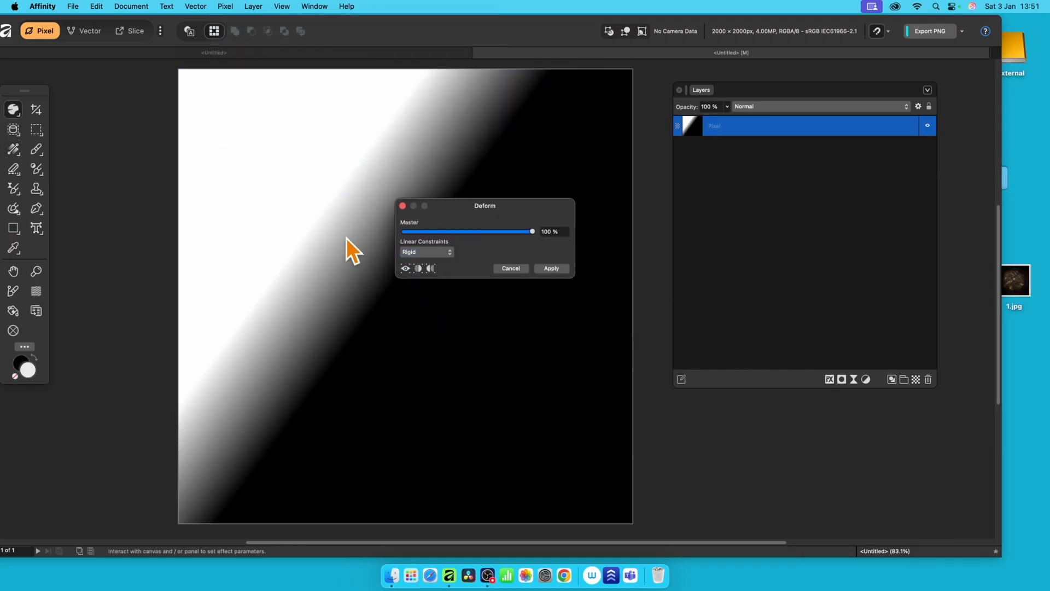
pyautogui.moveTo(462, 221)
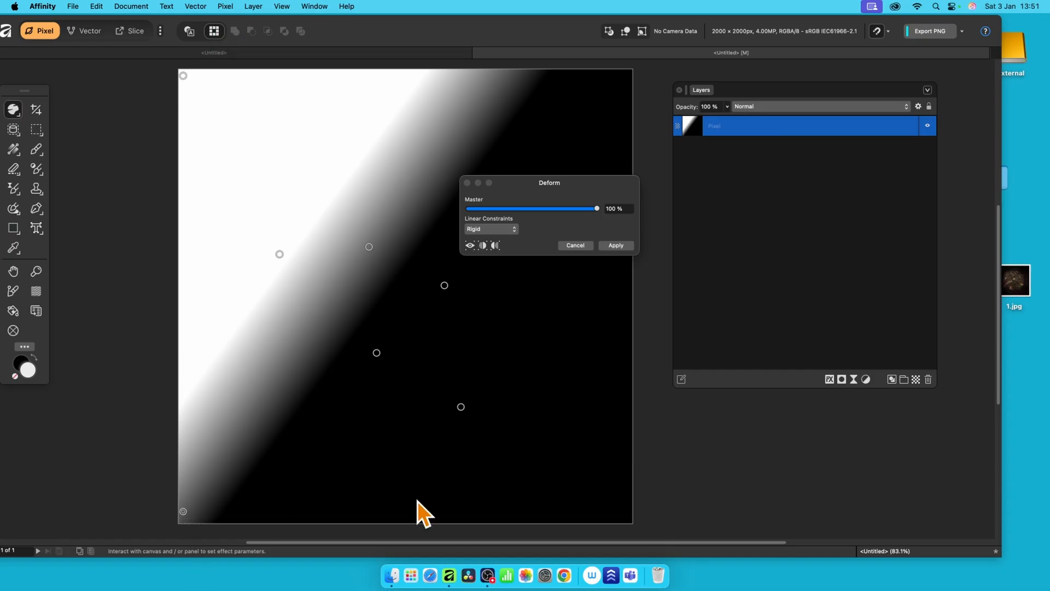
pyautogui.moveTo(629, 87)
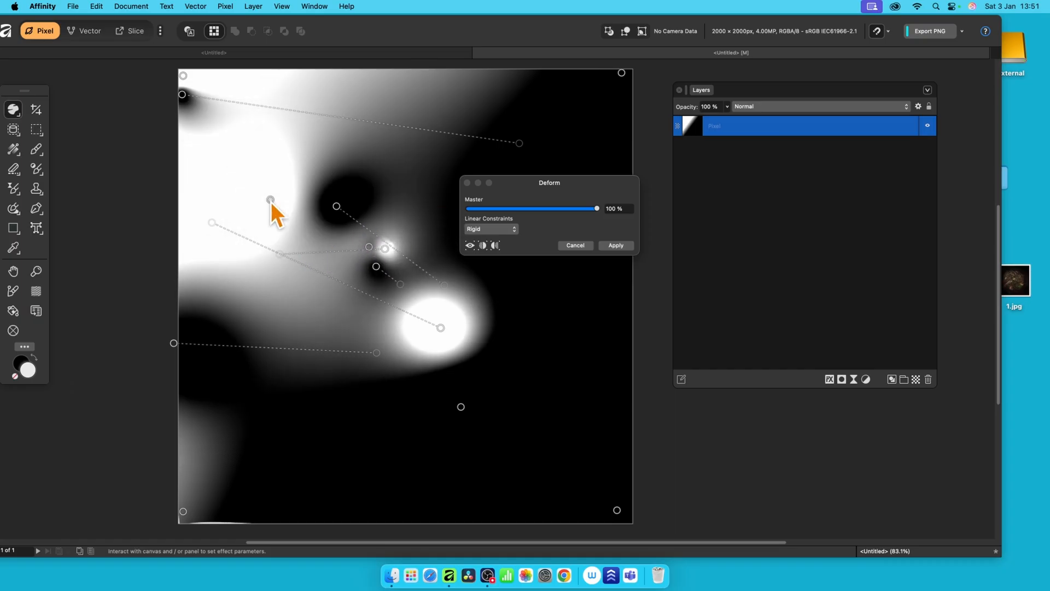
pyautogui.moveTo(269, 200); pyautogui.dragTo(382, 214)
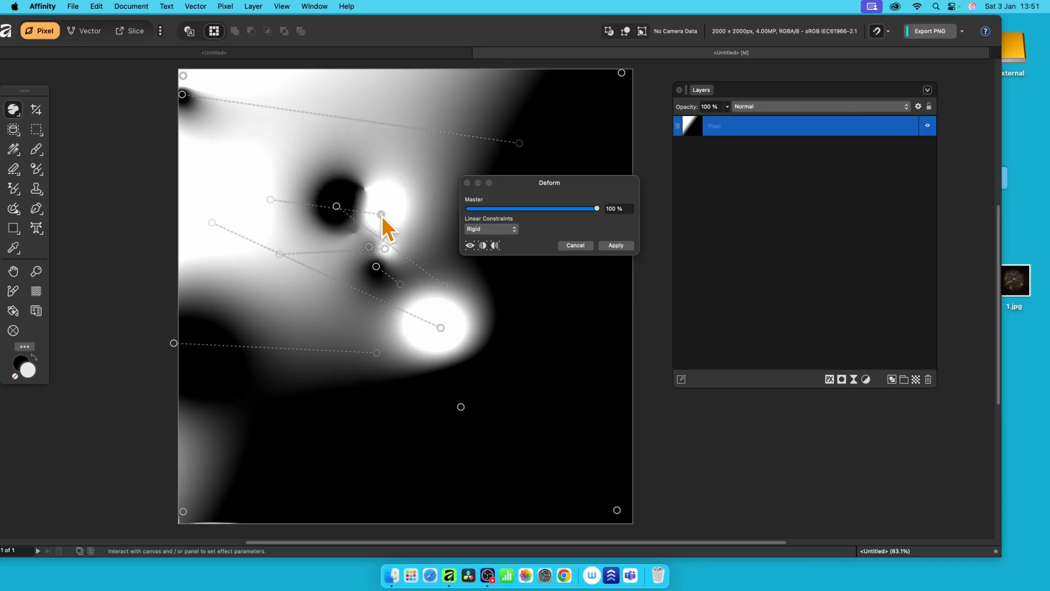
pyautogui.moveTo(381, 215); pyautogui.dragTo(361, 212)
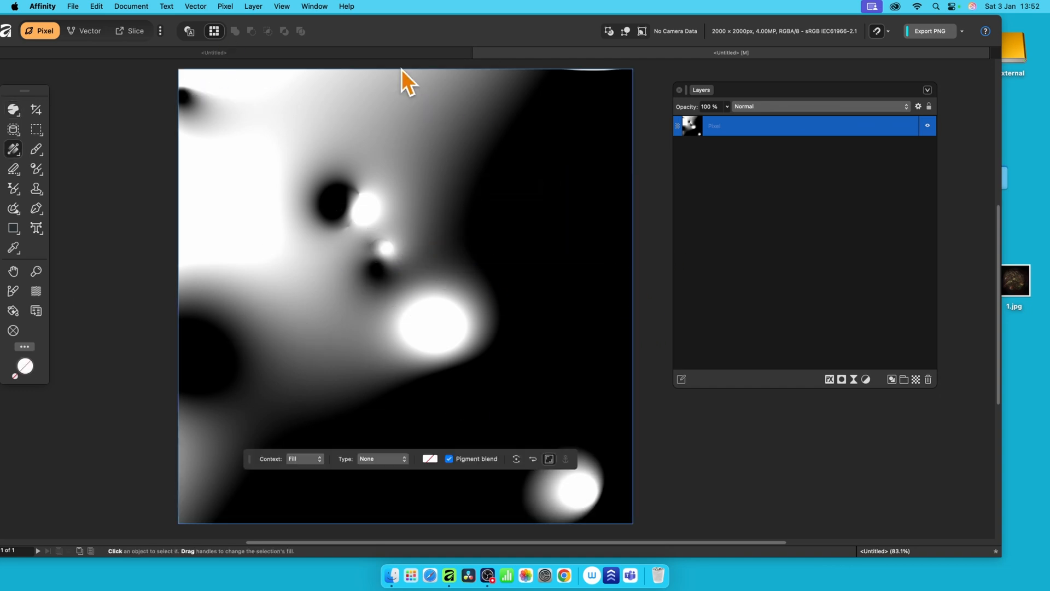
# Step: Apply a further distortion from the Pixel menu to swirl the shapes into rings
pyautogui.click(224, 6)
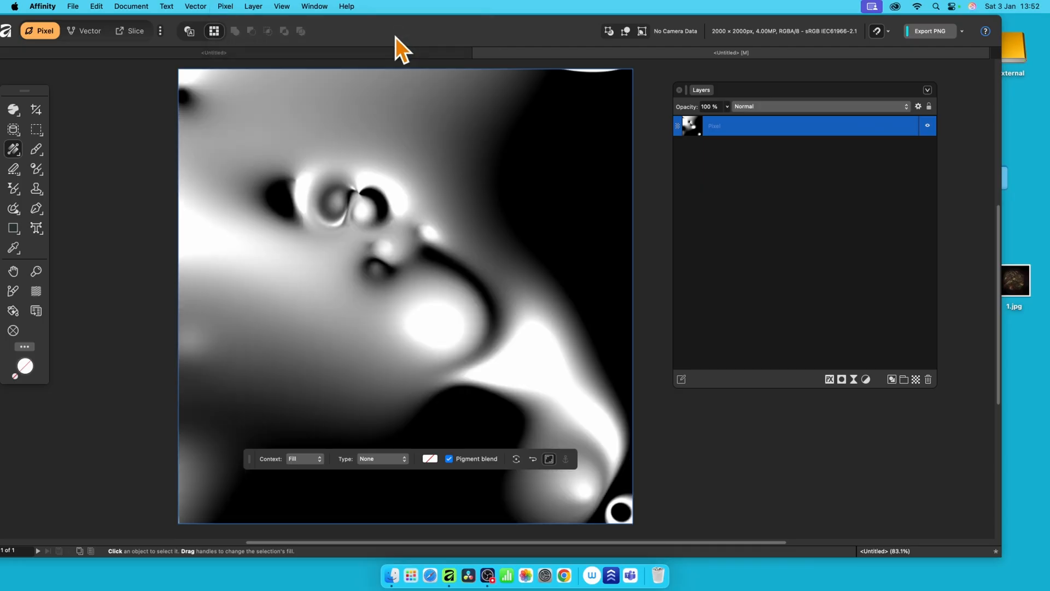
pyautogui.moveTo(369, 170)
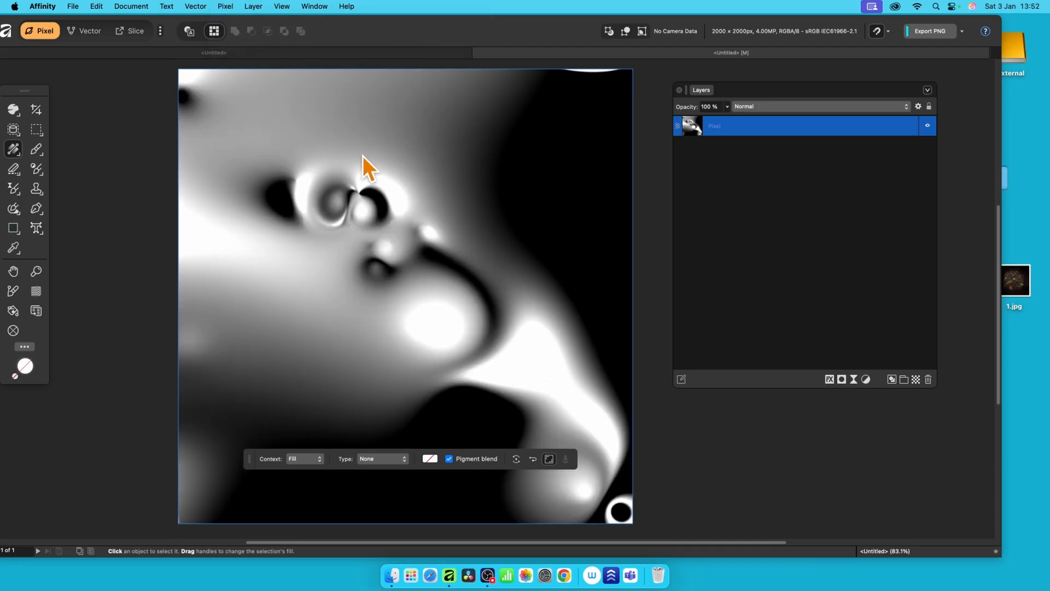
pyautogui.moveTo(349, 93)
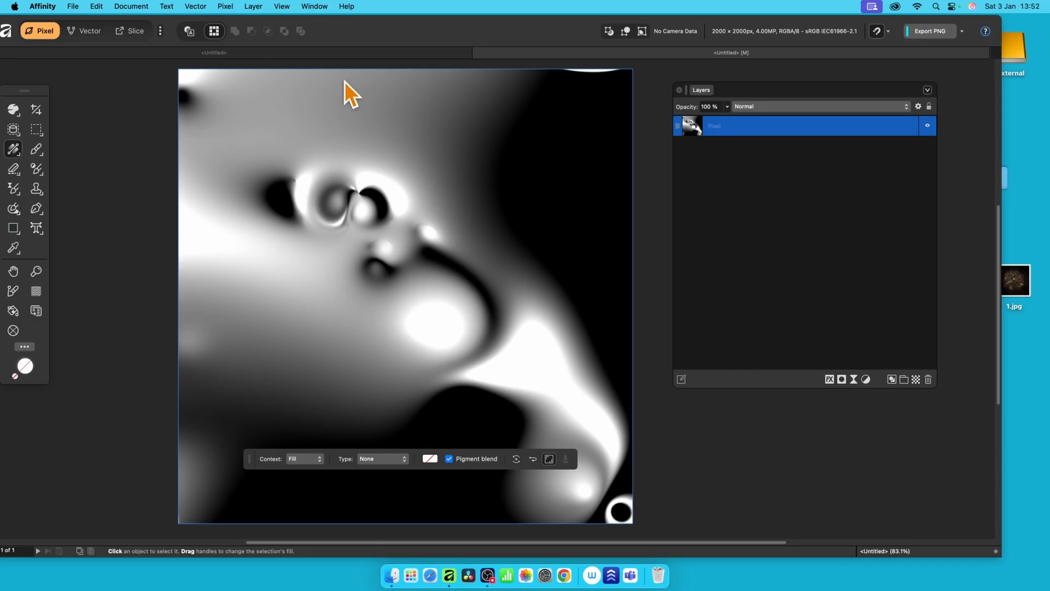
pyautogui.moveTo(406, 203)
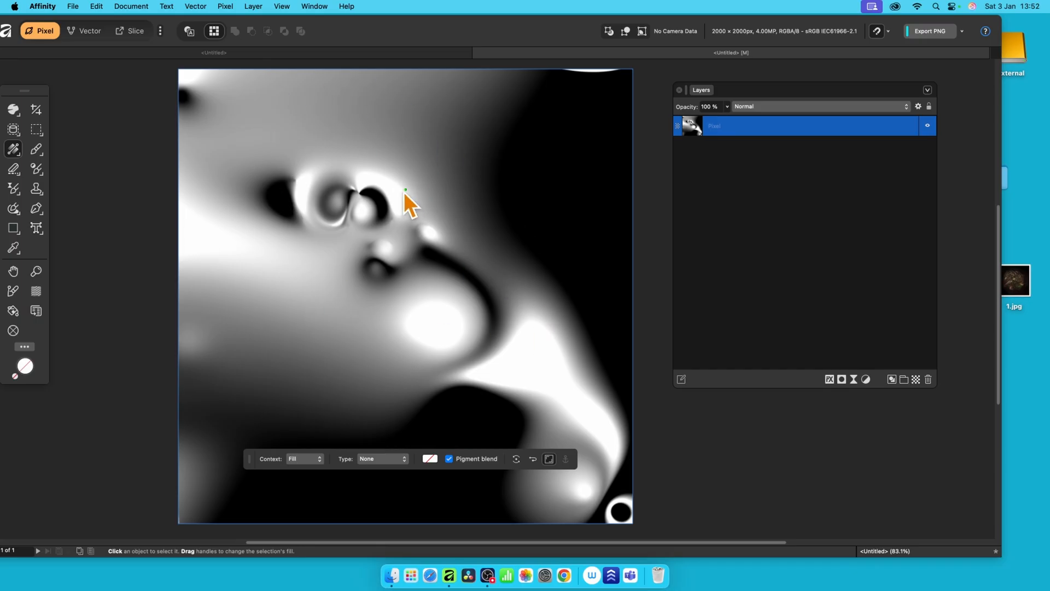
pyautogui.moveTo(353, 15)
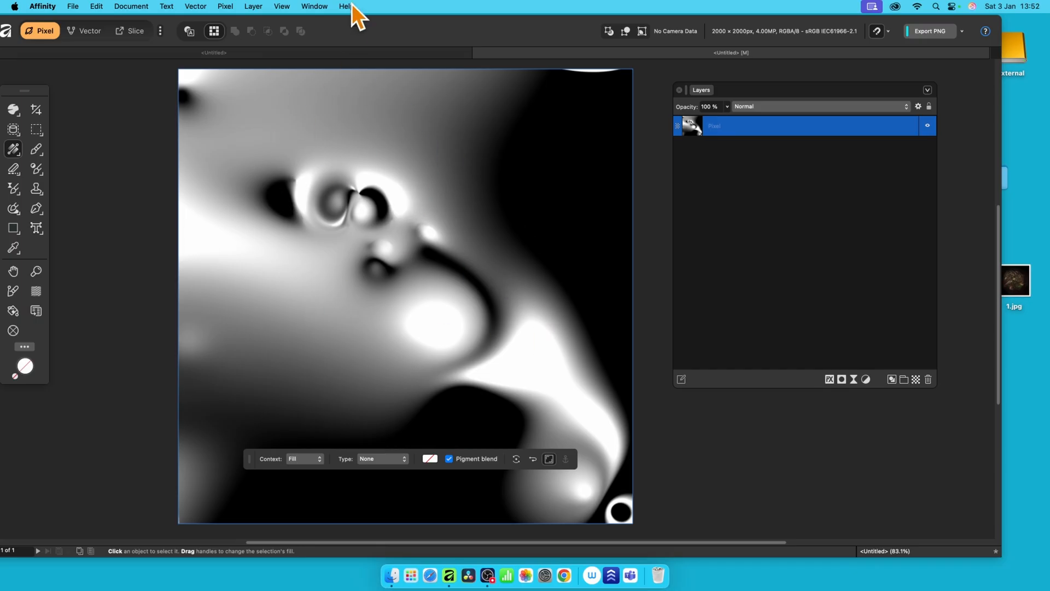
# Step: Add a Live Lighting layer with a red spot light moved to the top-left
pyautogui.click(225, 6)
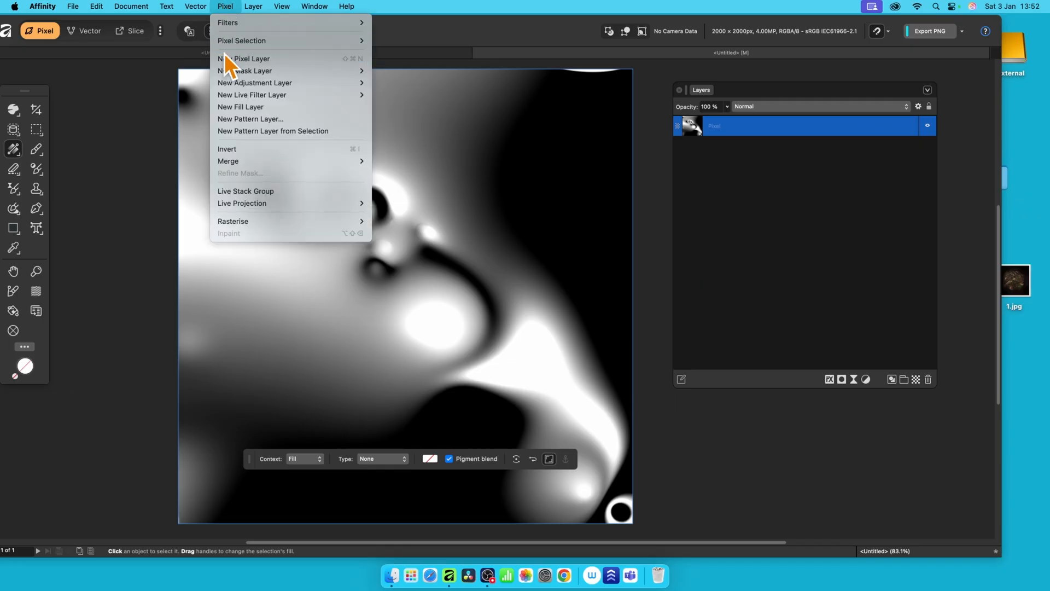
pyautogui.moveTo(395, 134)
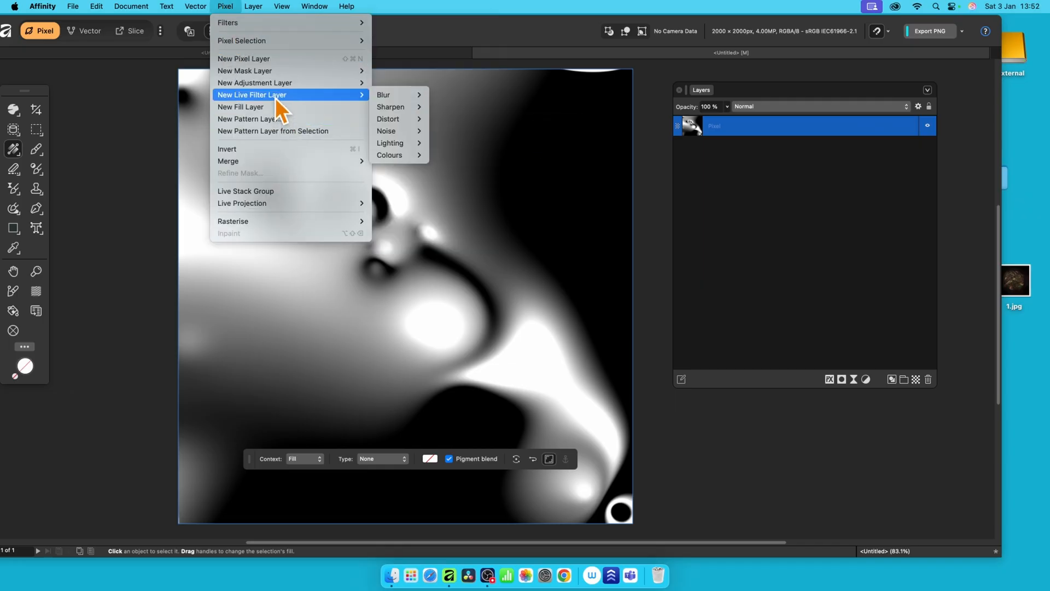
pyautogui.moveTo(302, 111)
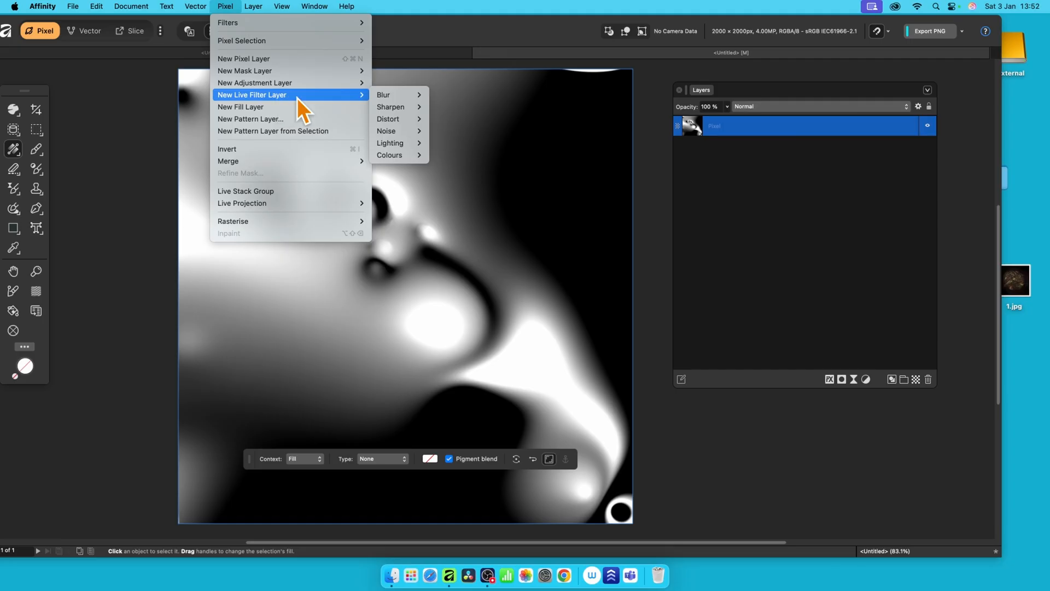
pyautogui.moveTo(392, 143)
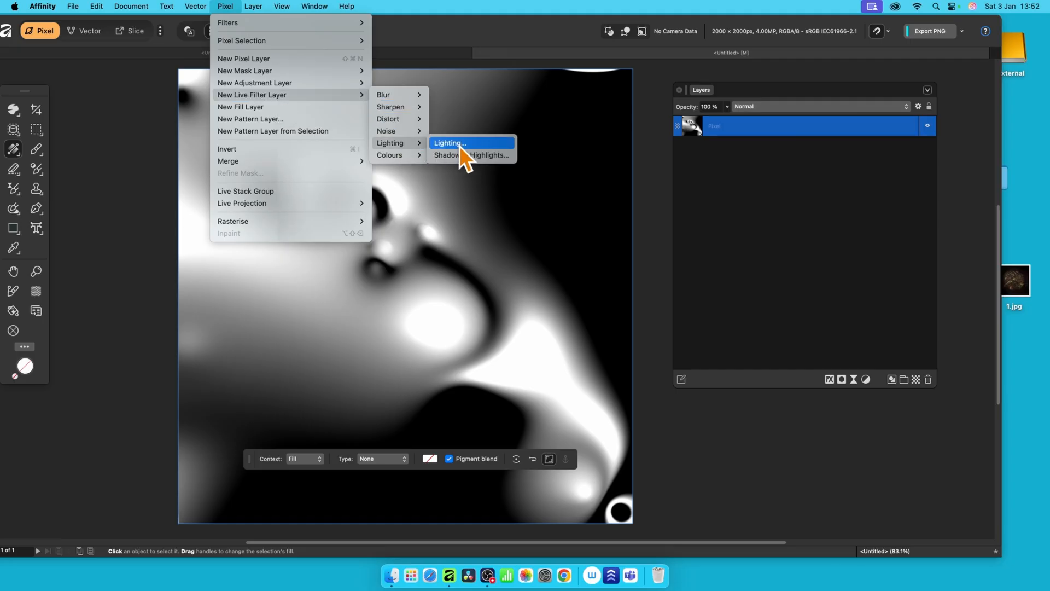
pyautogui.click(449, 143)
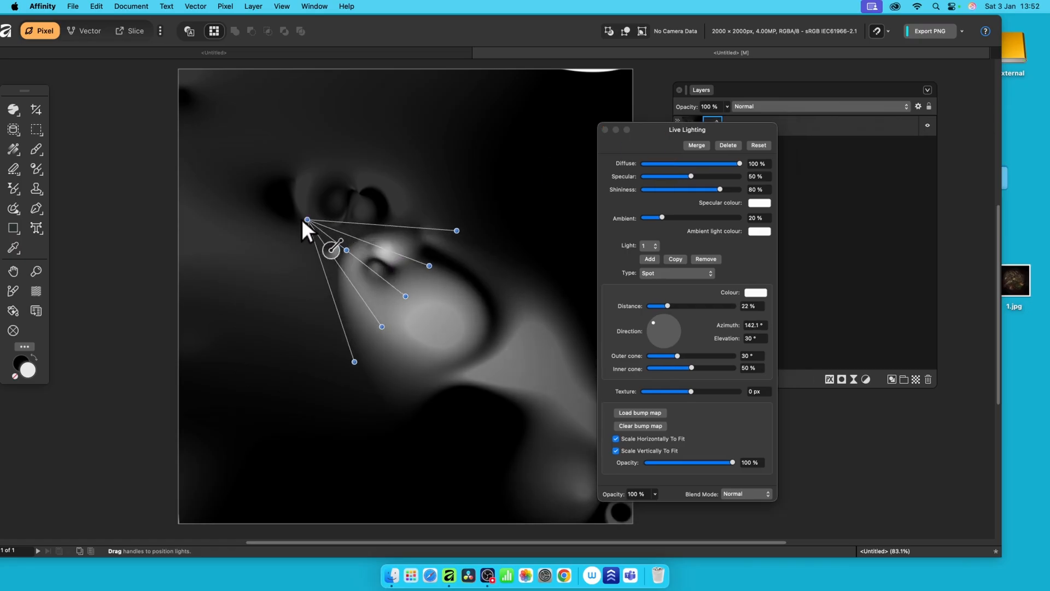
pyautogui.moveTo(307, 220); pyautogui.dragTo(176, 140)
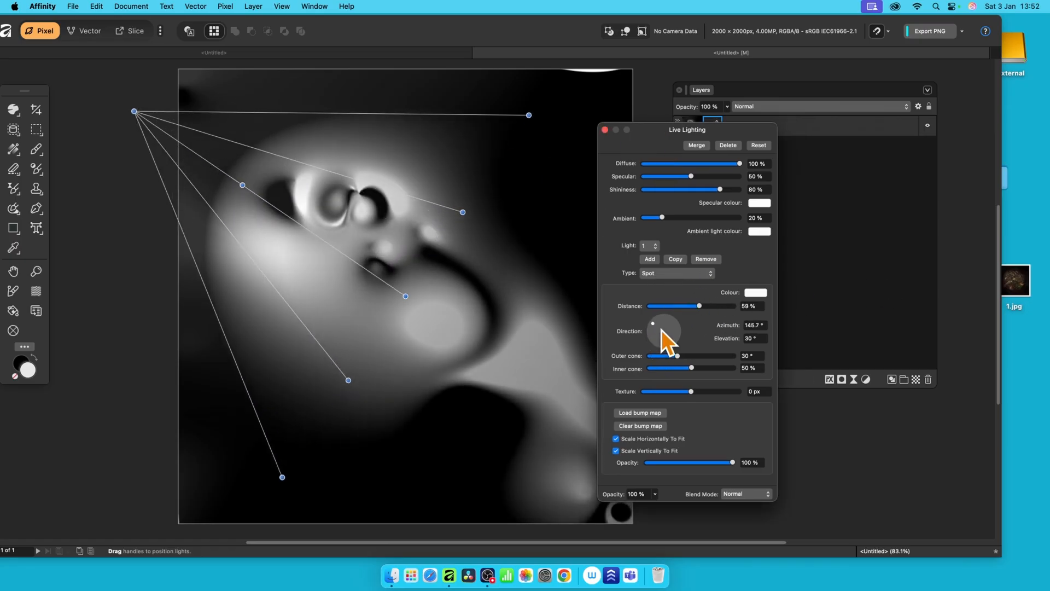
pyautogui.click(754, 292)
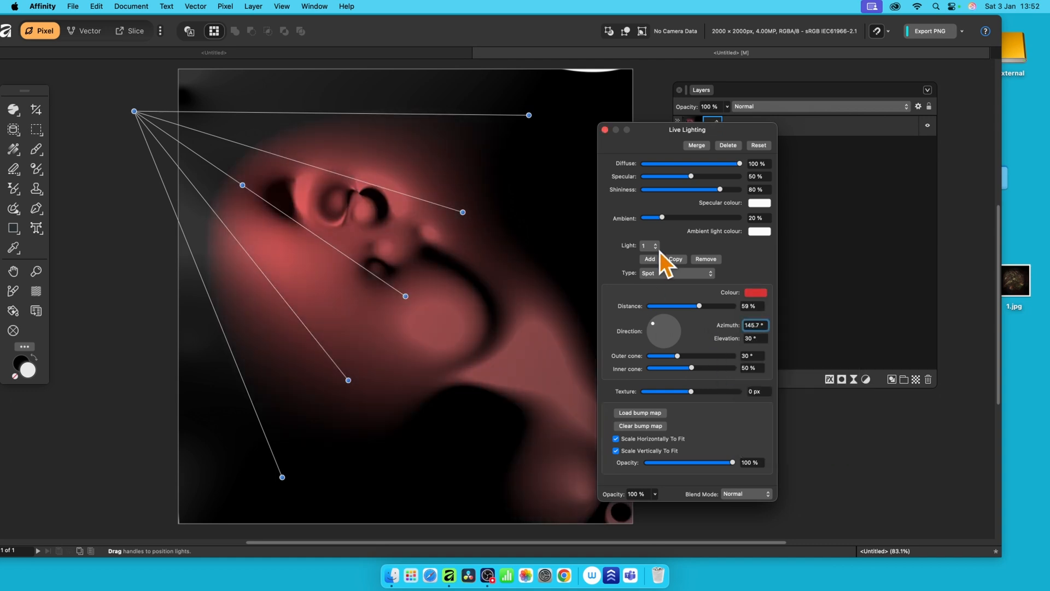
# Step: Add a second spot light and tint it green
pyautogui.click(648, 261)
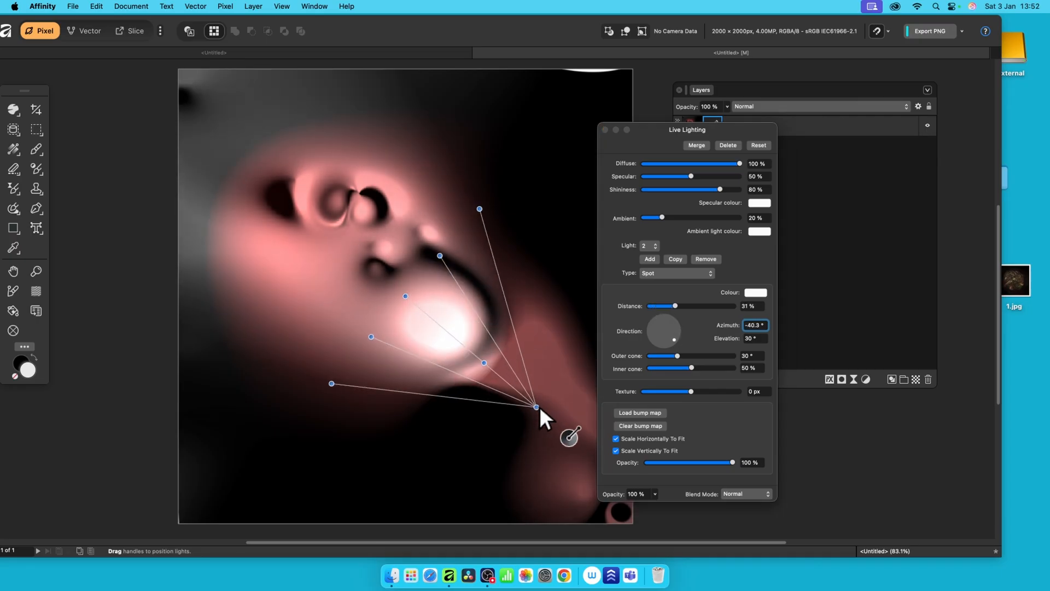
pyautogui.click(755, 292)
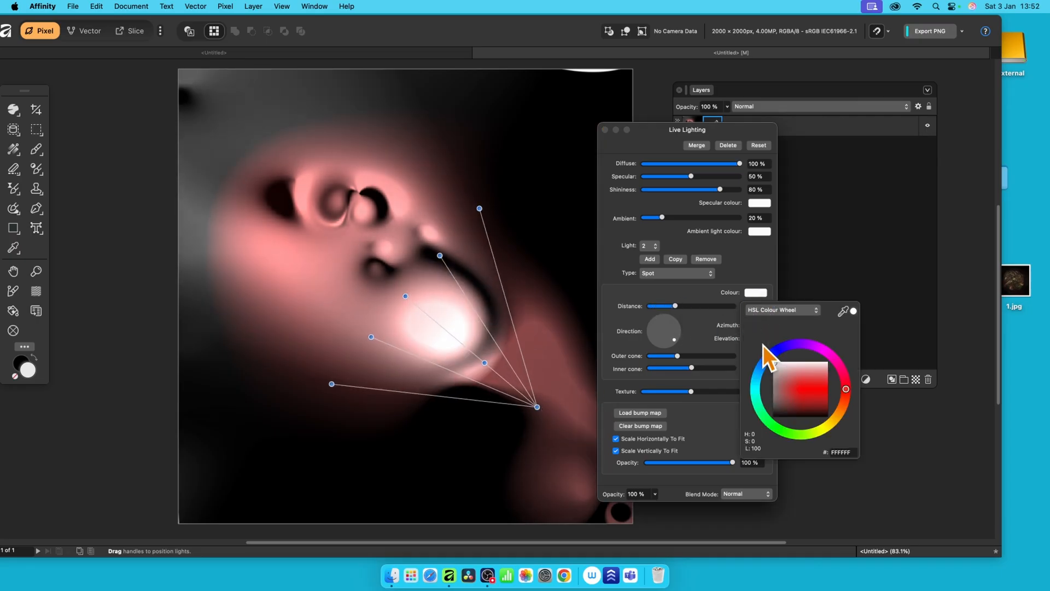
pyautogui.click(763, 414)
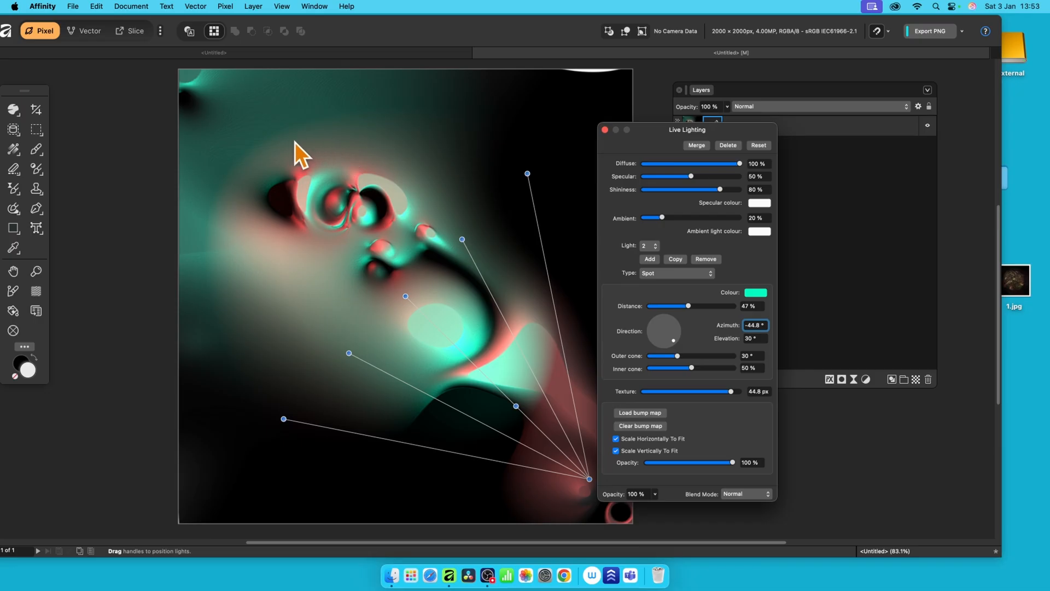
pyautogui.moveTo(286, 335)
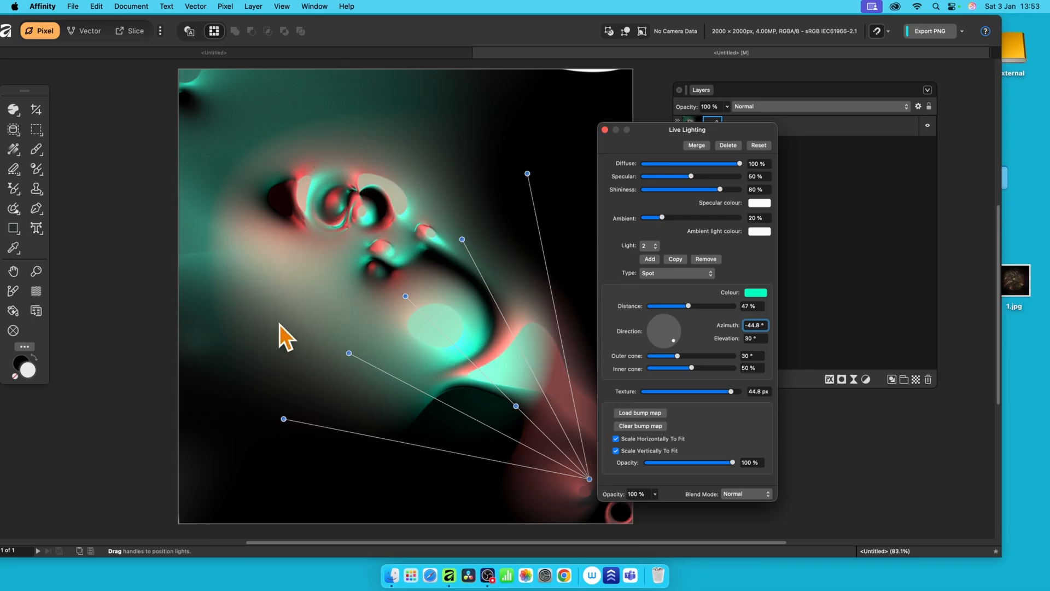